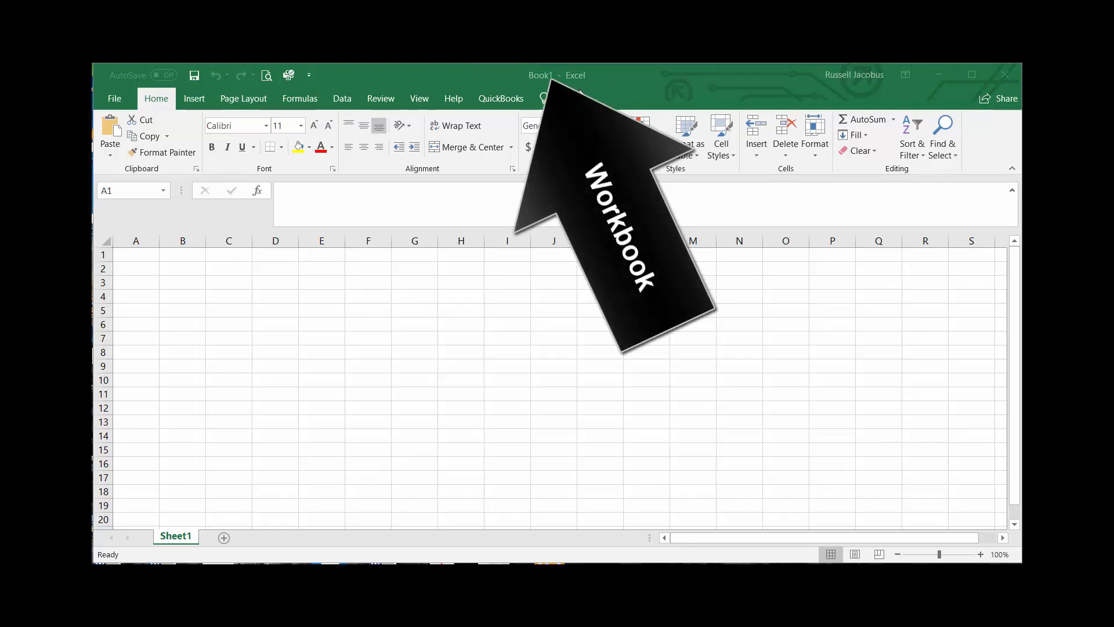
mouse_move(343, 297)
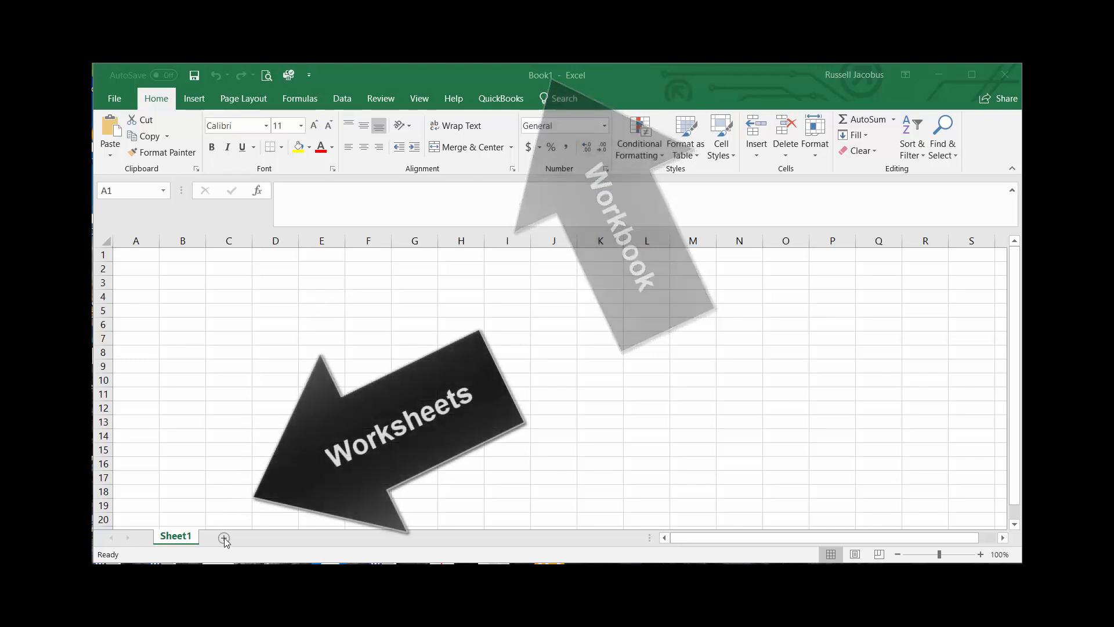
- Add Sheet2 and Sheet3 to the workbook with the New Sheet (+) button
click(223, 538)
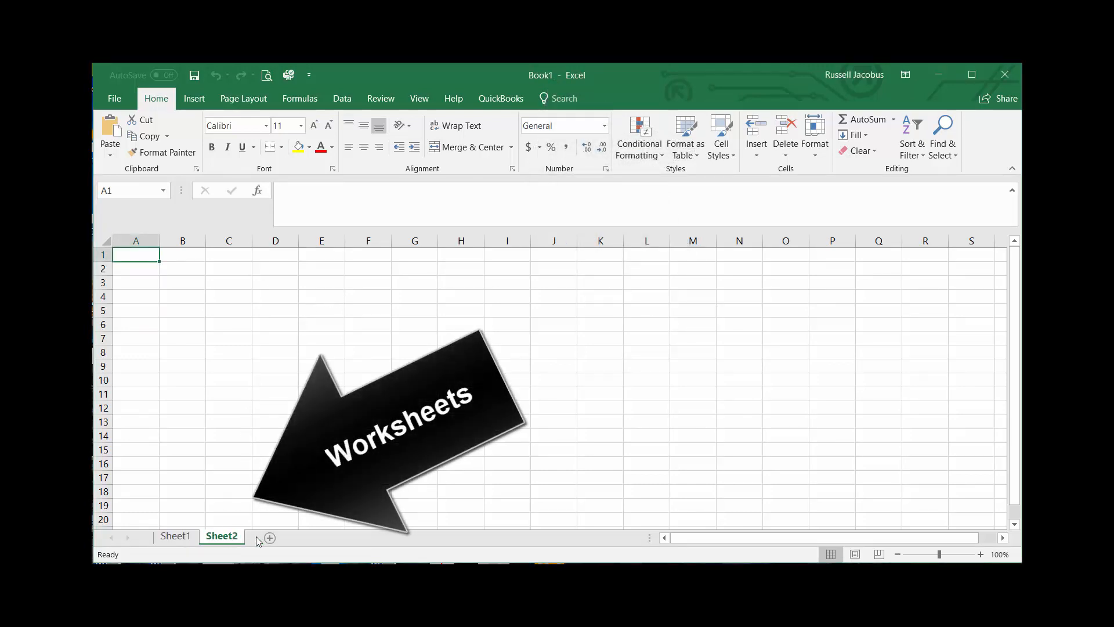
click(269, 538)
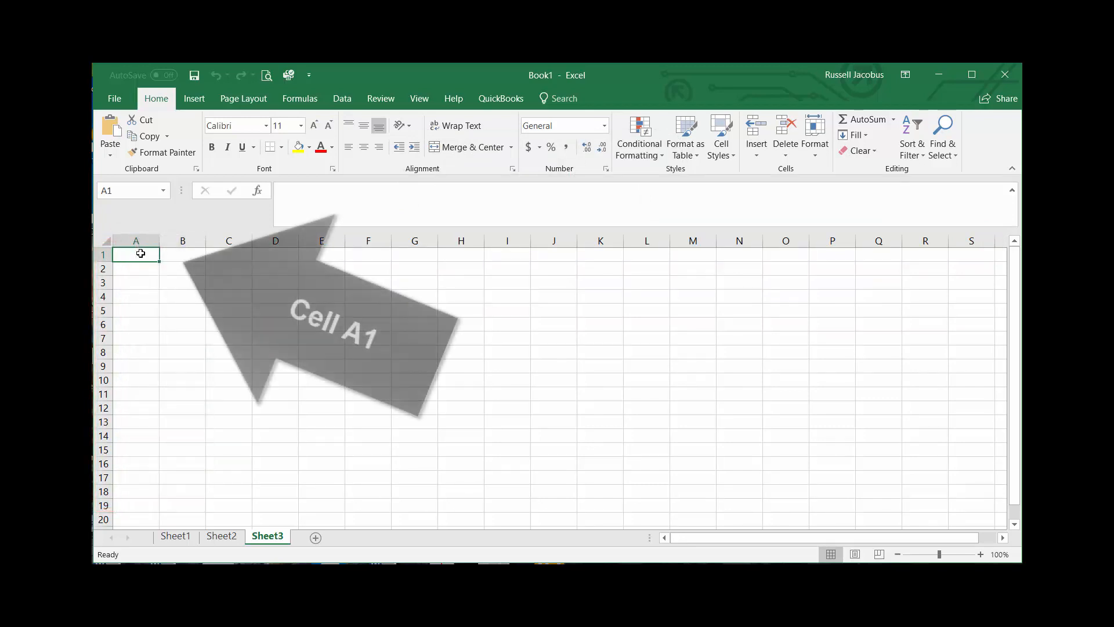
- Select A1 and B1, then turn gridlines off and back on from the View tab
click(181, 254)
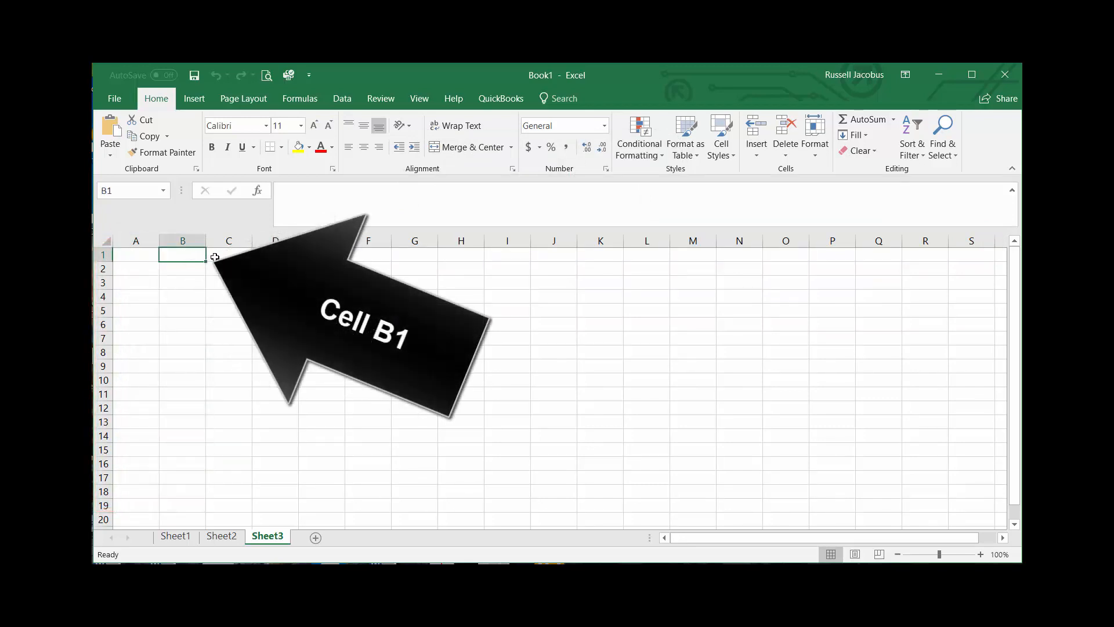
click(228, 254)
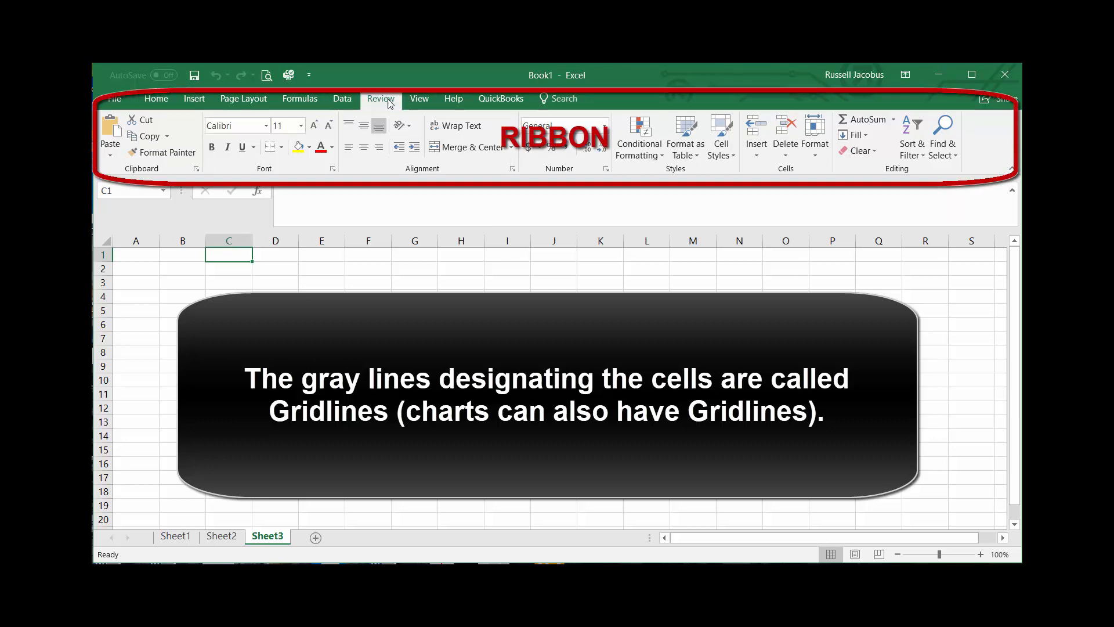
click(418, 99)
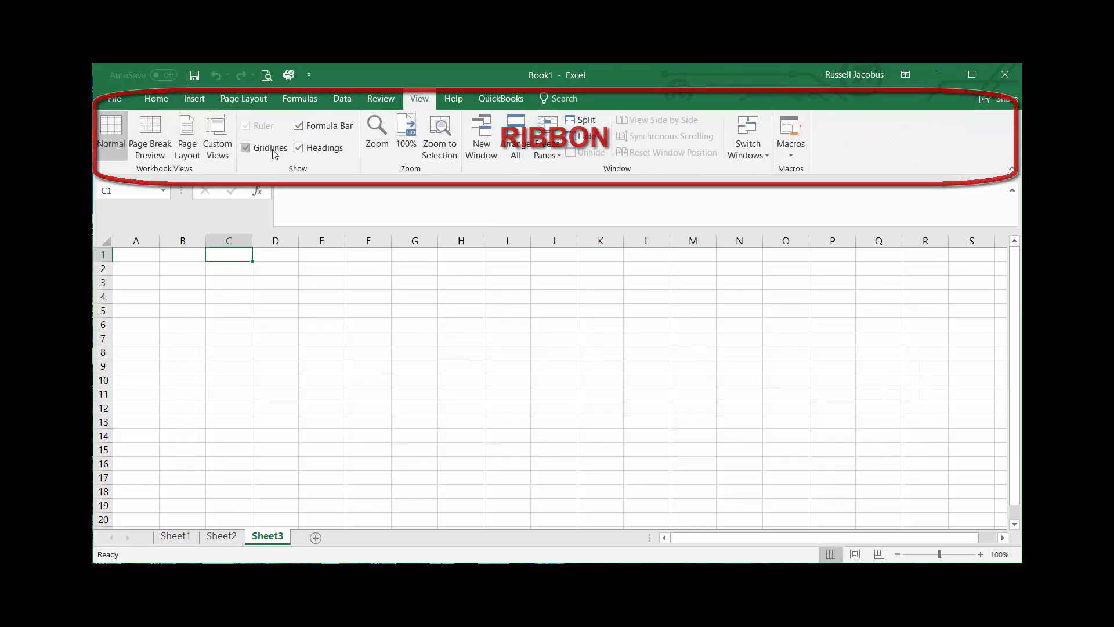
click(246, 146)
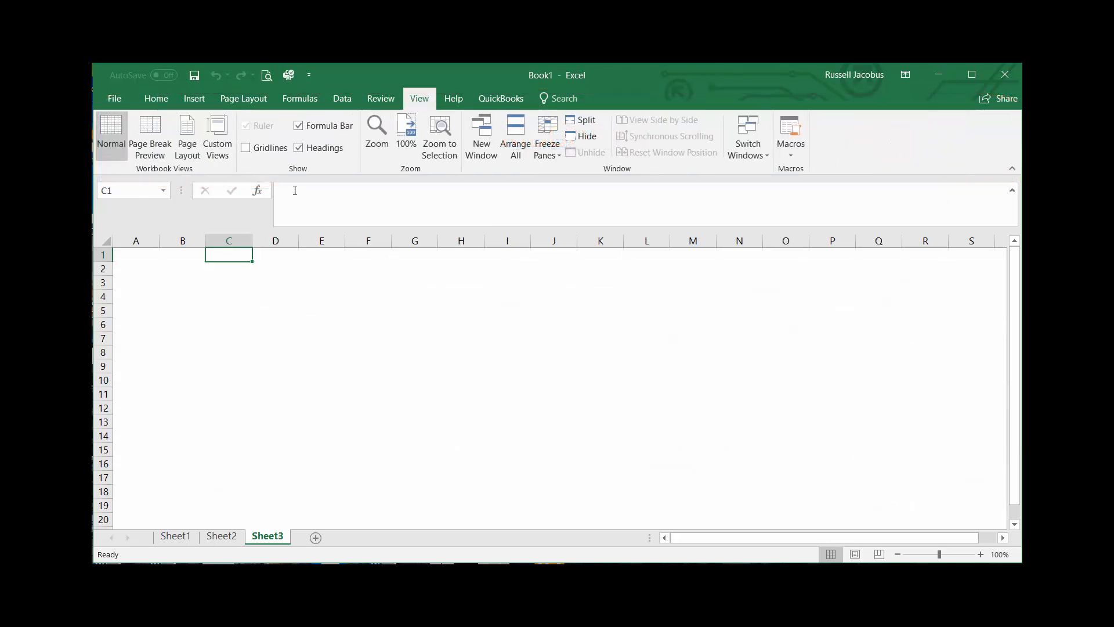
click(246, 148)
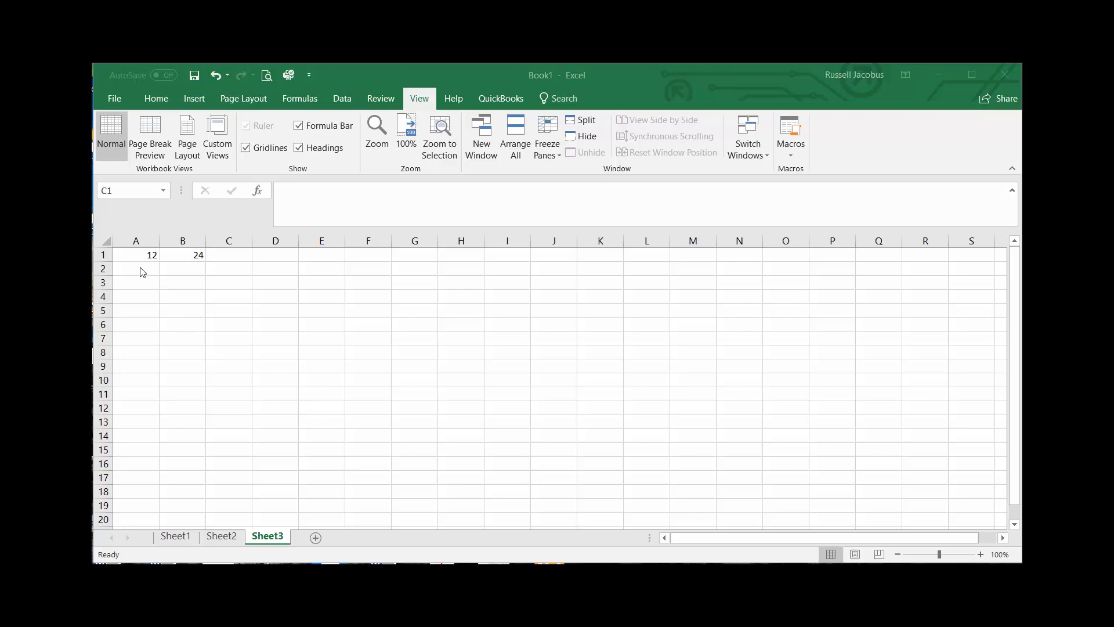
- Build the formula =A1*B1 in cell C1
click(228, 254)
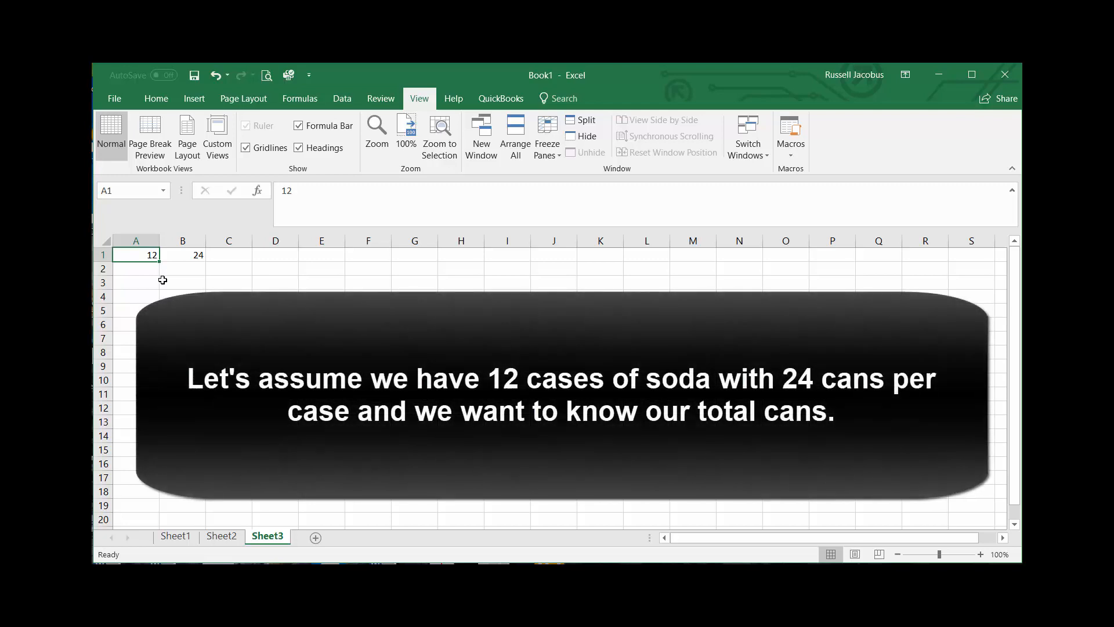
click(182, 255)
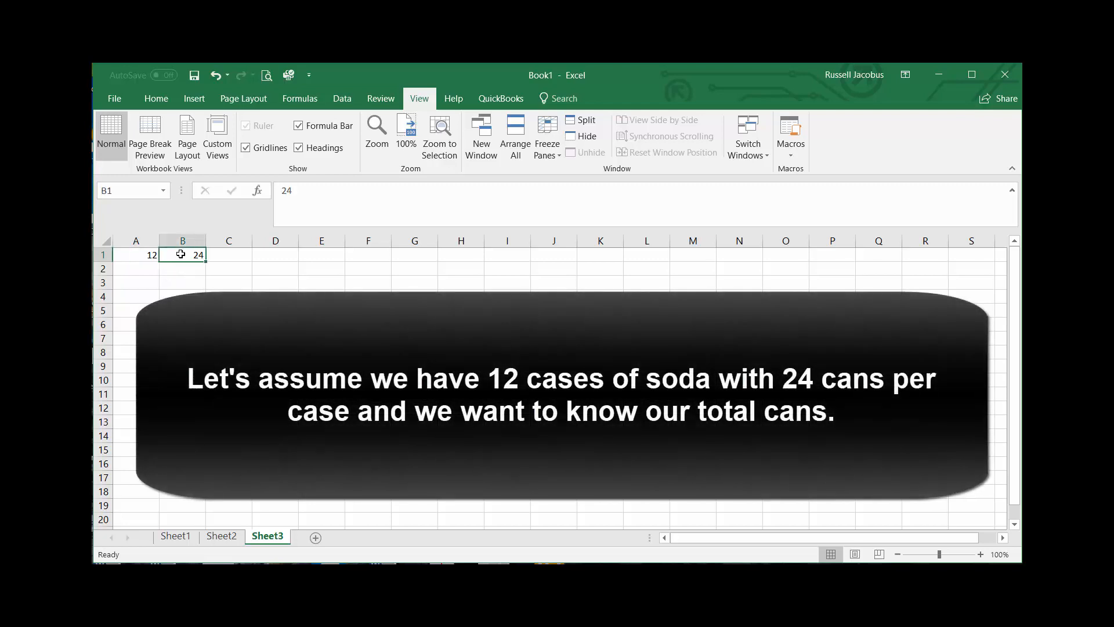
click(228, 254)
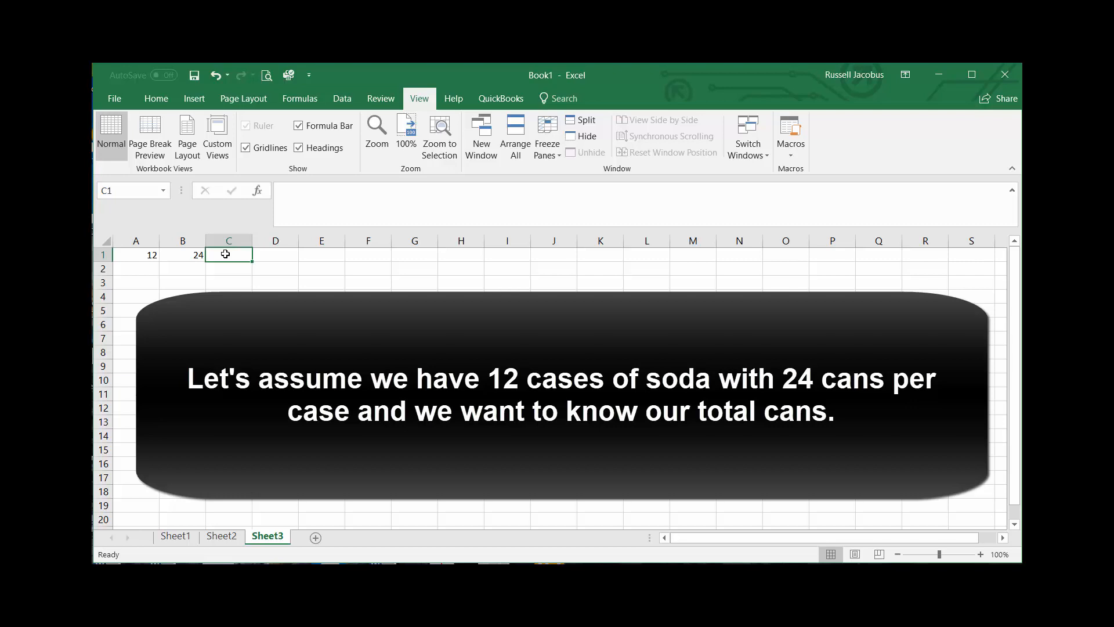
text(=)
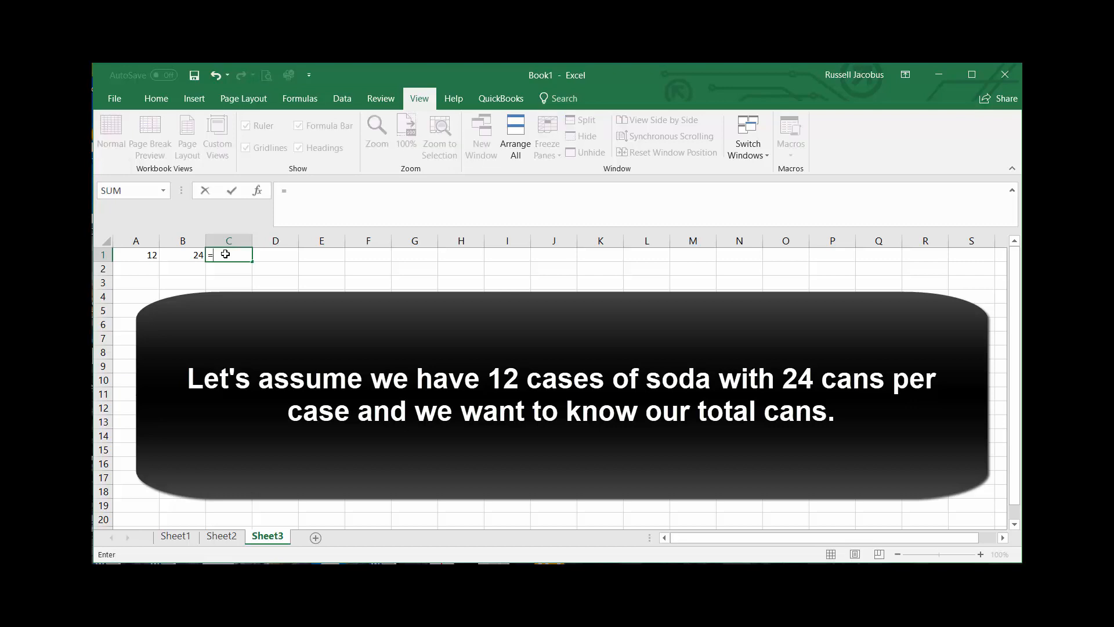
click(136, 255)
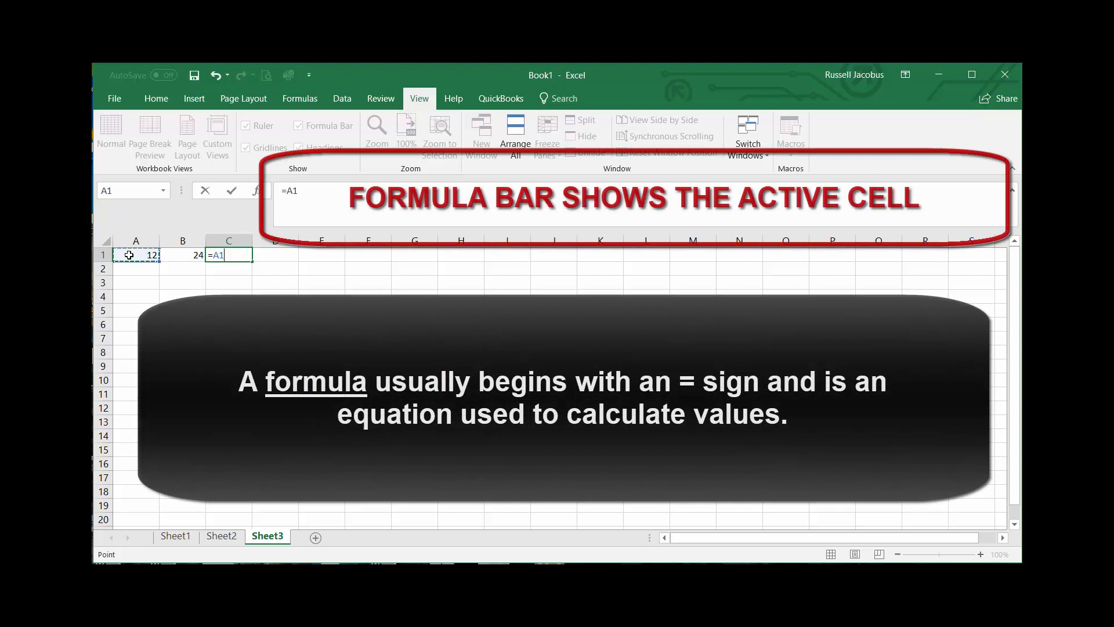
text(*)
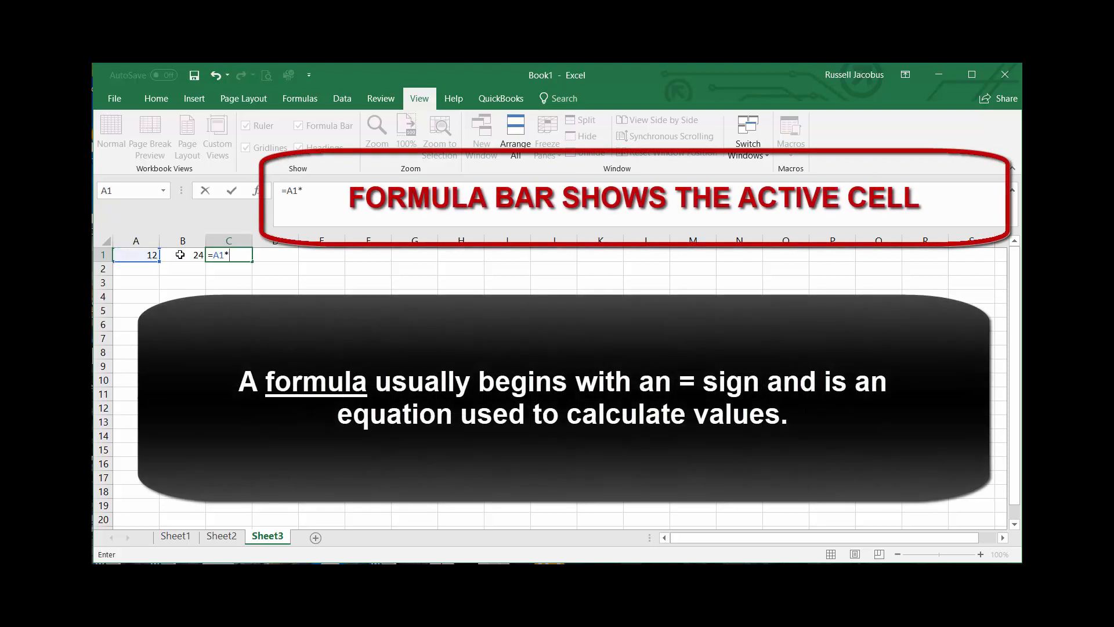
click(183, 255)
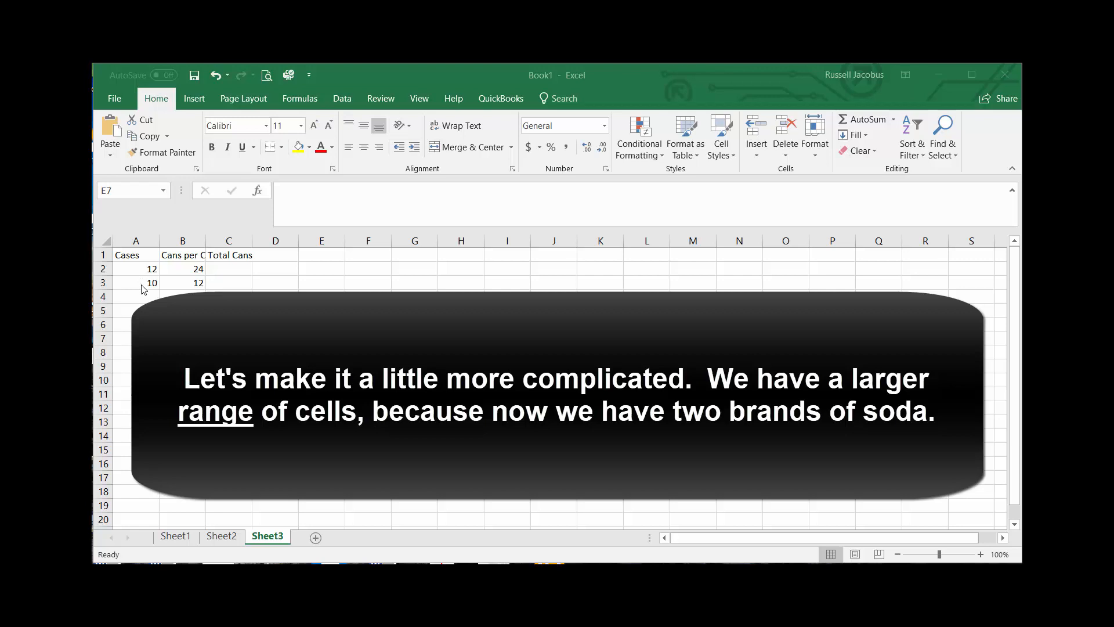
mouse_move(144, 291)
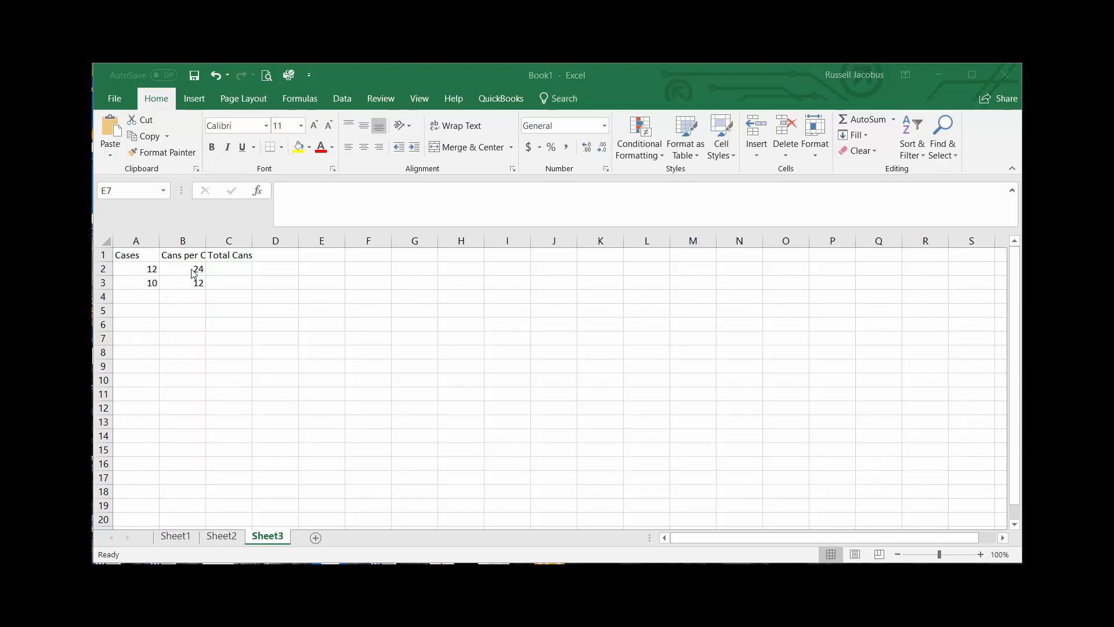
mouse_move(330, 352)
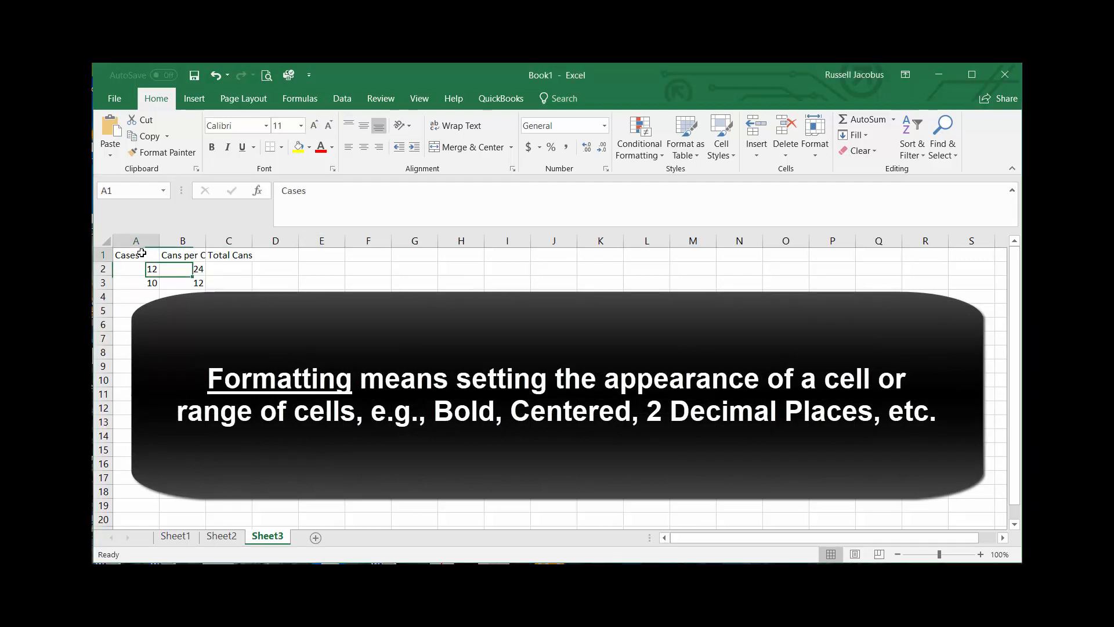
- Select the Cases–Total Cans headers, view column width without changes, then select rows 2–3
drag(135, 255, 229, 254)
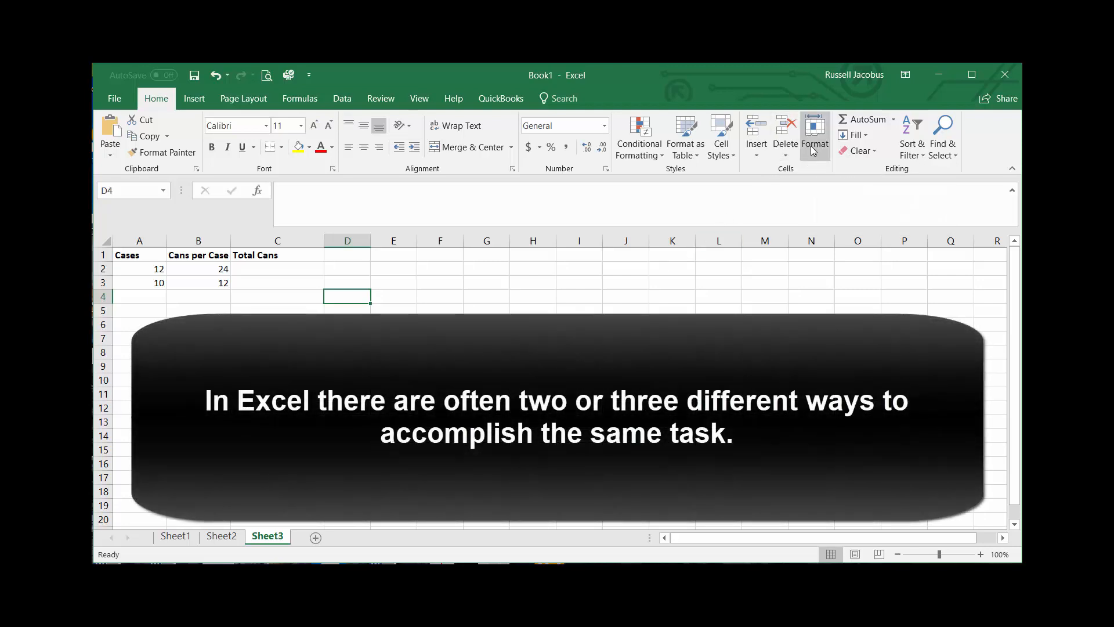
click(815, 138)
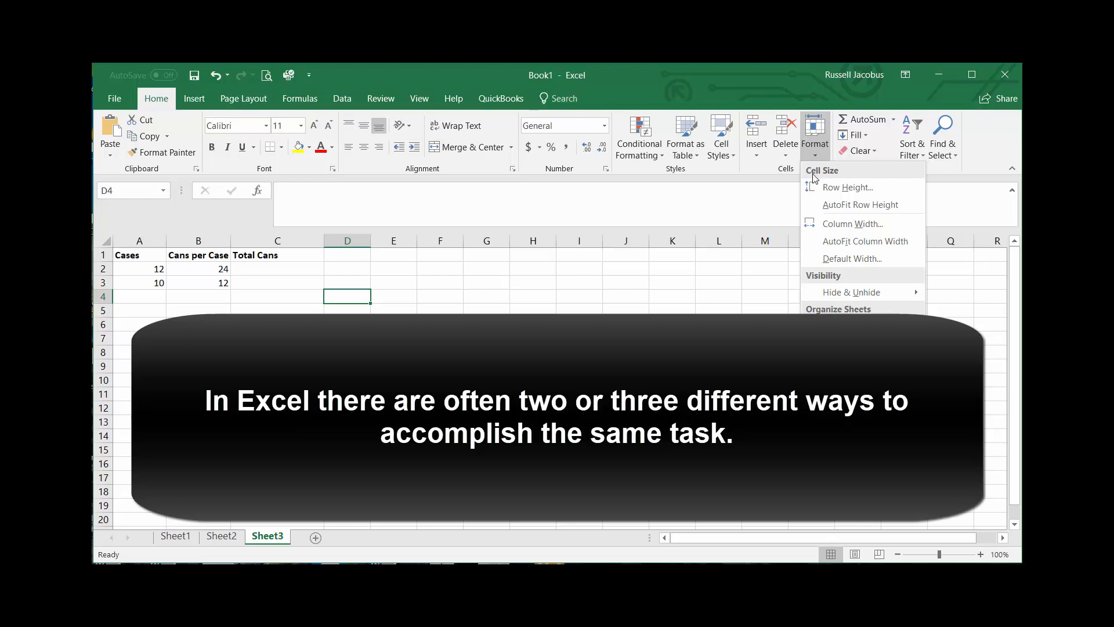
click(852, 222)
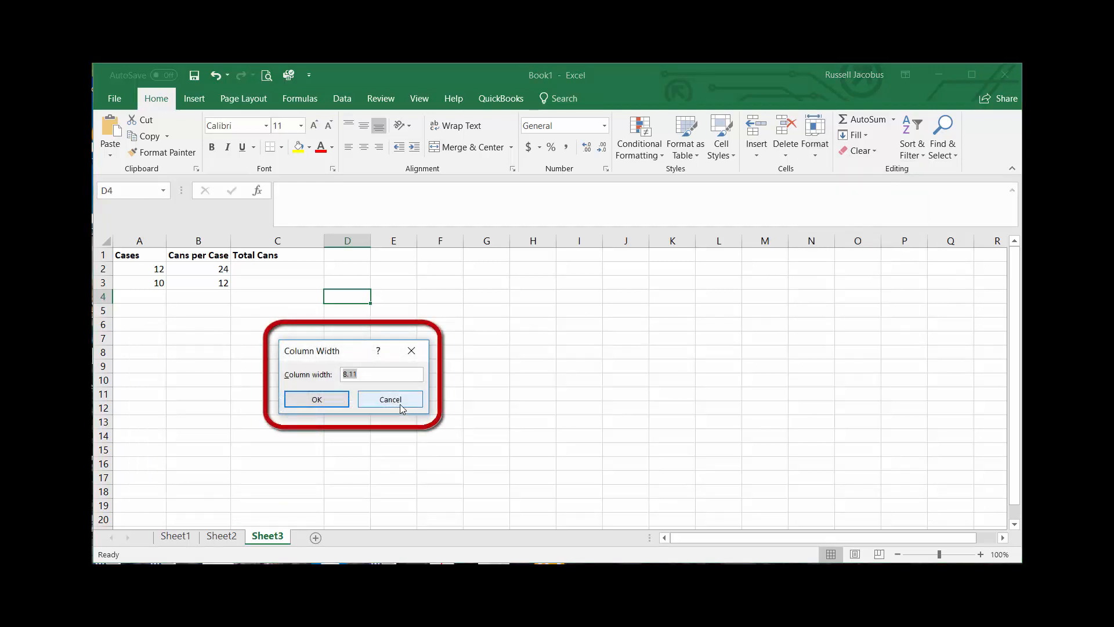
click(389, 399)
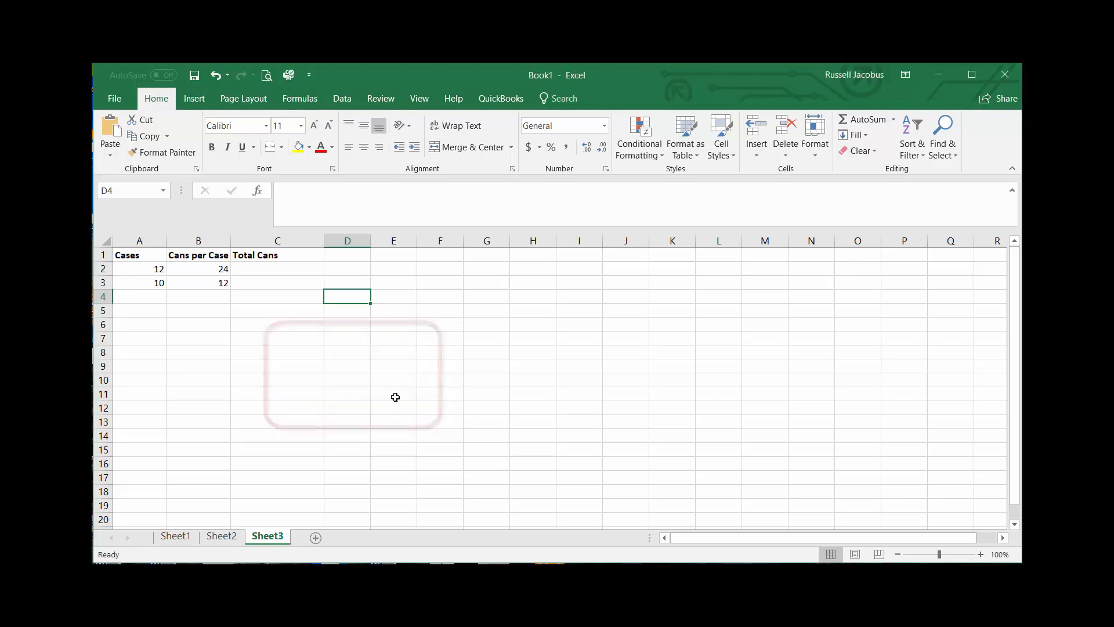
click(139, 254)
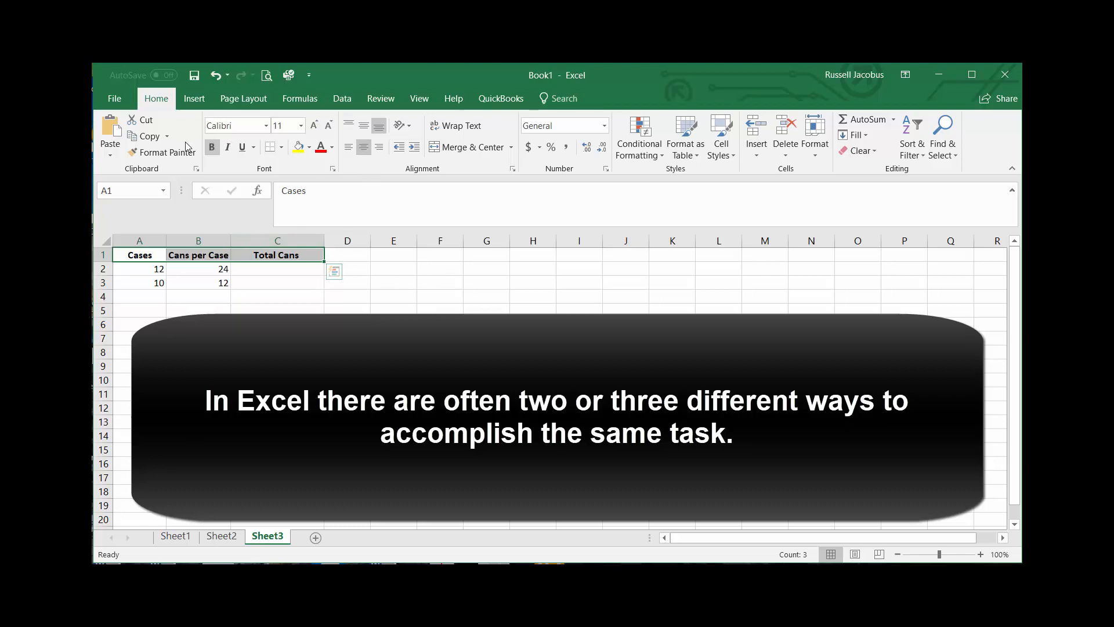
mouse_move(363, 147)
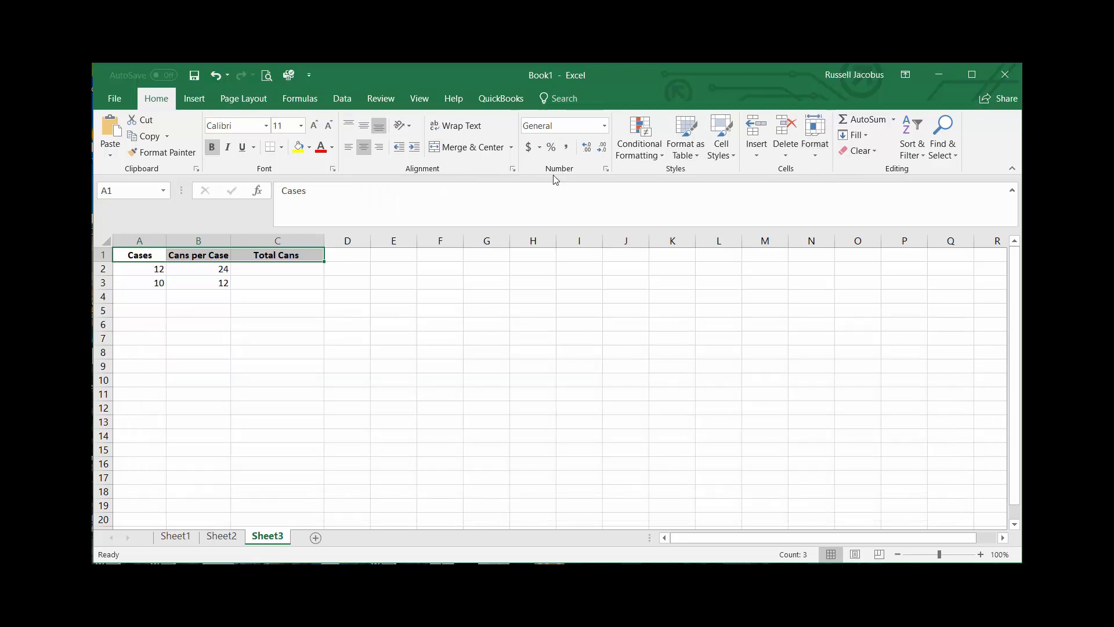
mouse_move(513, 169)
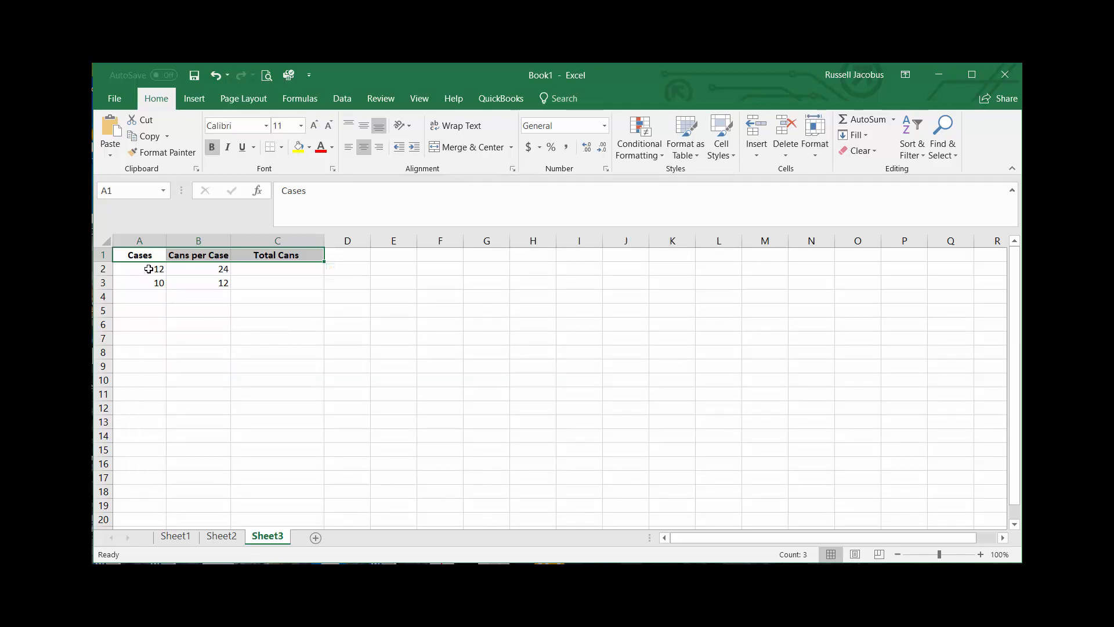
drag(139, 269, 223, 282)
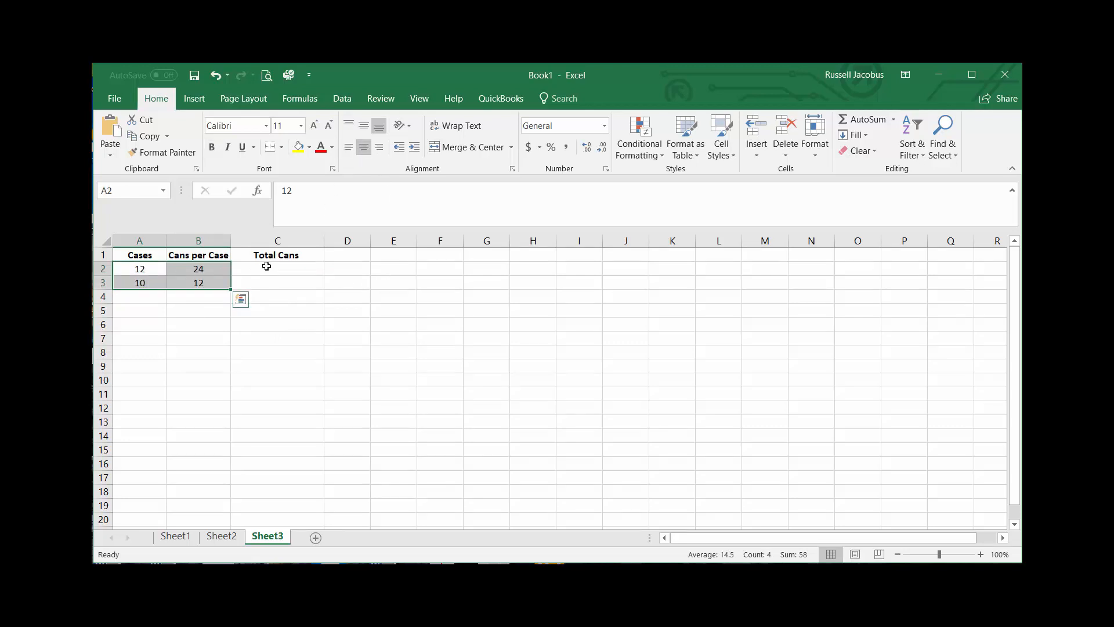
- Enter a Cases-times-cans formula in C2 giving 288 and fill it down to C3
click(277, 269)
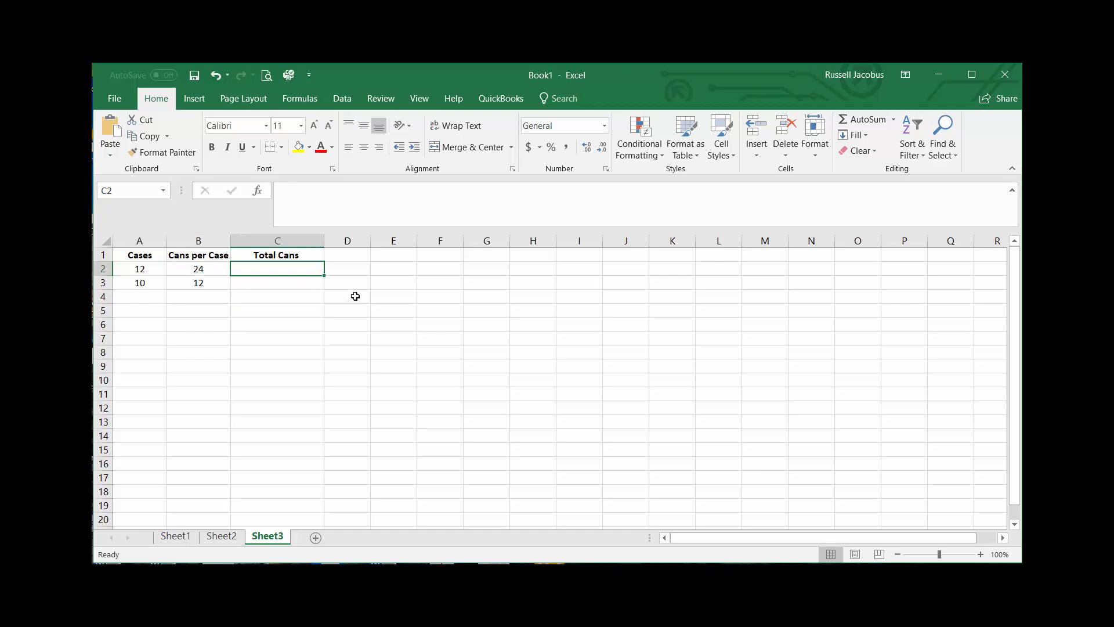
text(=)
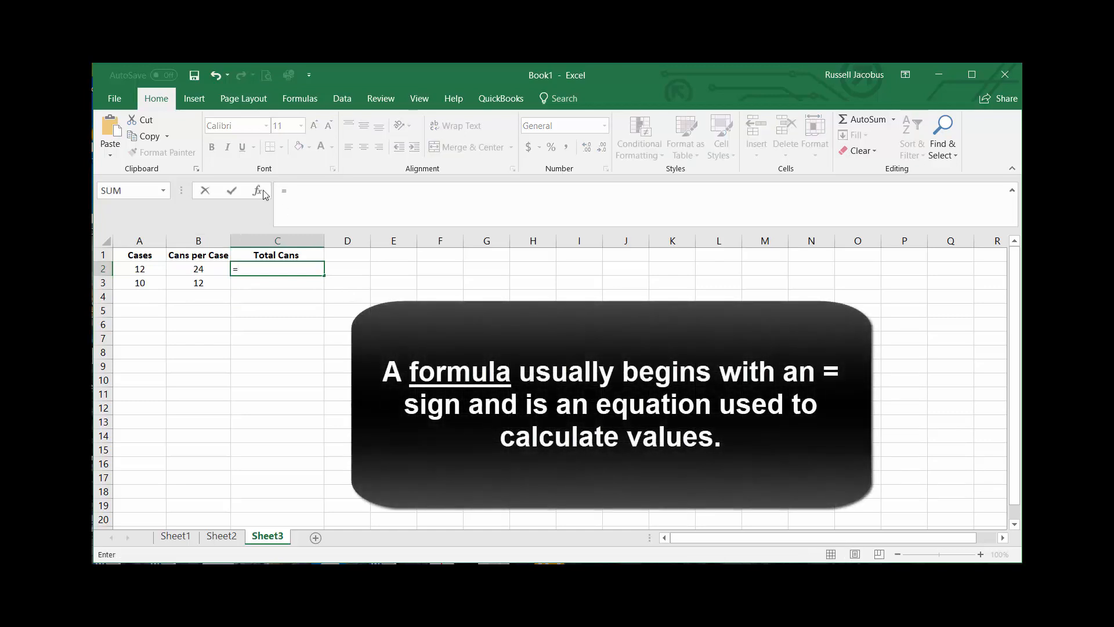
click(140, 269)
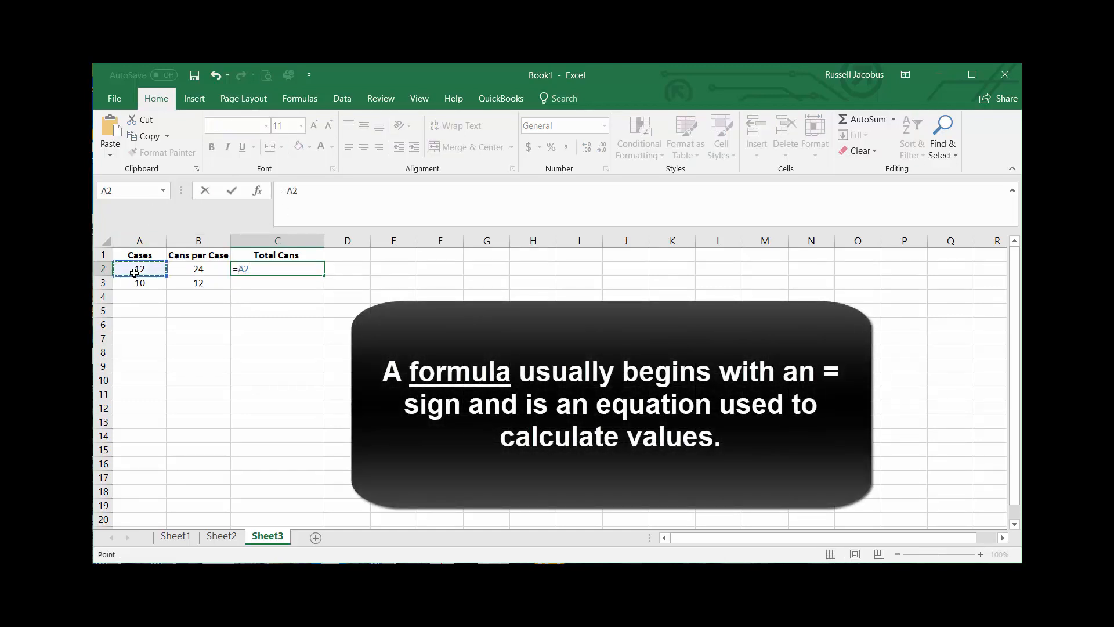
text(*)
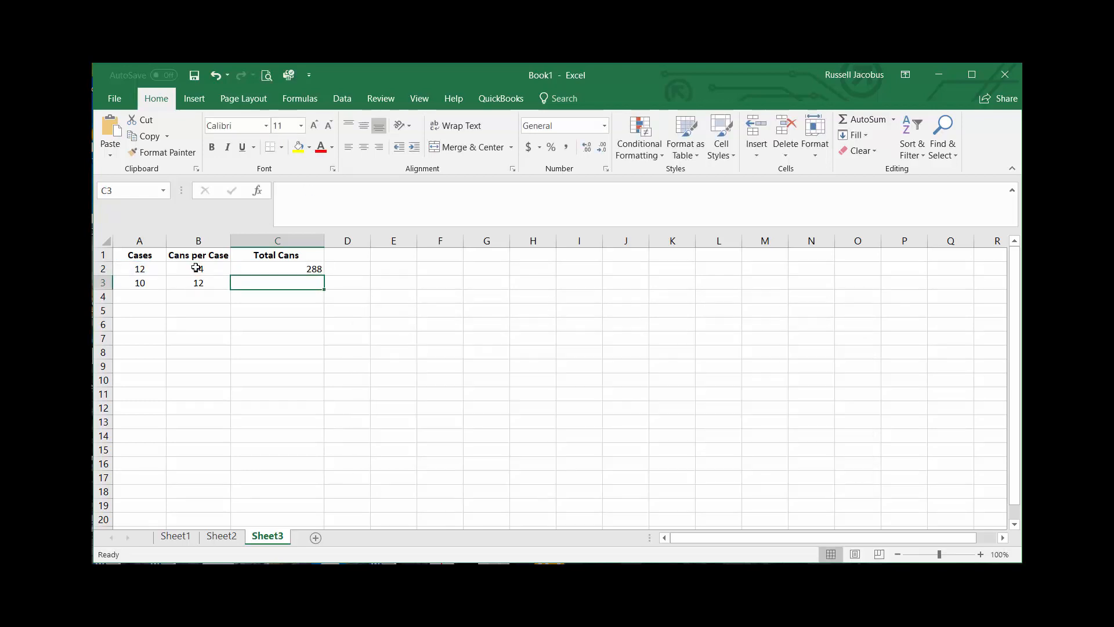
click(278, 268)
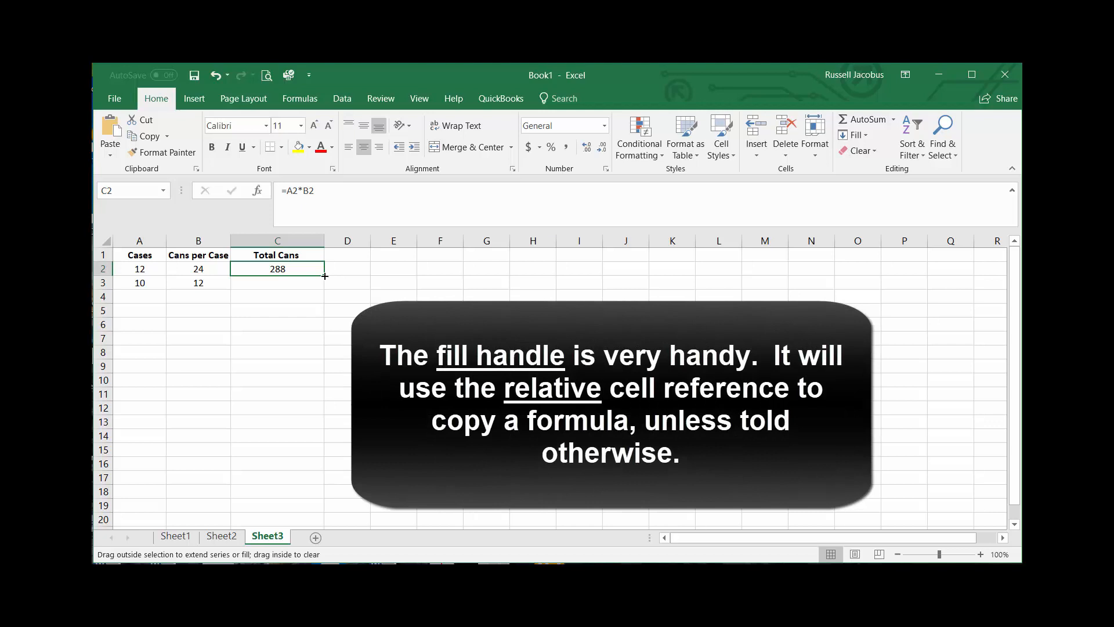
drag(325, 278, 325, 282)
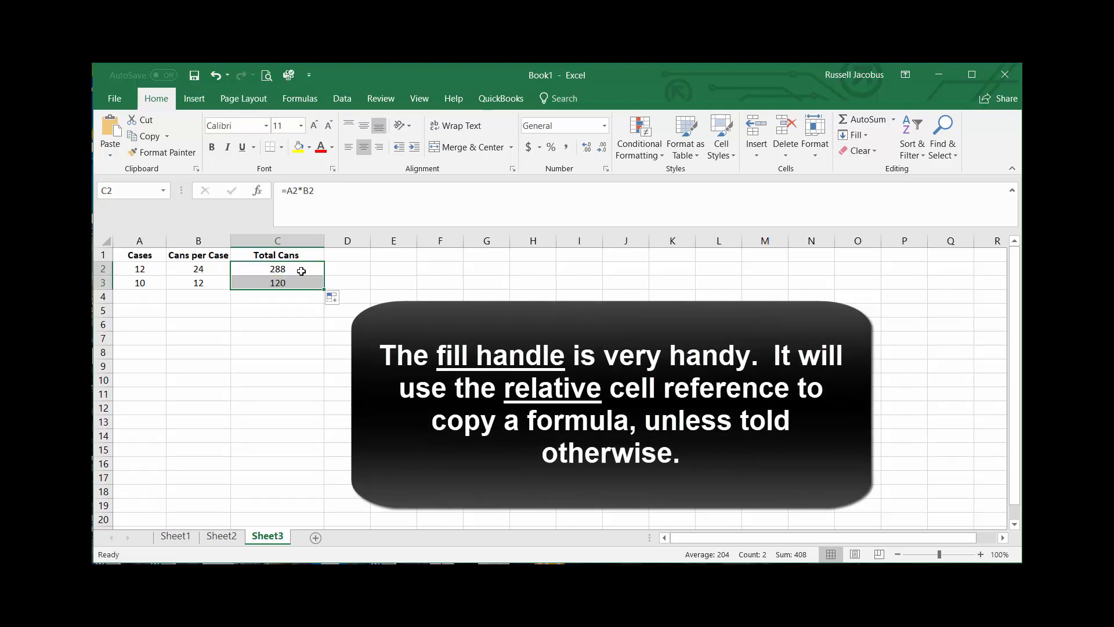
mouse_move(297, 267)
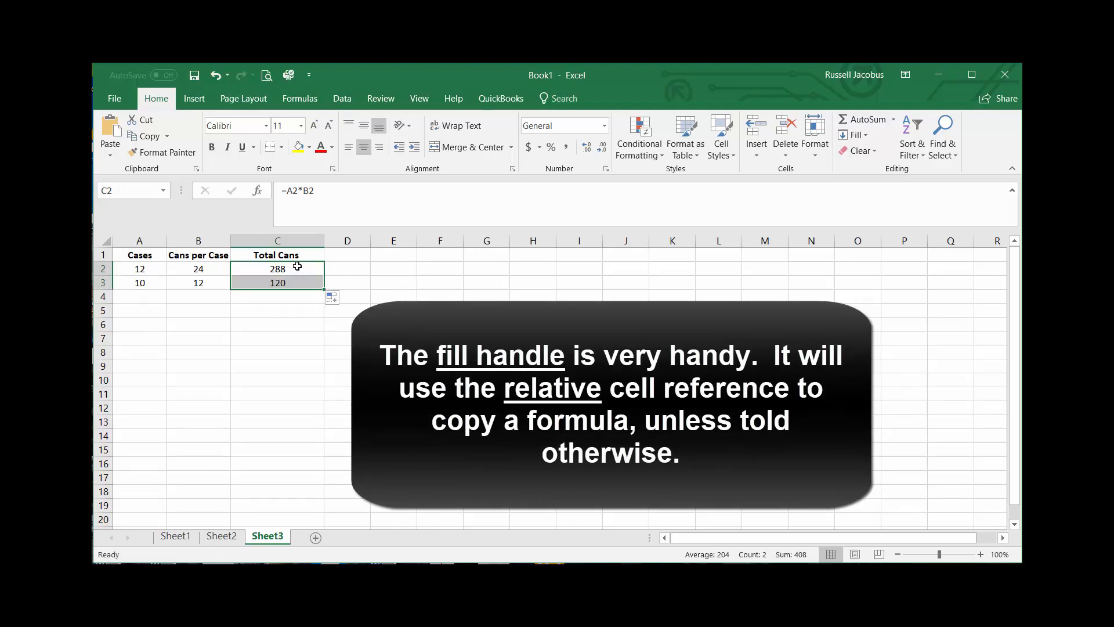
click(139, 283)
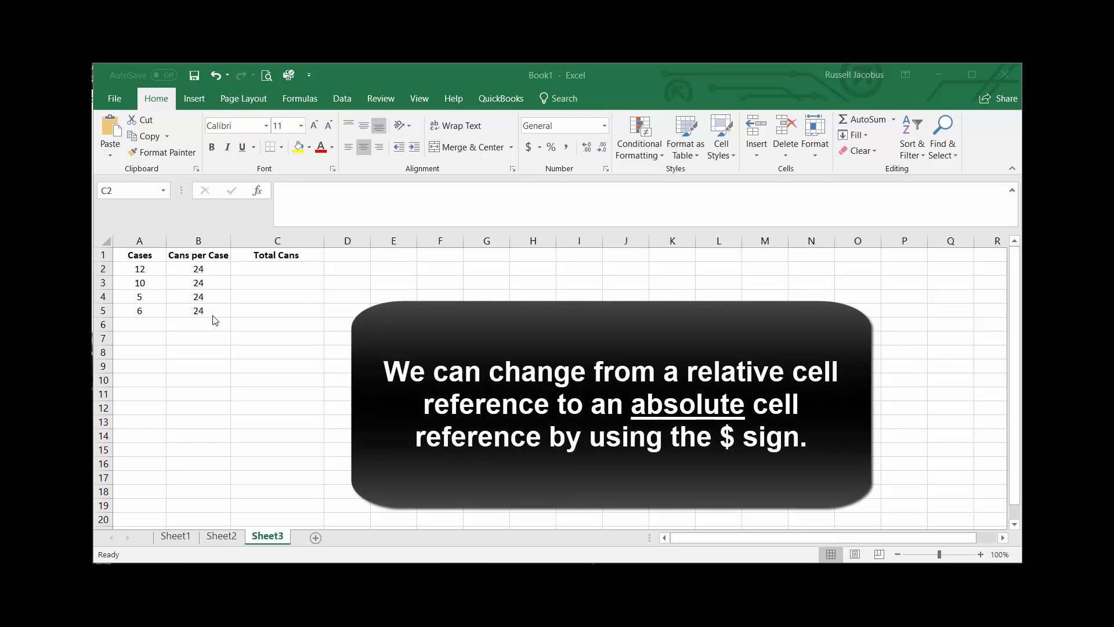
mouse_move(147, 272)
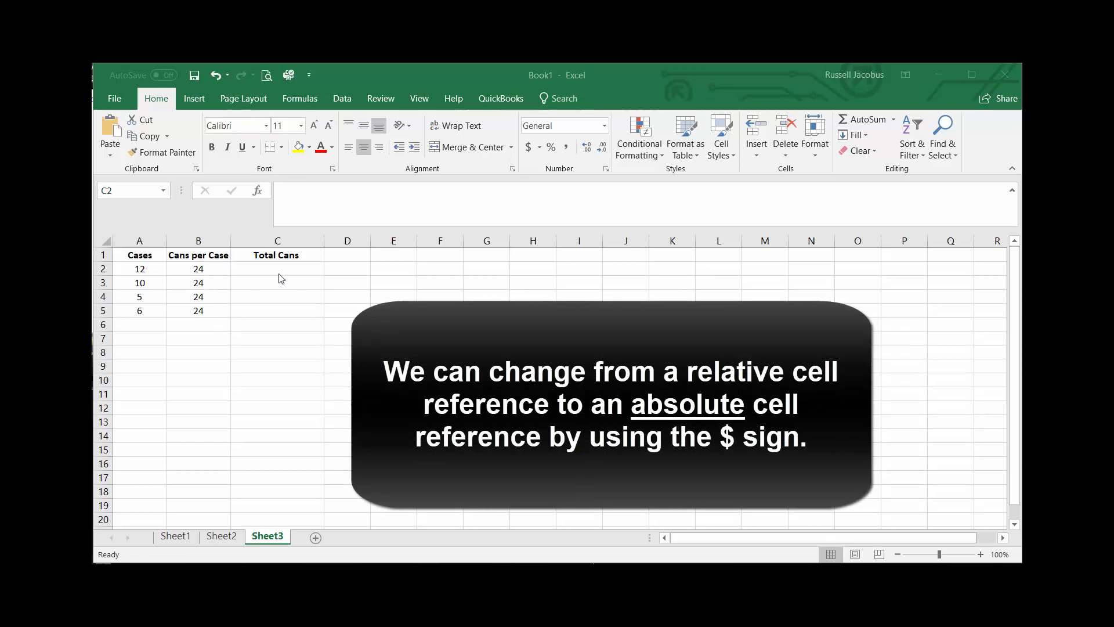
- Enter =A2*$B$2 in C2 and fill it down to C5
click(277, 268)
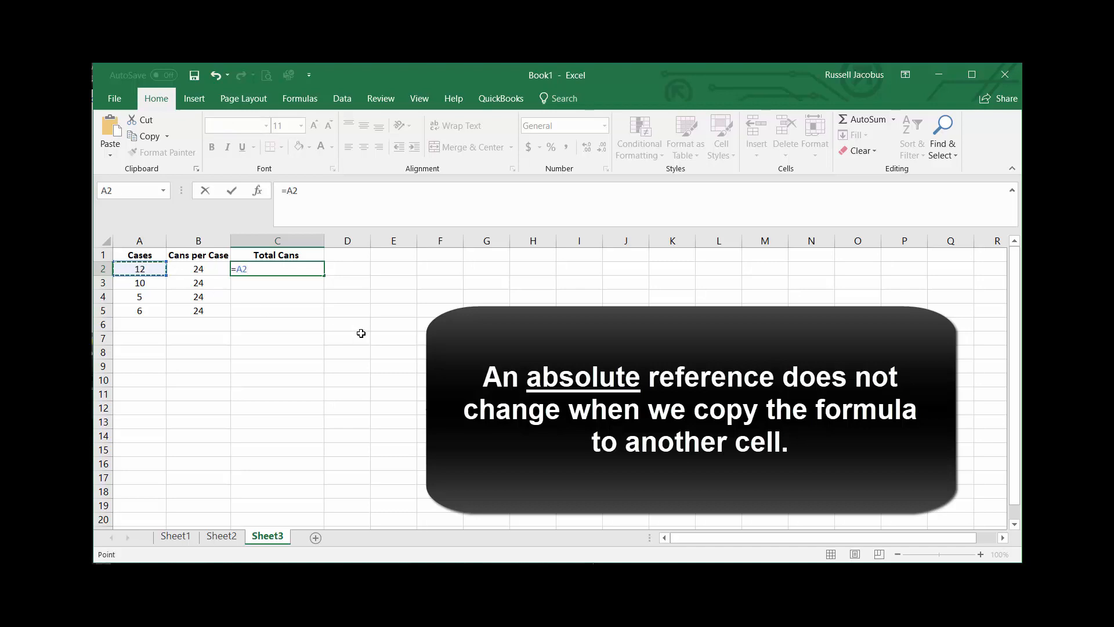
text(*)
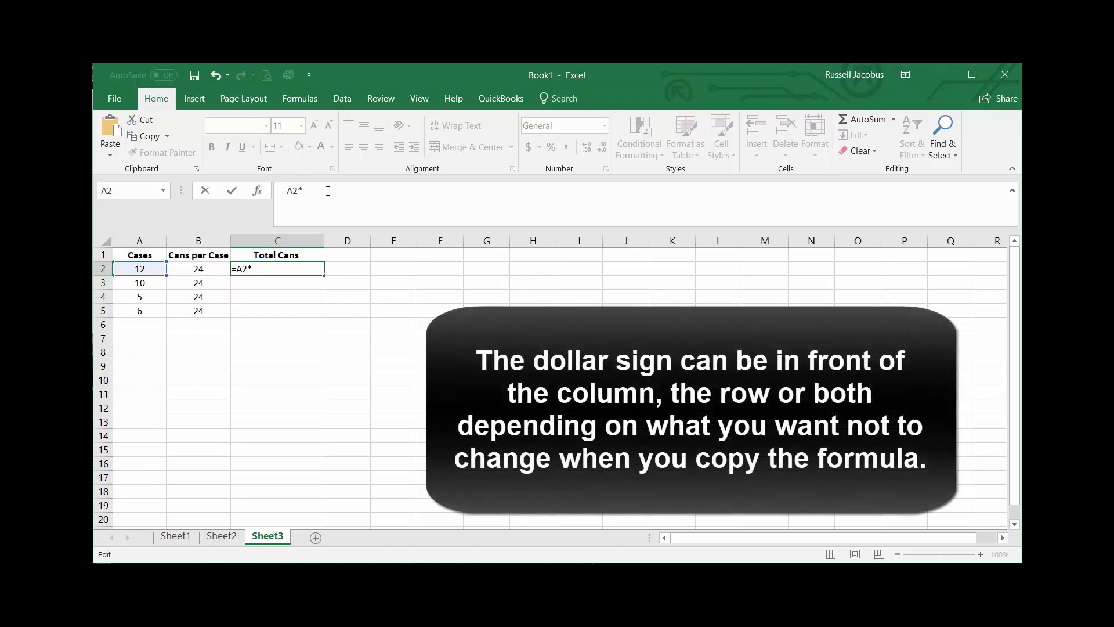
text($B)
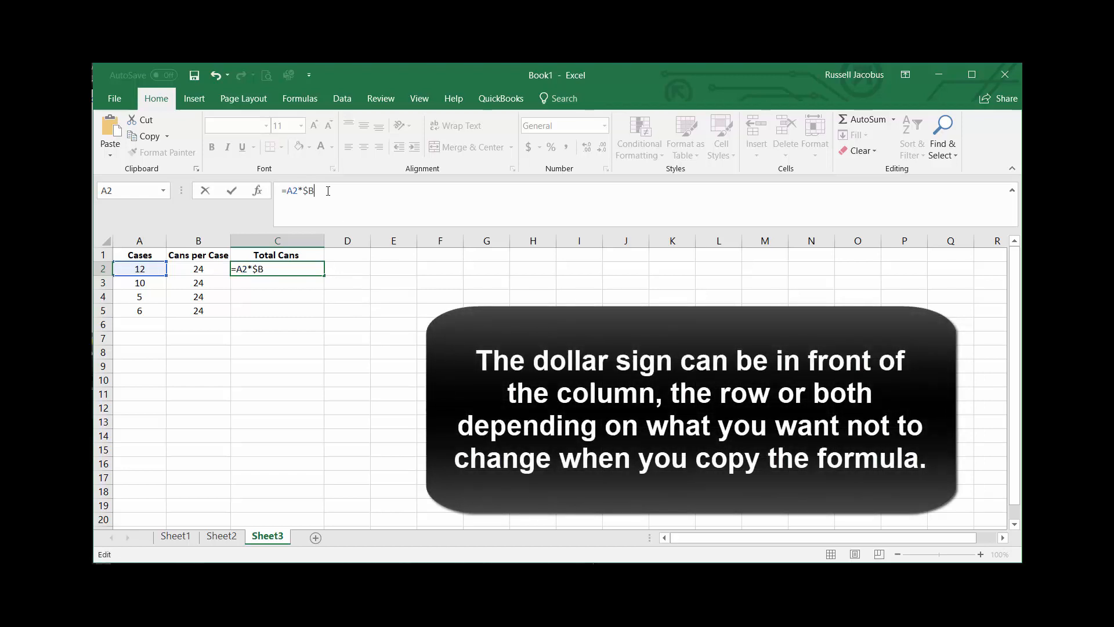
text($2)
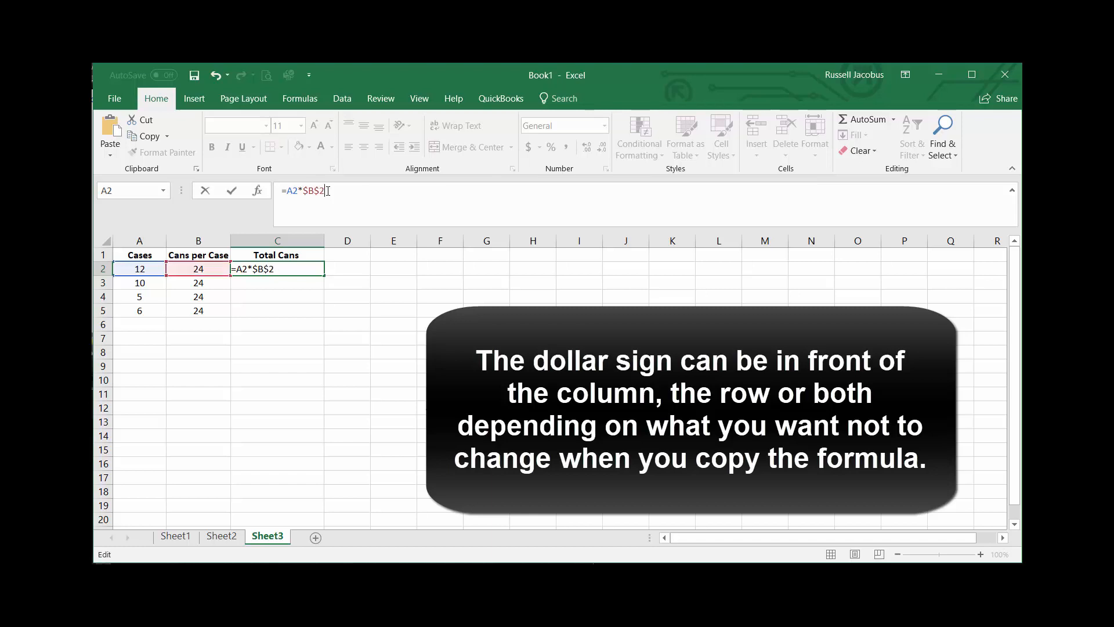
key(enter)
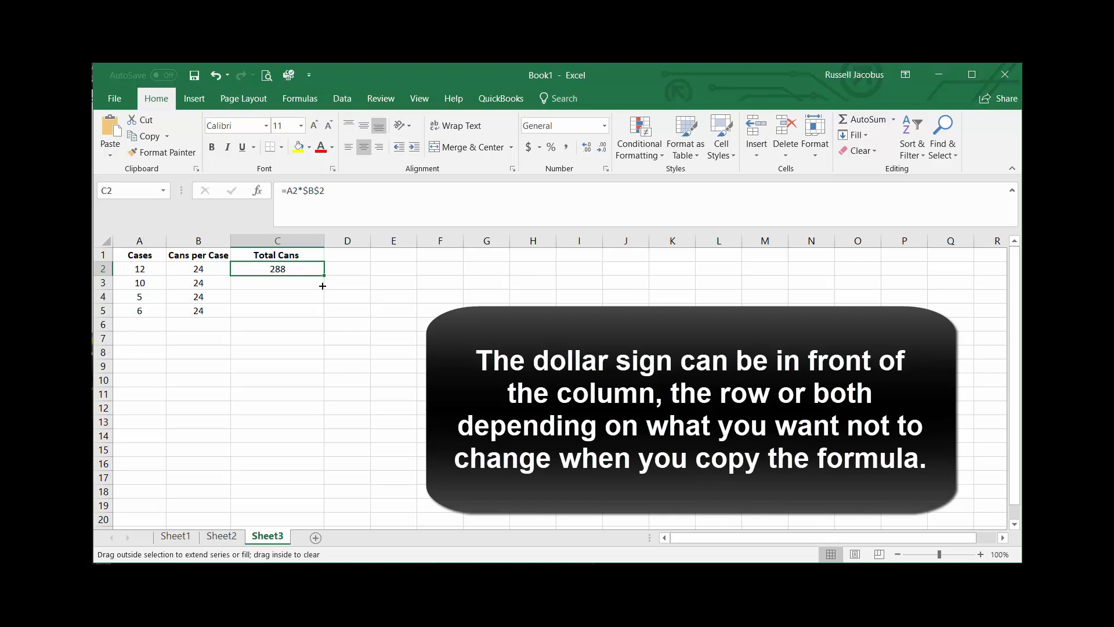
drag(278, 269, 278, 310)
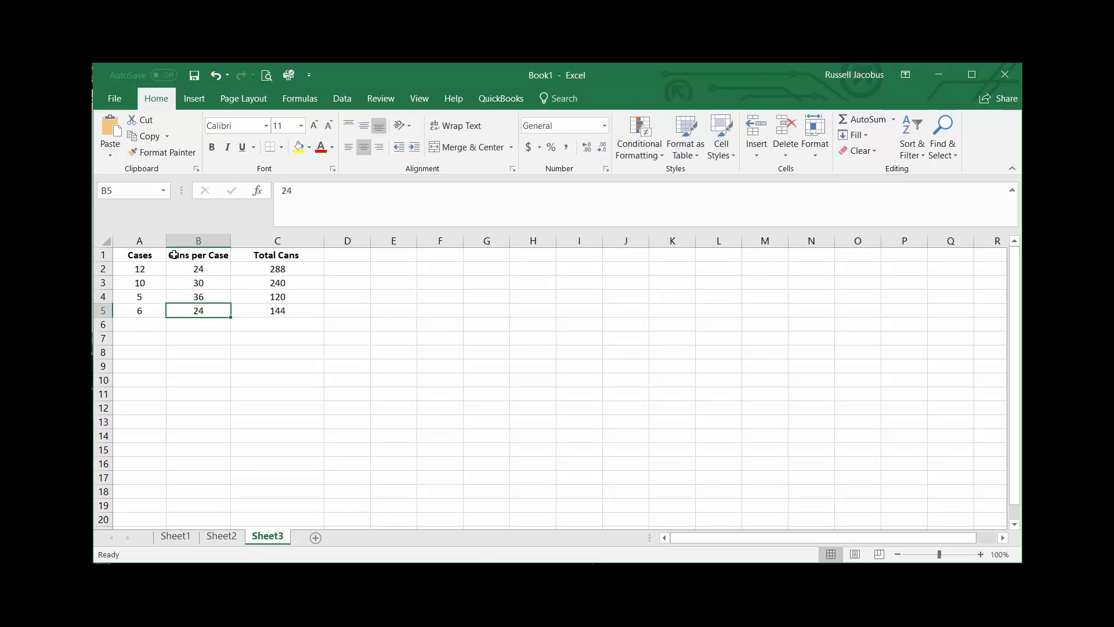
mouse_move(211, 268)
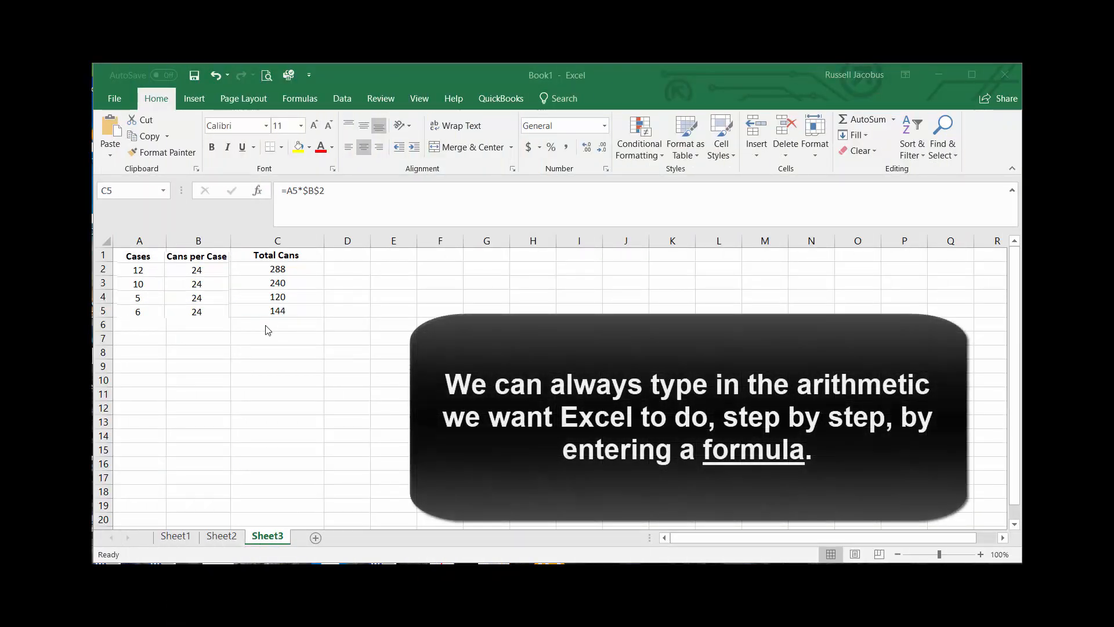
click(278, 325)
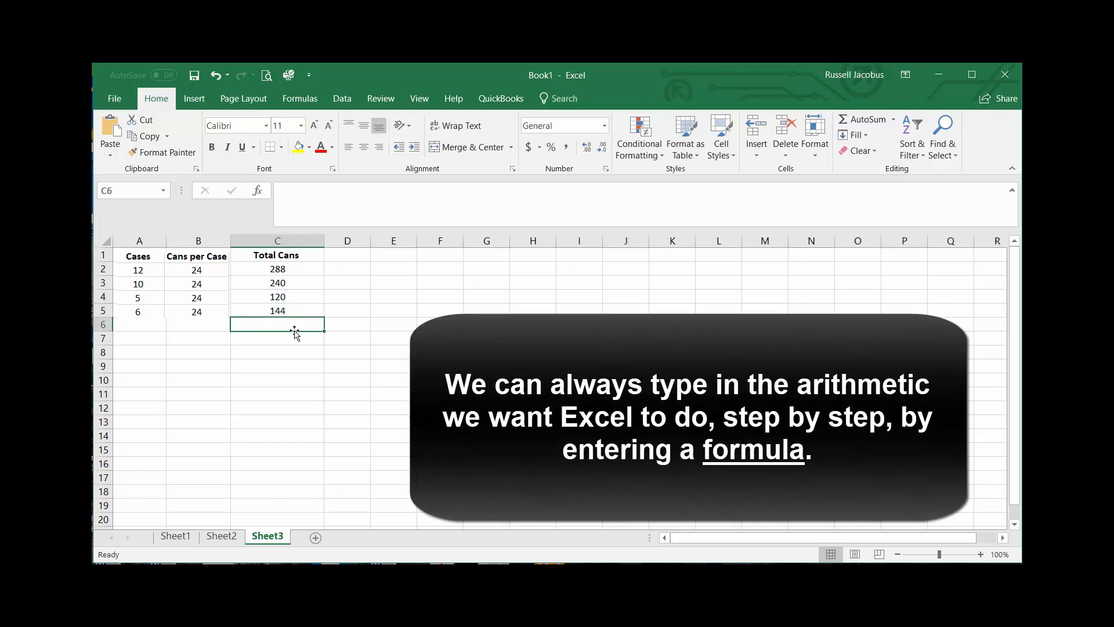
text(=)
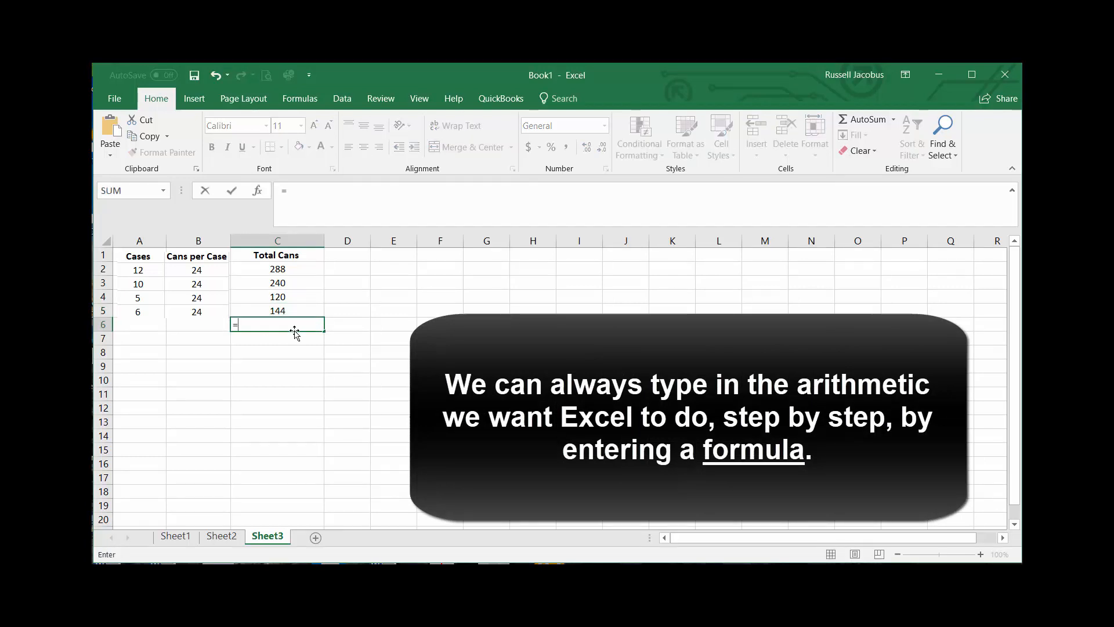
text(c2+)
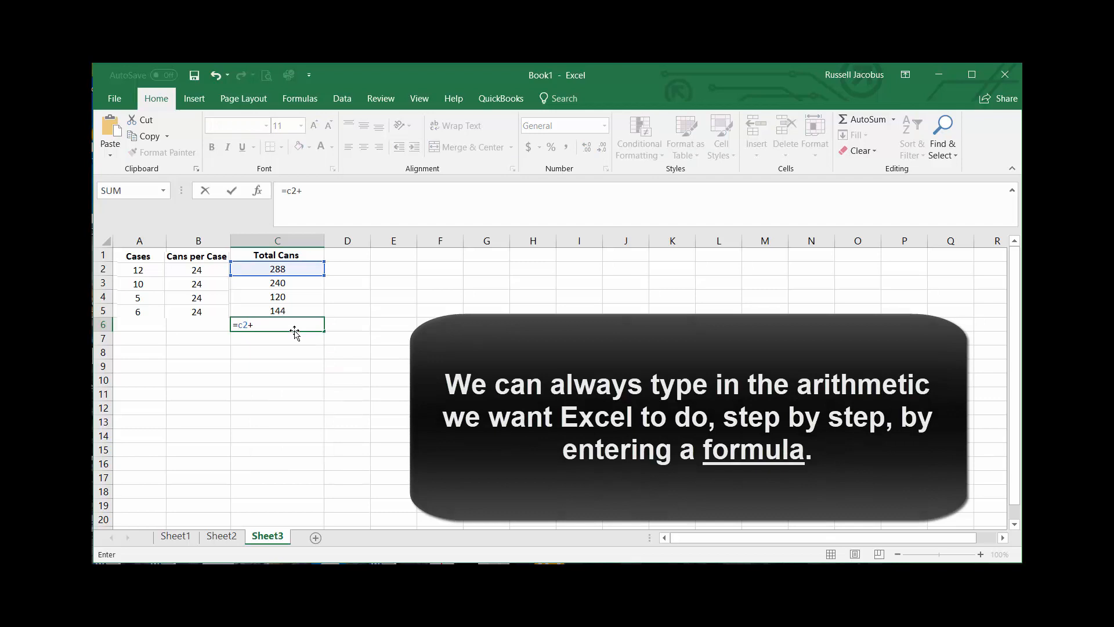
text(c3)
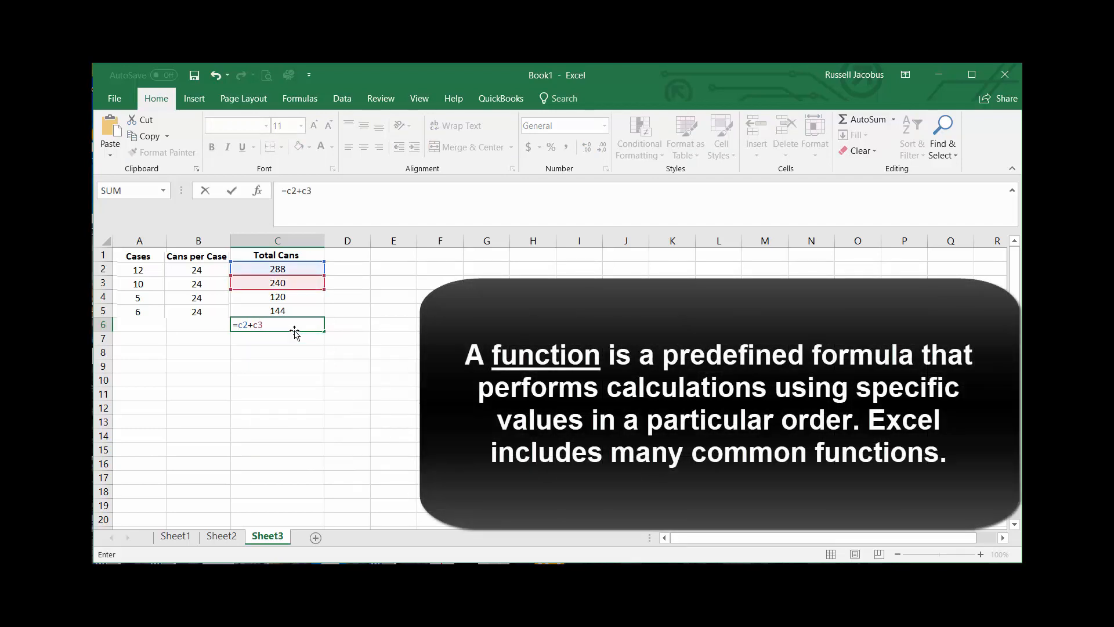
key(Escape)
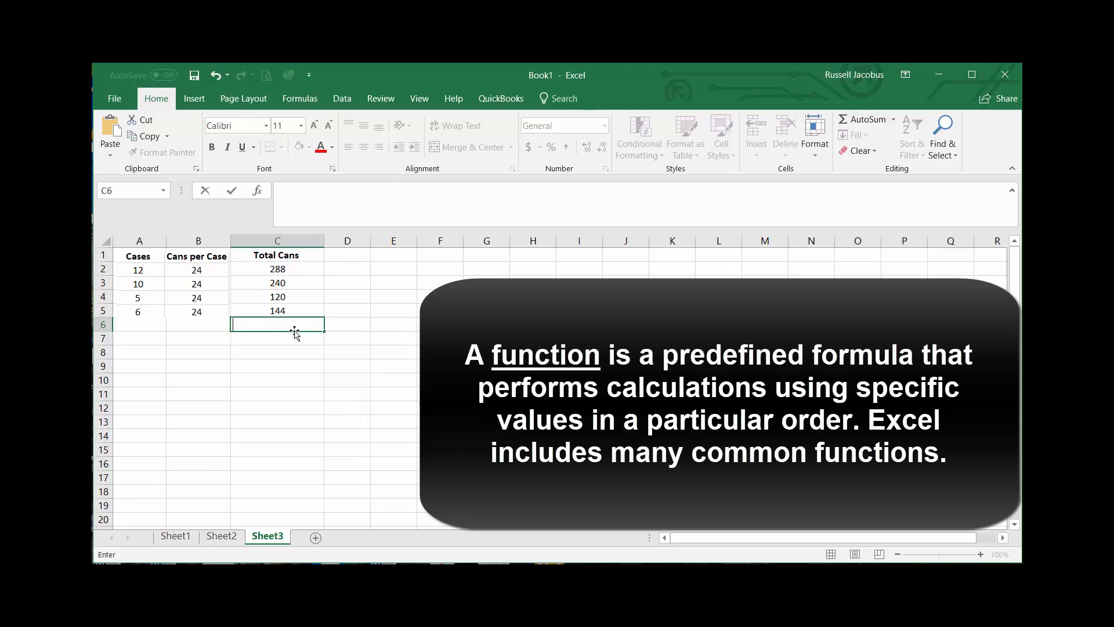
text(=sum)
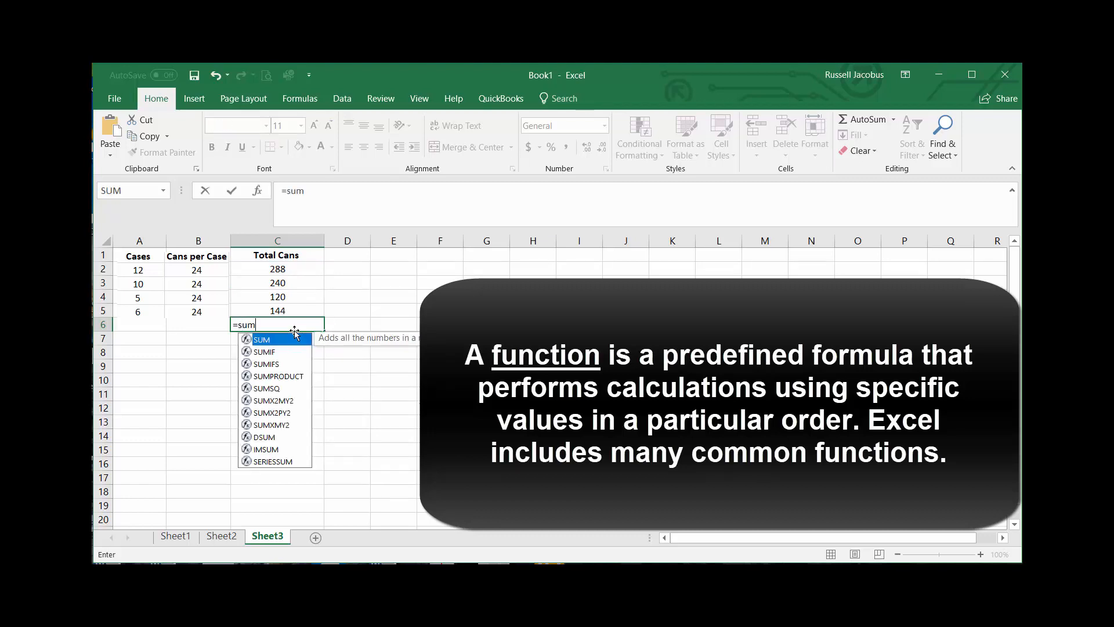
text(()
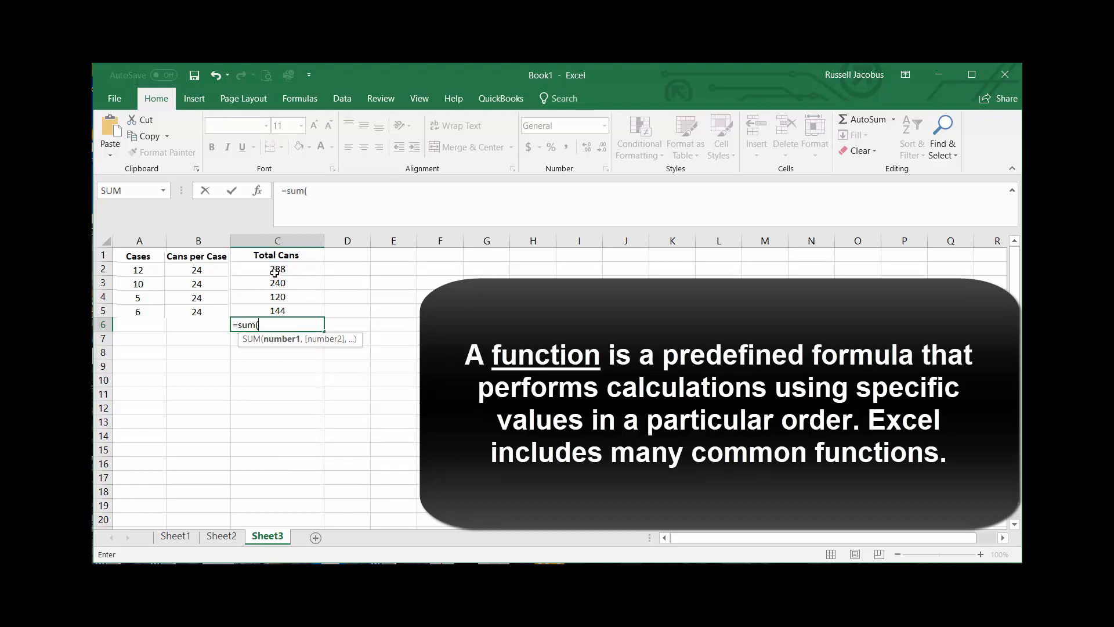
drag(277, 268, 277, 310)
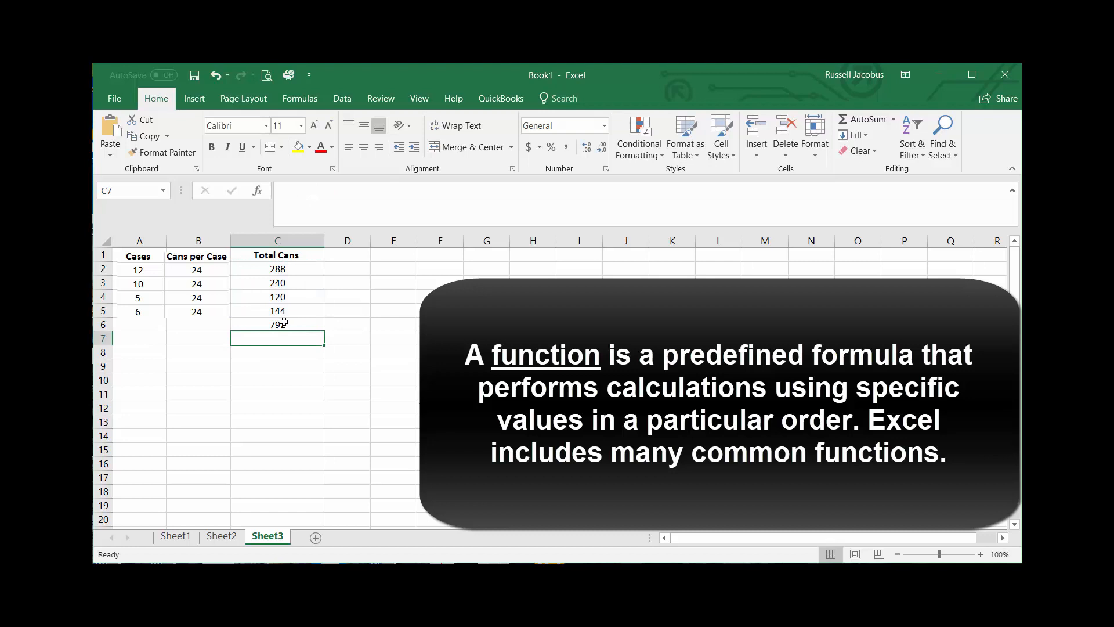
click(277, 324)
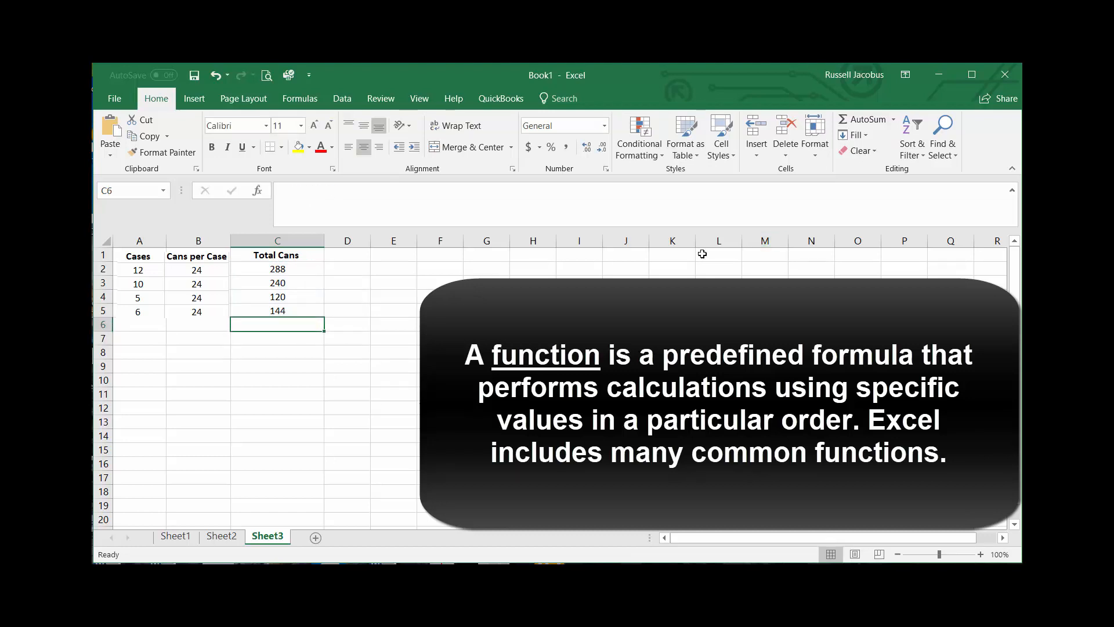
mouse_move(617, 254)
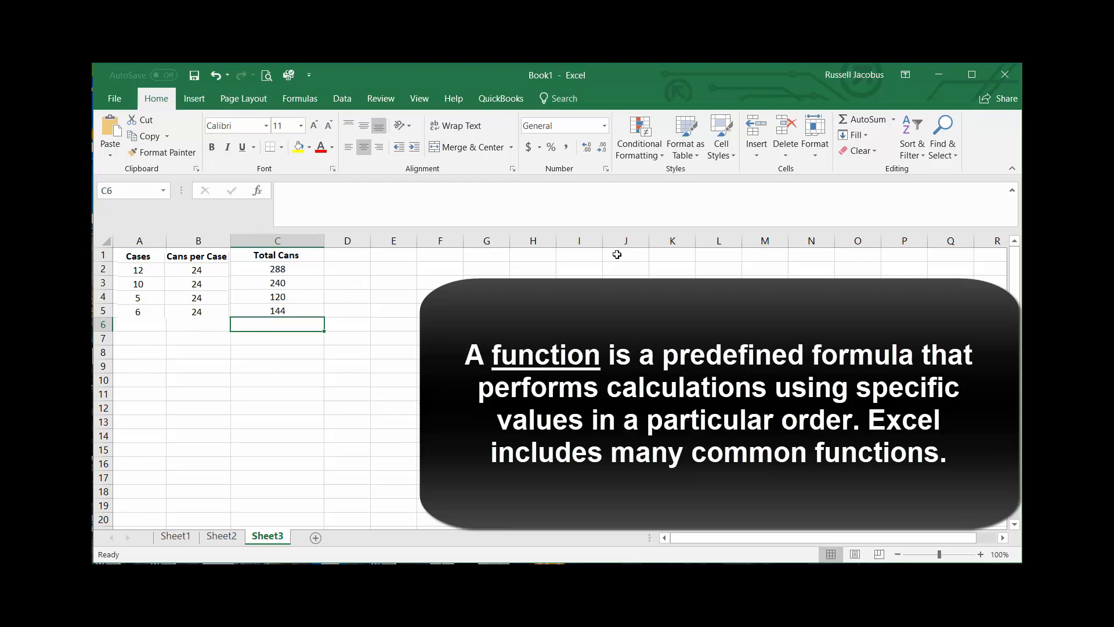
- AutoSum the Total Cans column into C6, giving 912
click(865, 120)
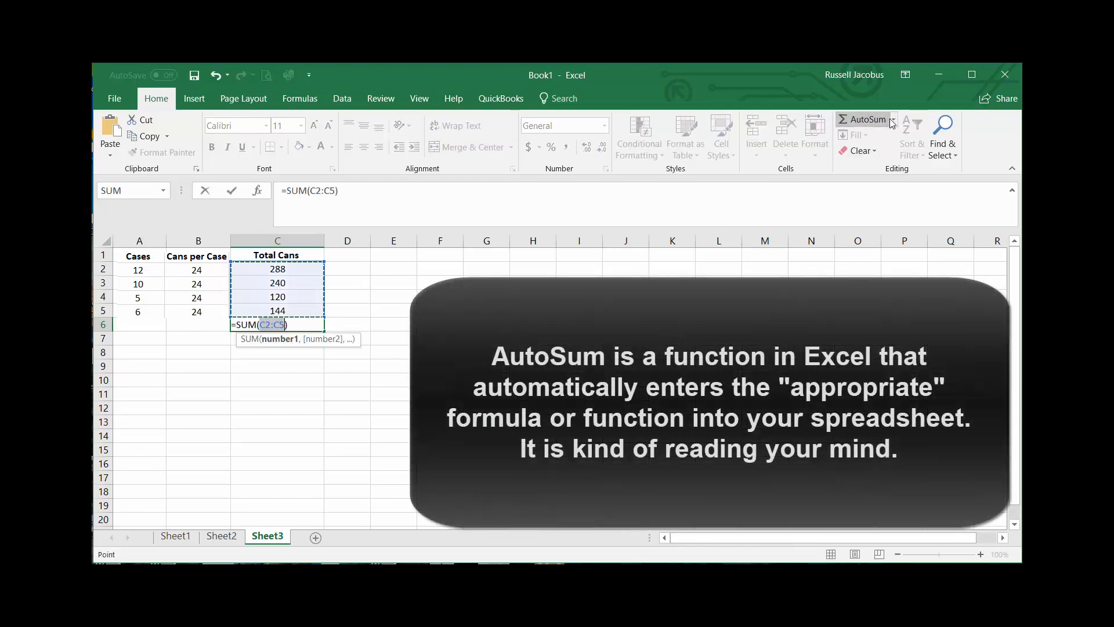
mouse_move(402, 313)
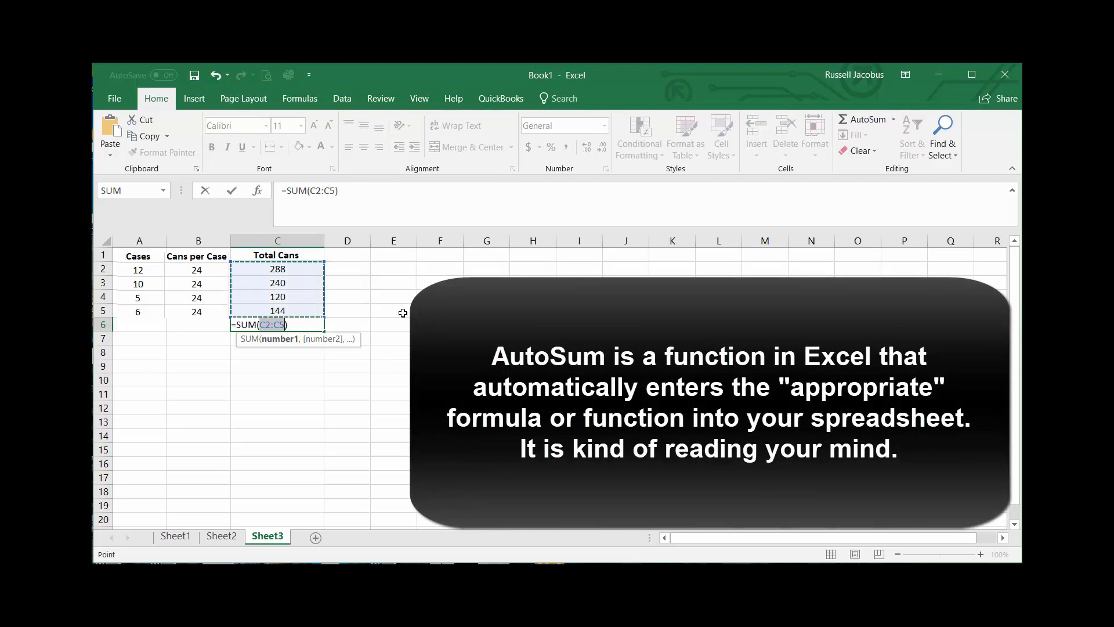
key(Enter)
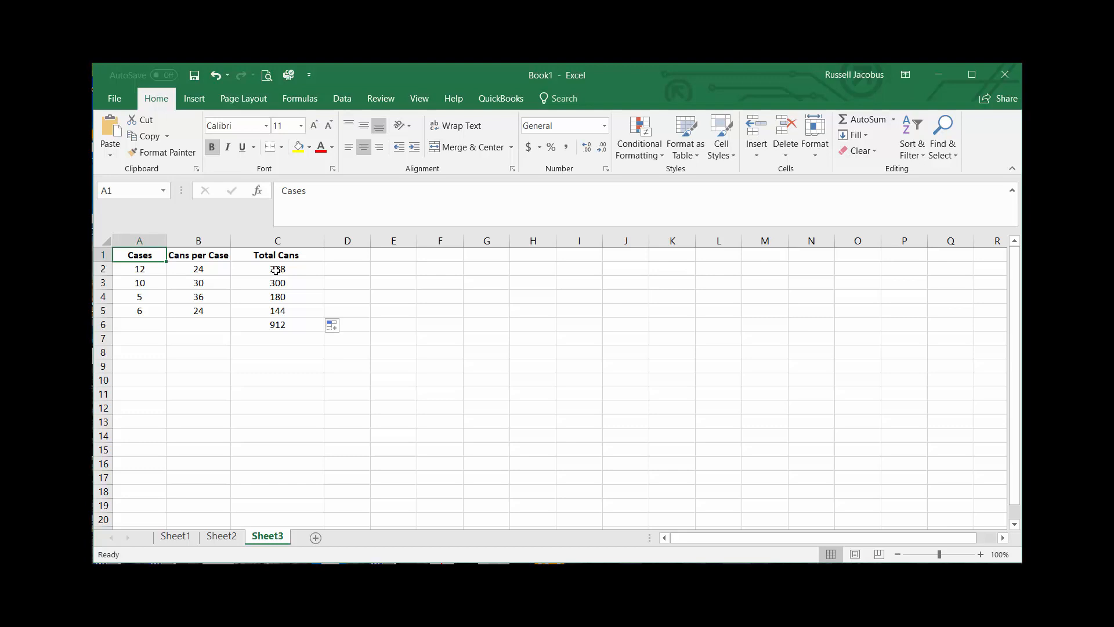
click(278, 269)
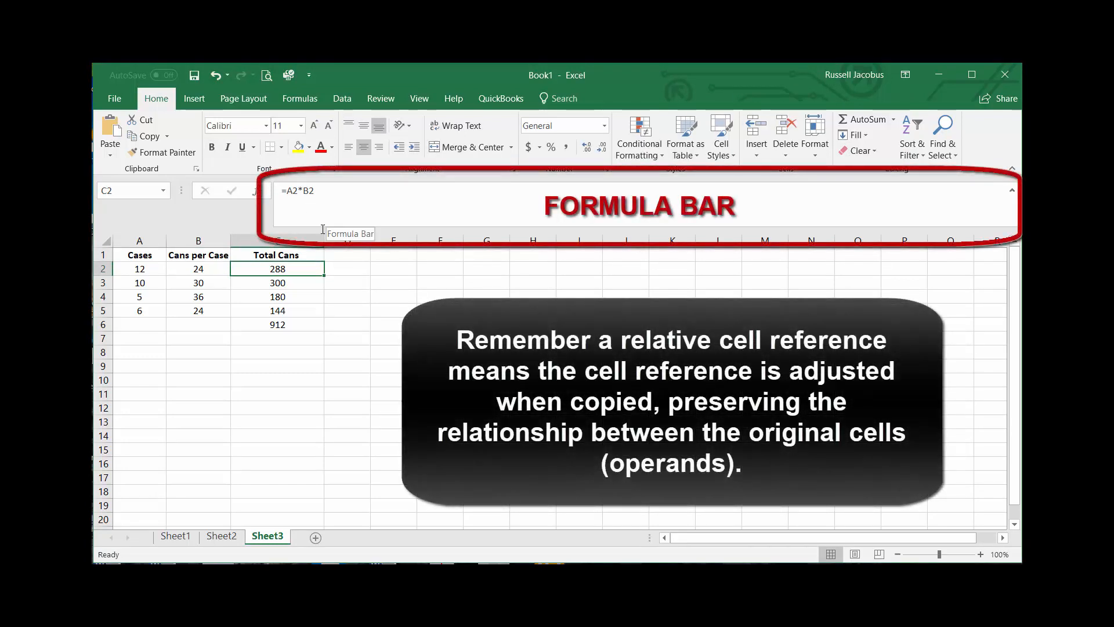
click(278, 282)
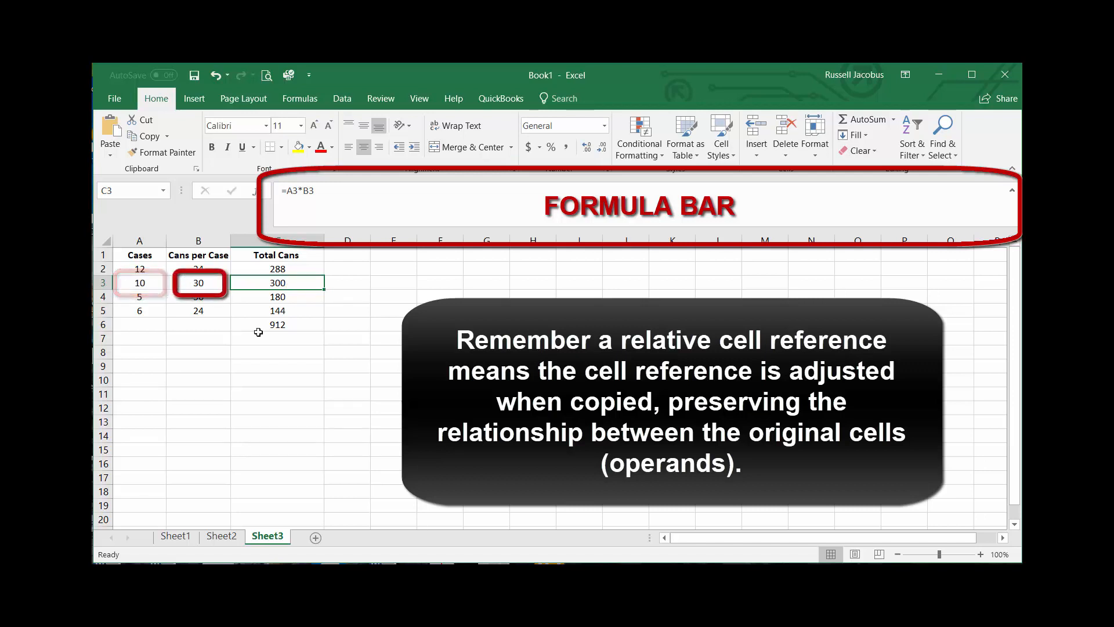
click(276, 296)
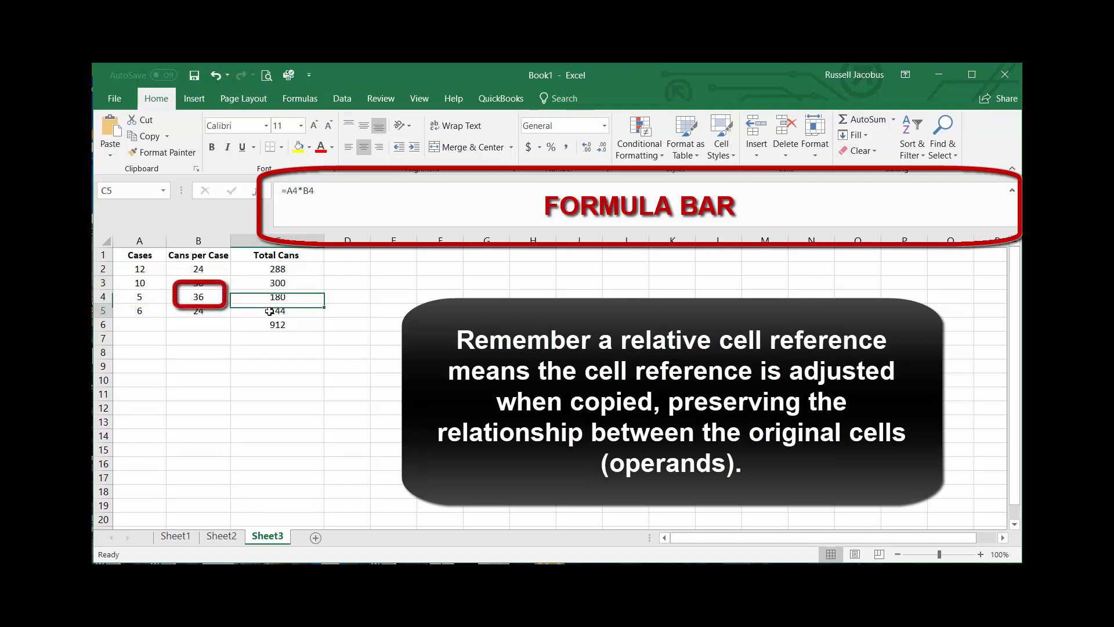
click(278, 311)
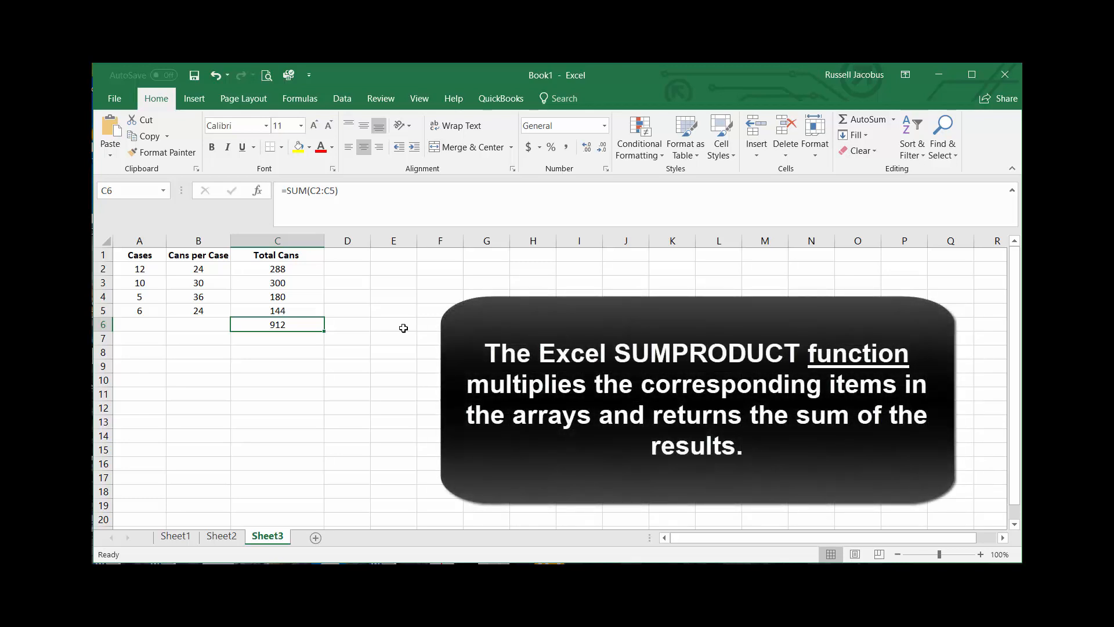
- Enter =SUMPRODUCT(A2:A5,B2:B5) in B7 to get 912
click(197, 338)
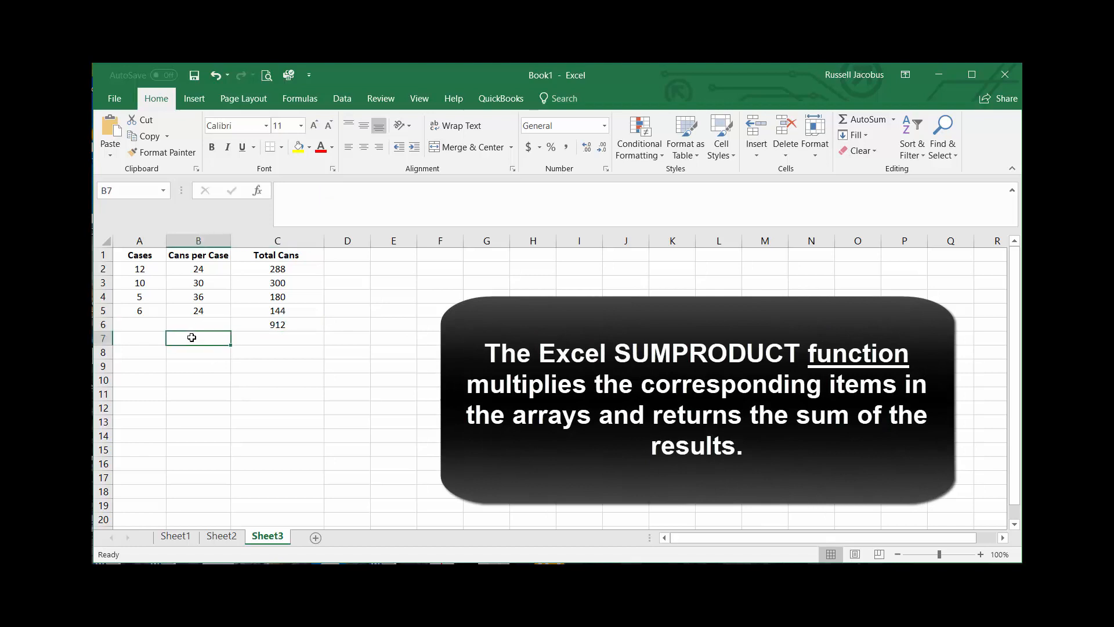
text(=s)
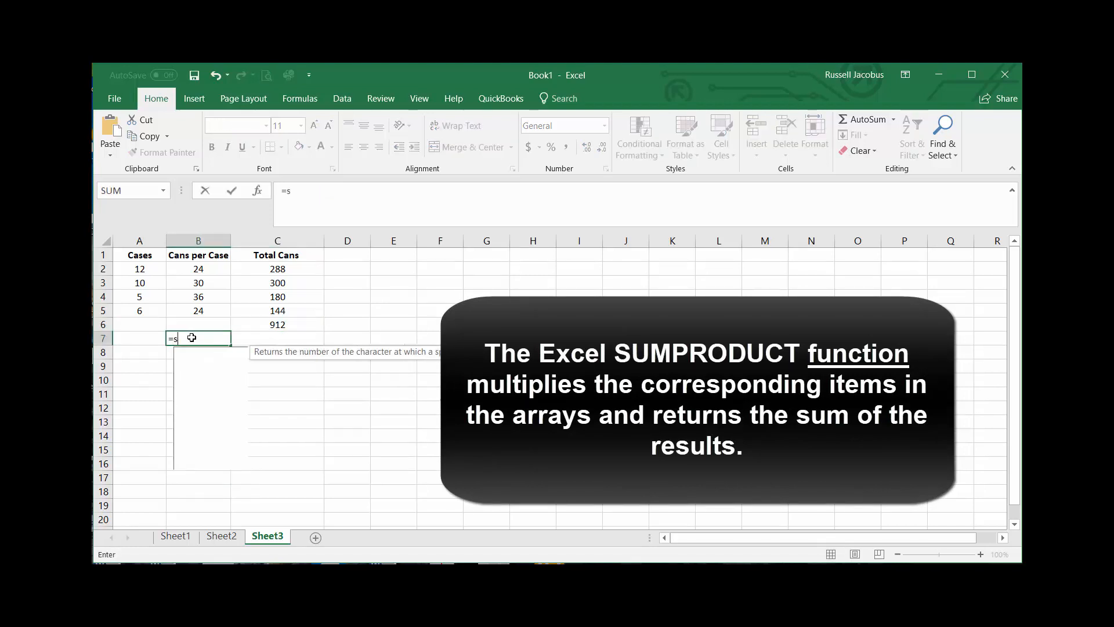
text(umproduct)
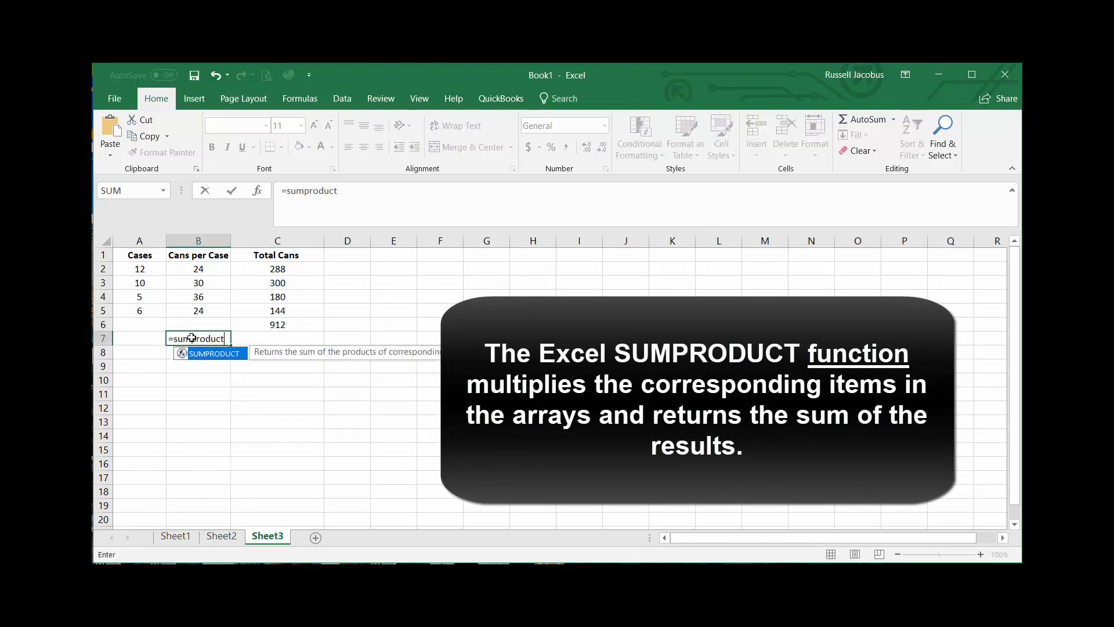
text(()
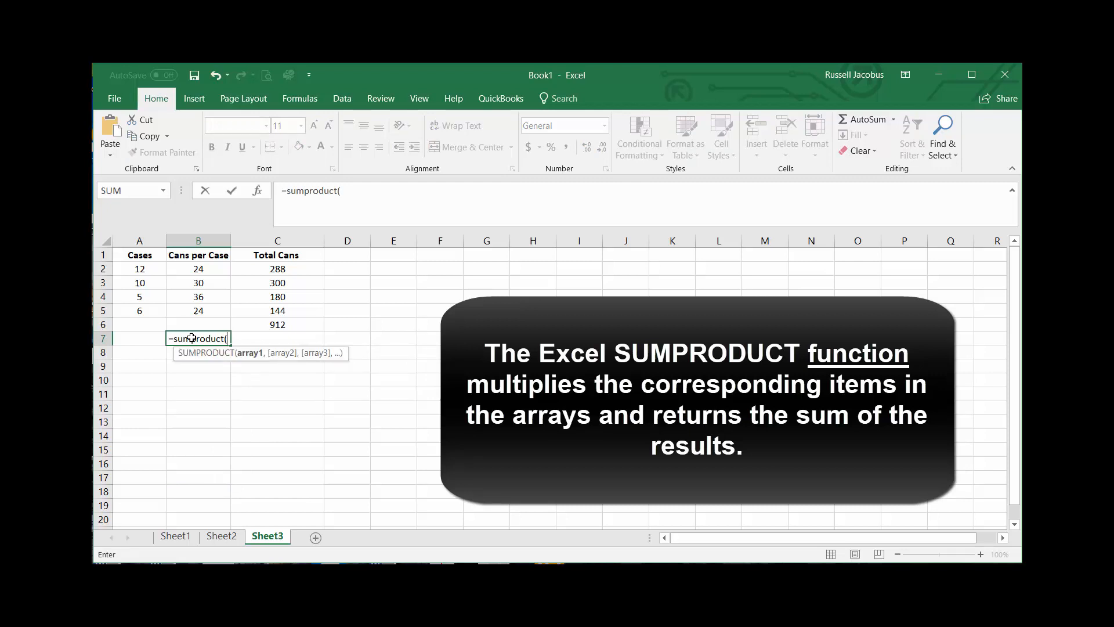
mouse_move(146, 282)
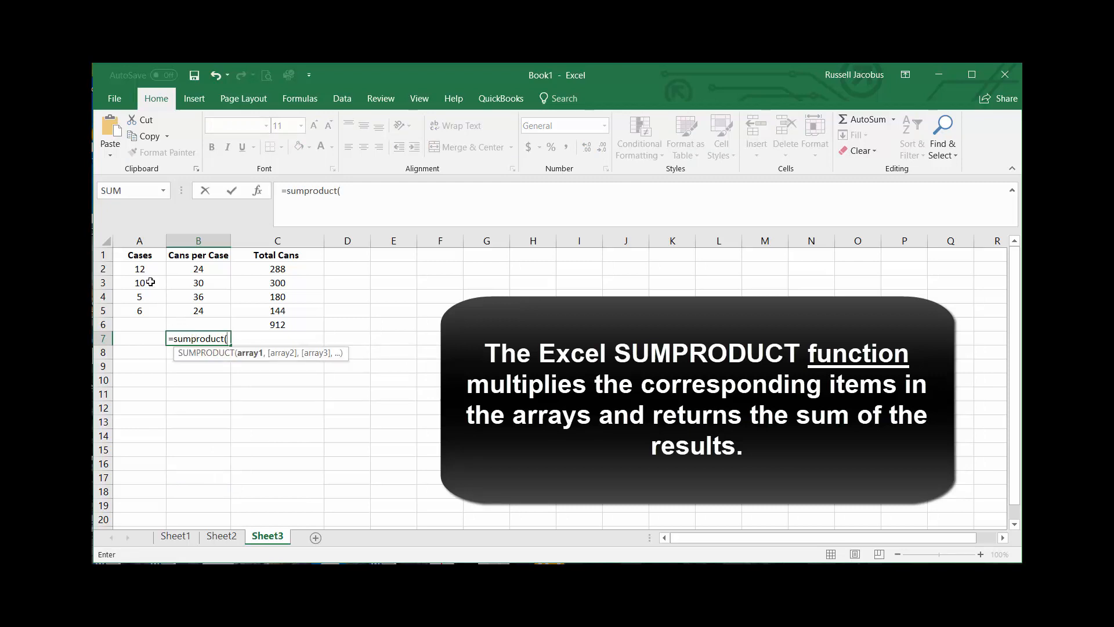
drag(140, 269, 139, 310)
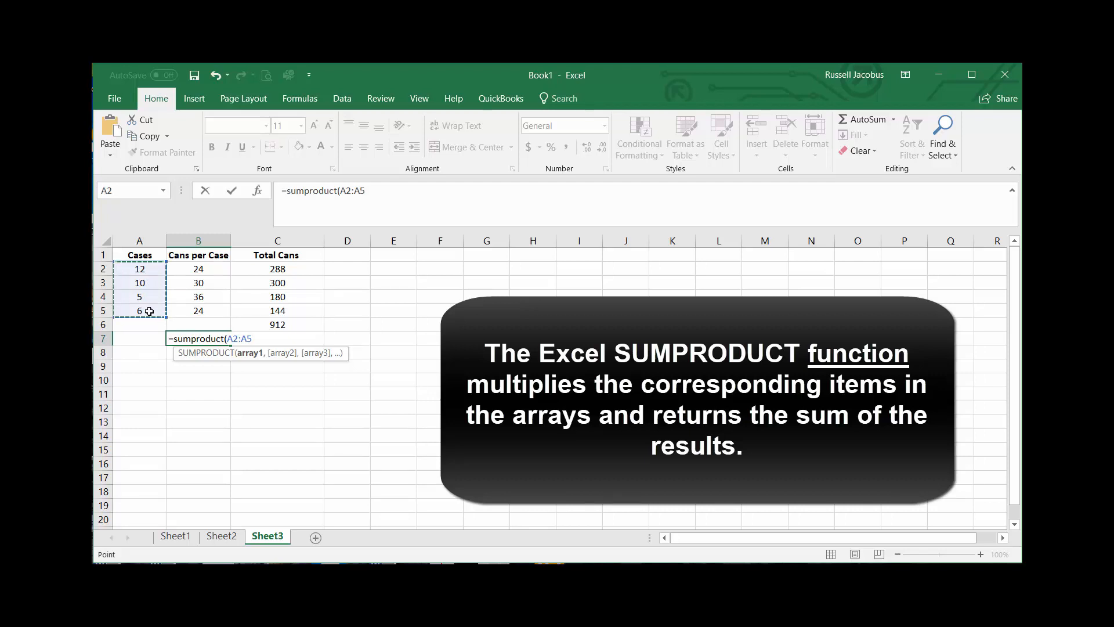
drag(198, 269, 199, 283)
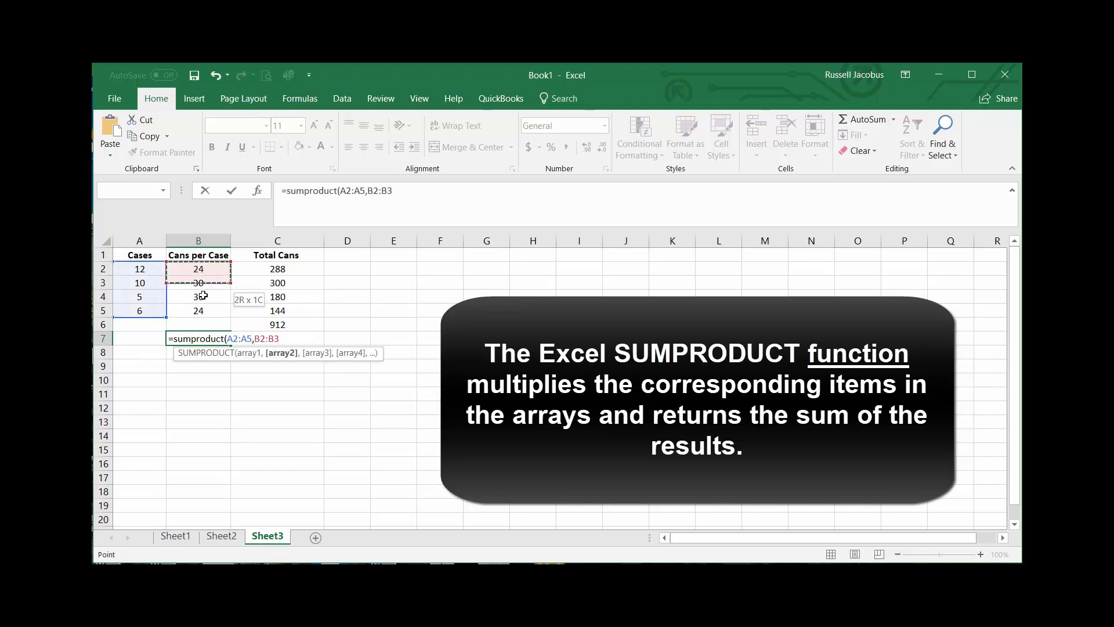
drag(199, 269, 199, 310)
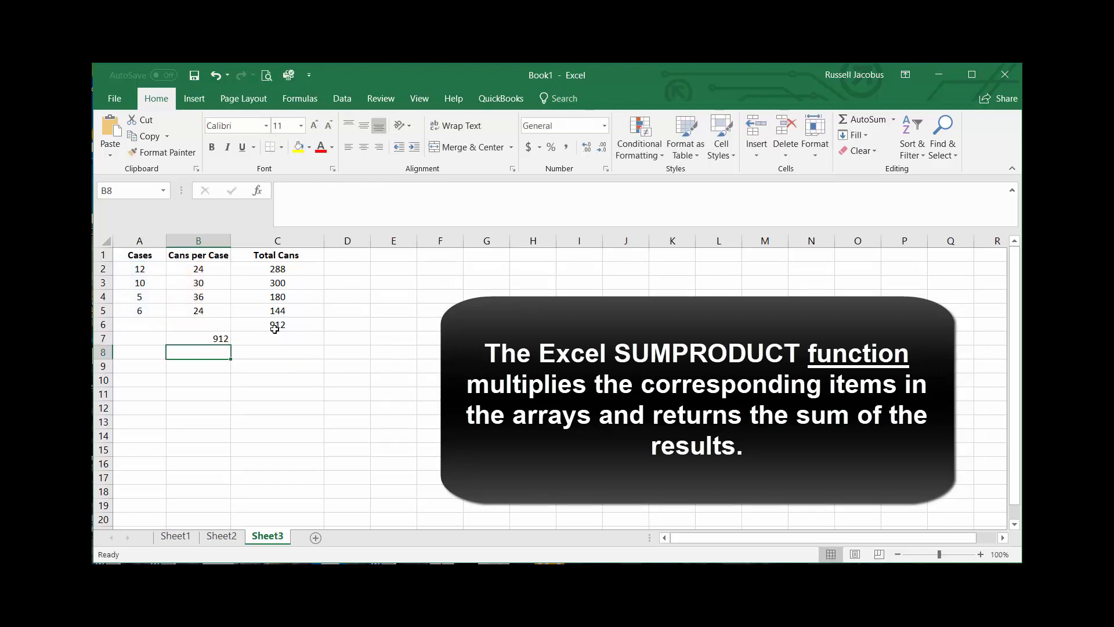
click(198, 338)
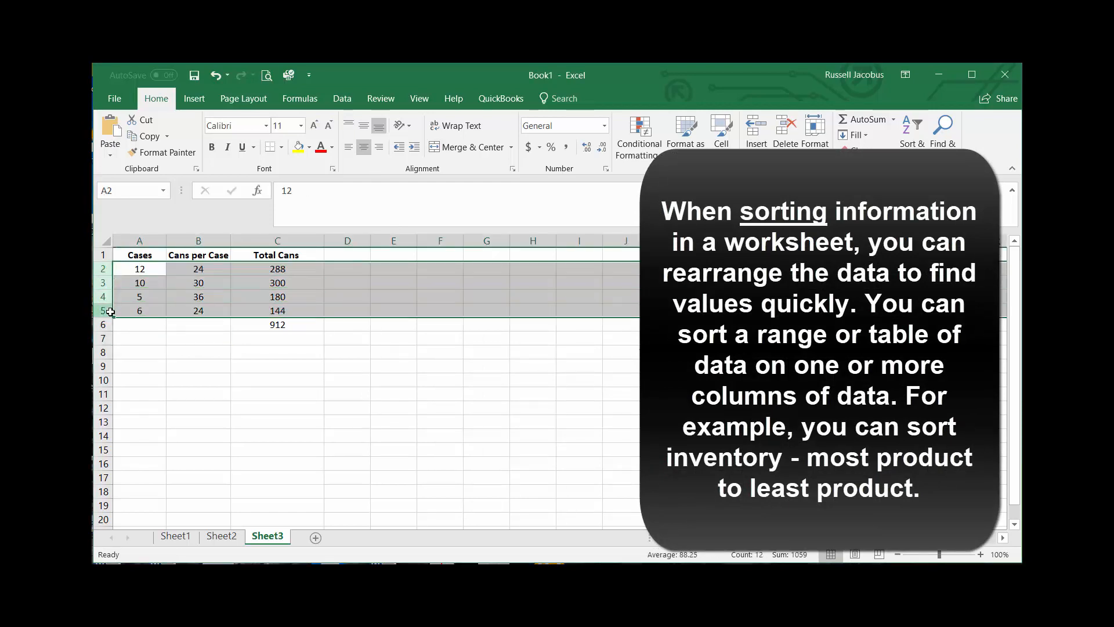
mouse_move(593, 317)
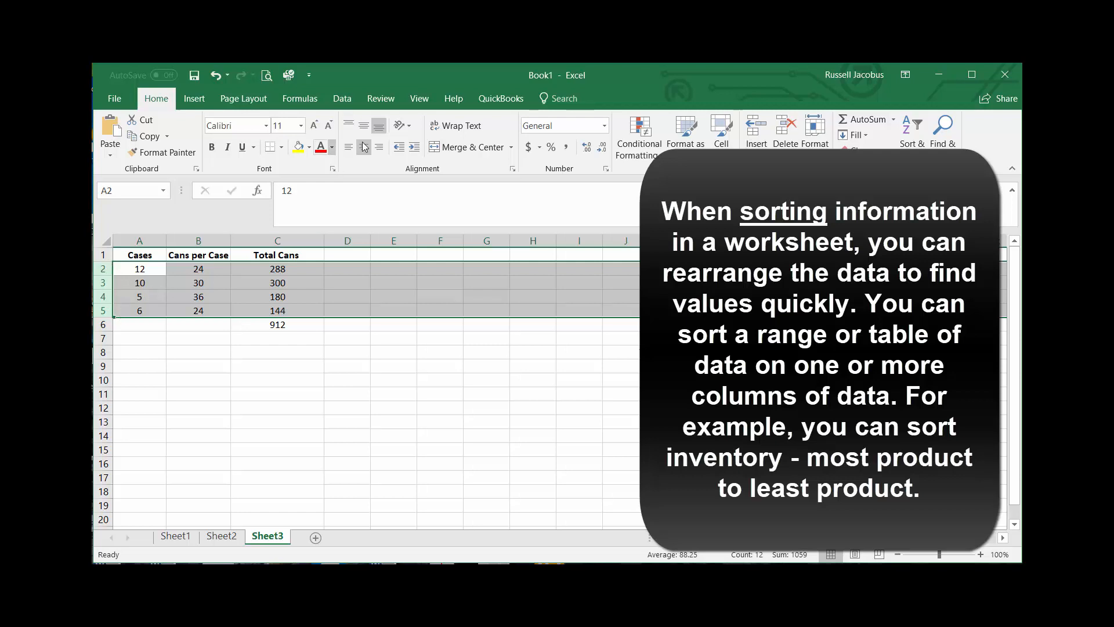
- Sort the rows by column C, largest to smallest: 300, 288, 180, 144
click(342, 98)
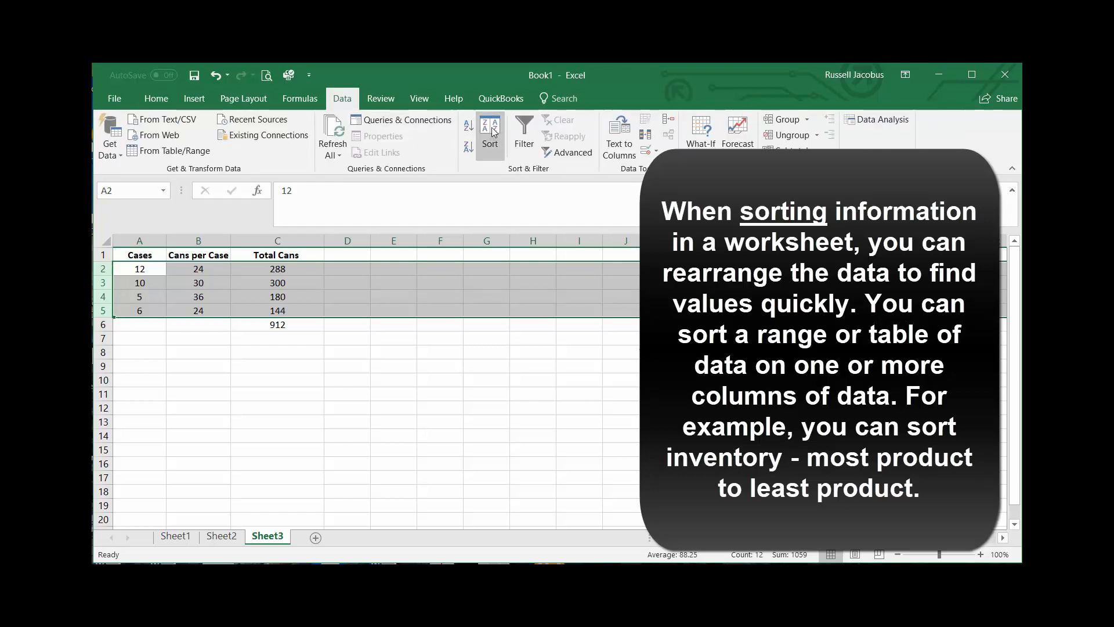
click(490, 134)
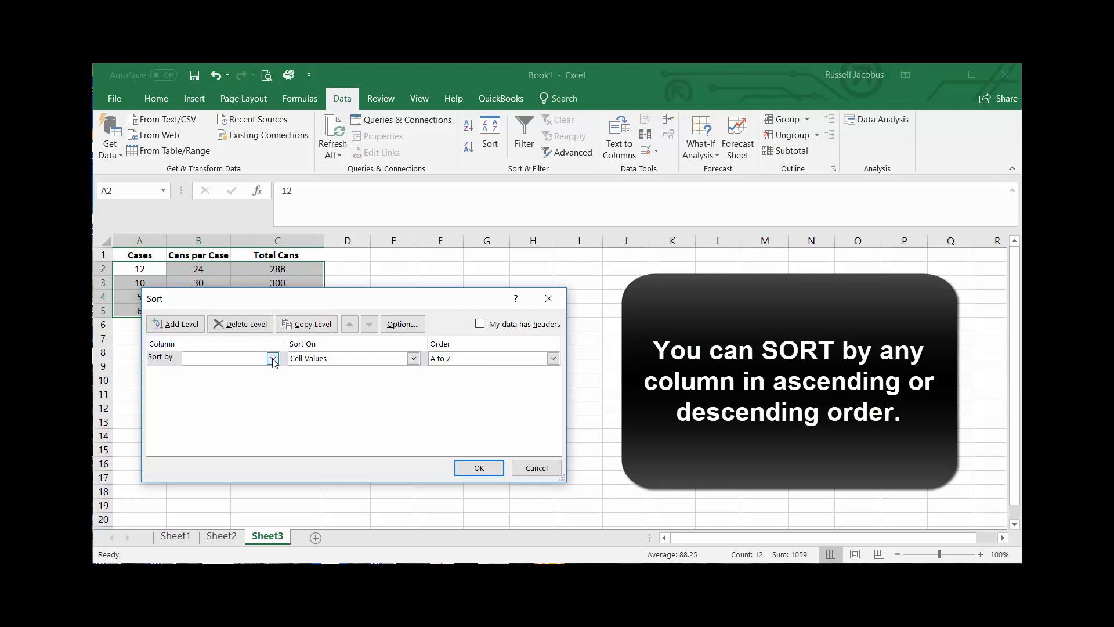
click(224, 357)
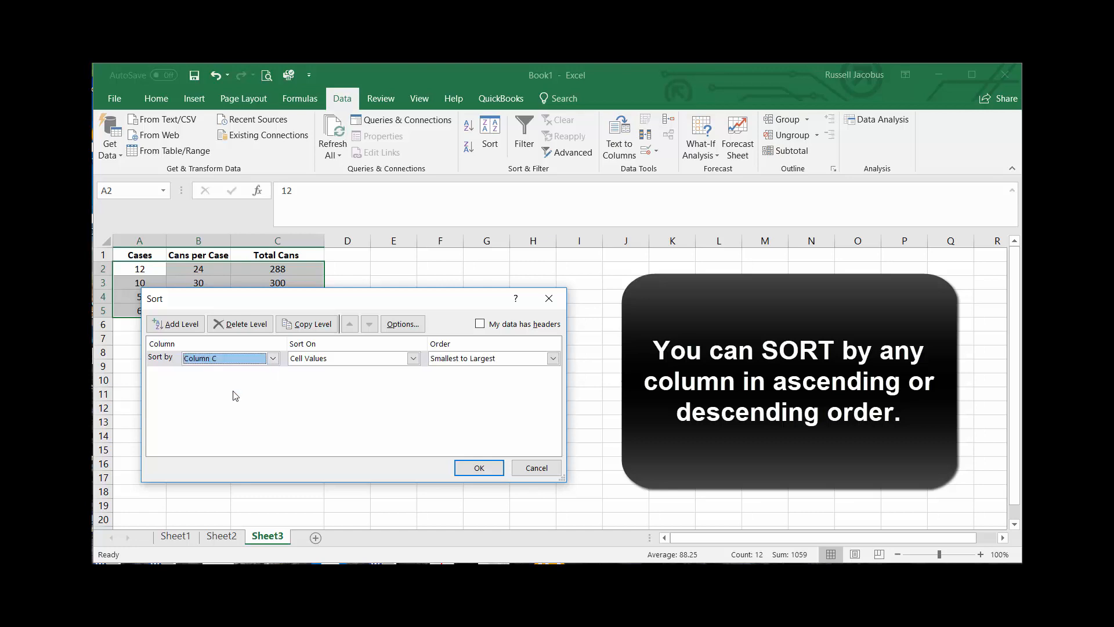
click(553, 358)
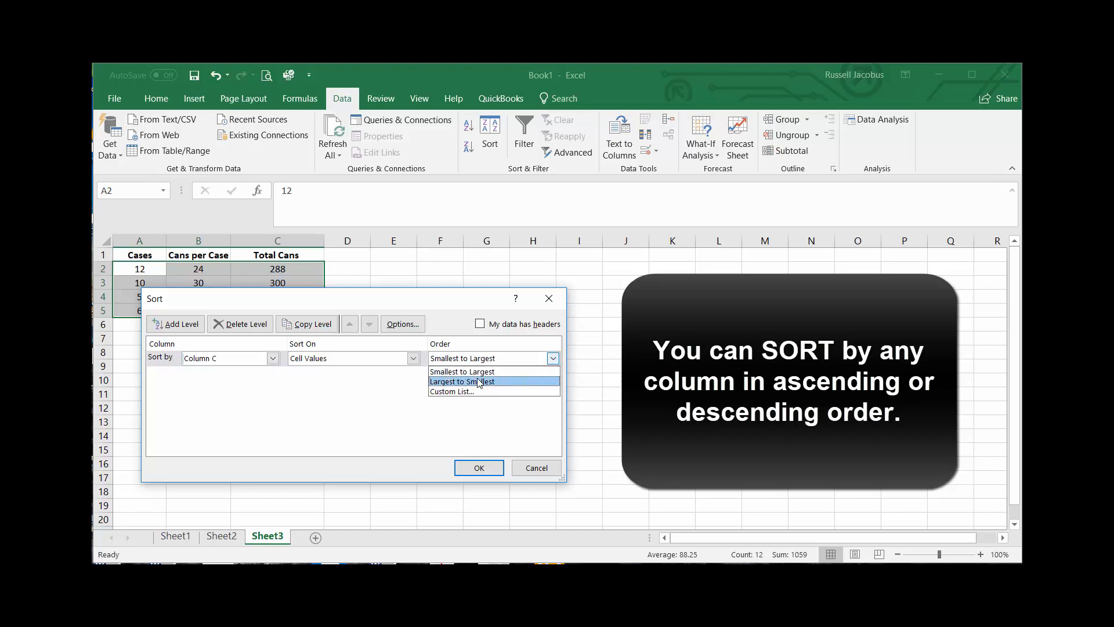
click(478, 468)
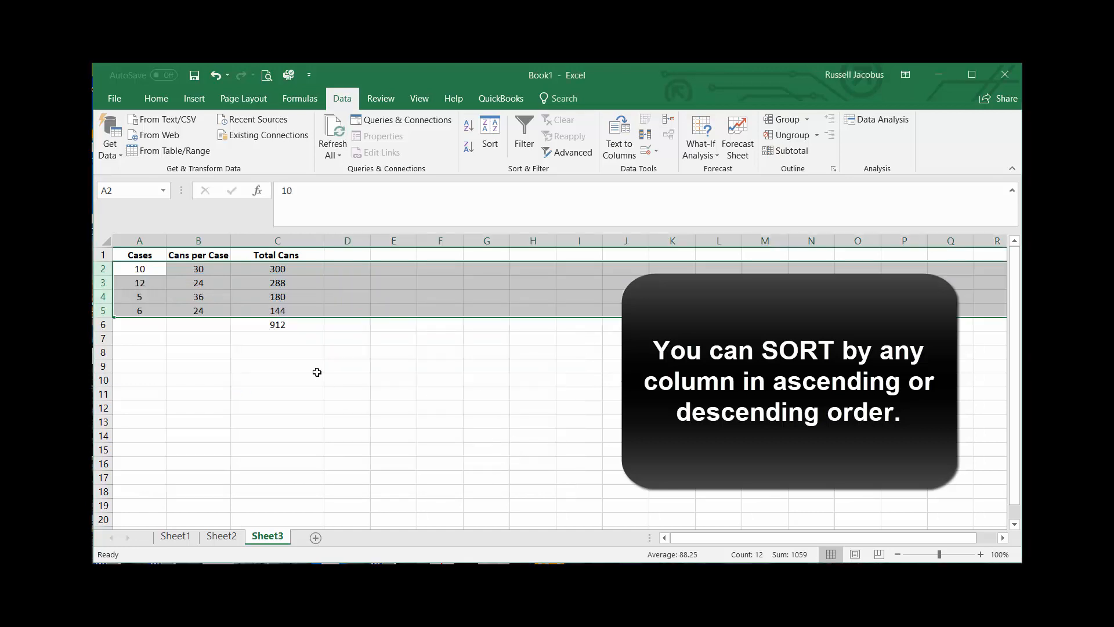
mouse_move(285, 269)
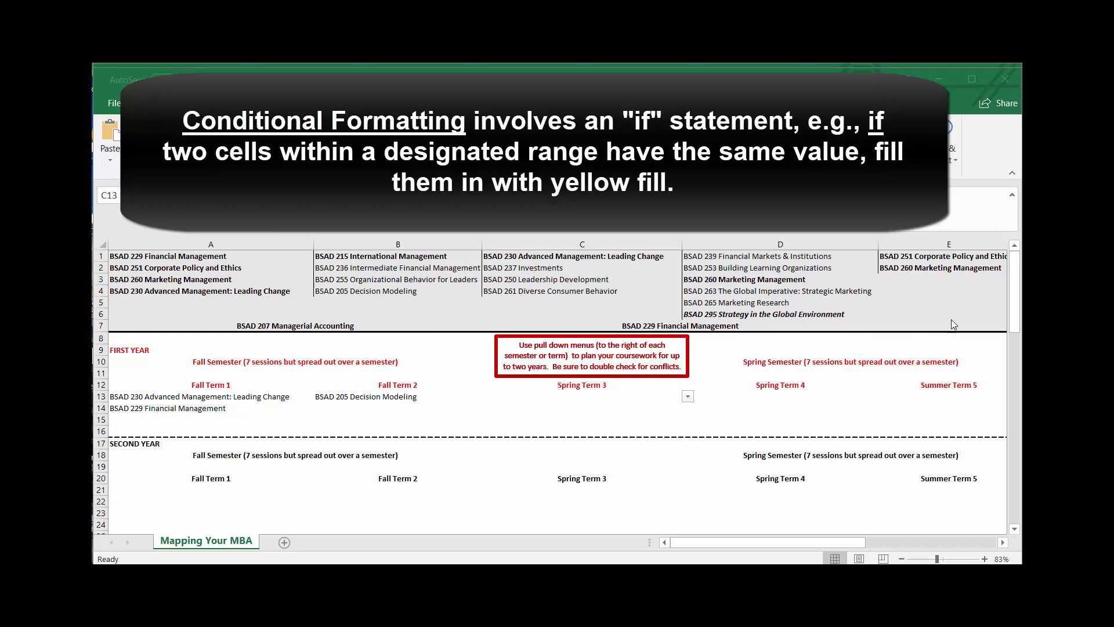
mouse_move(436, 454)
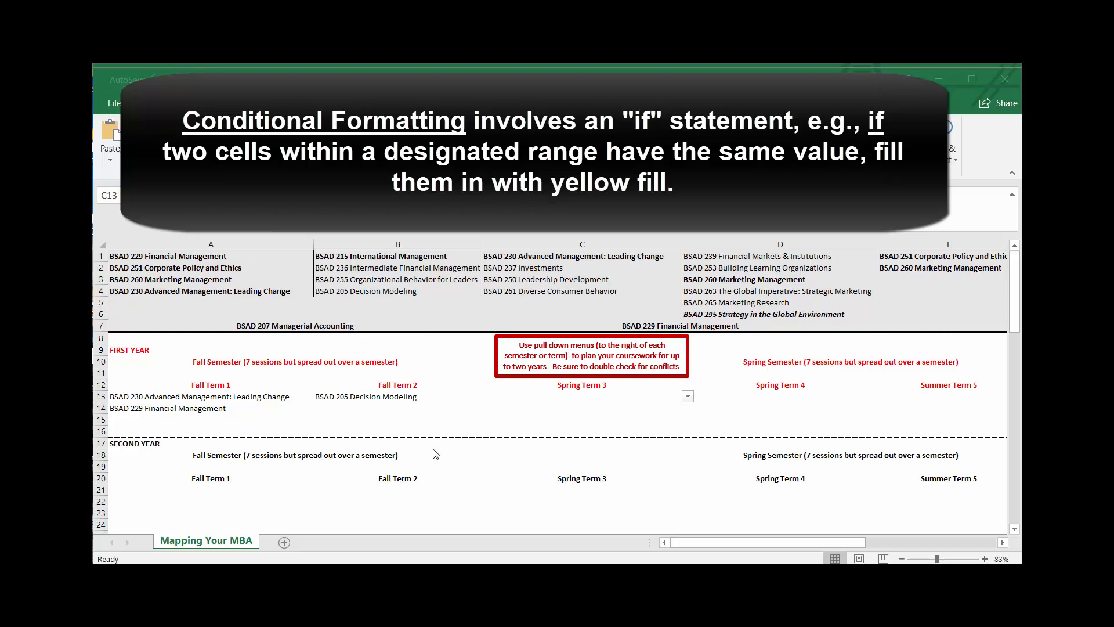
mouse_move(486, 402)
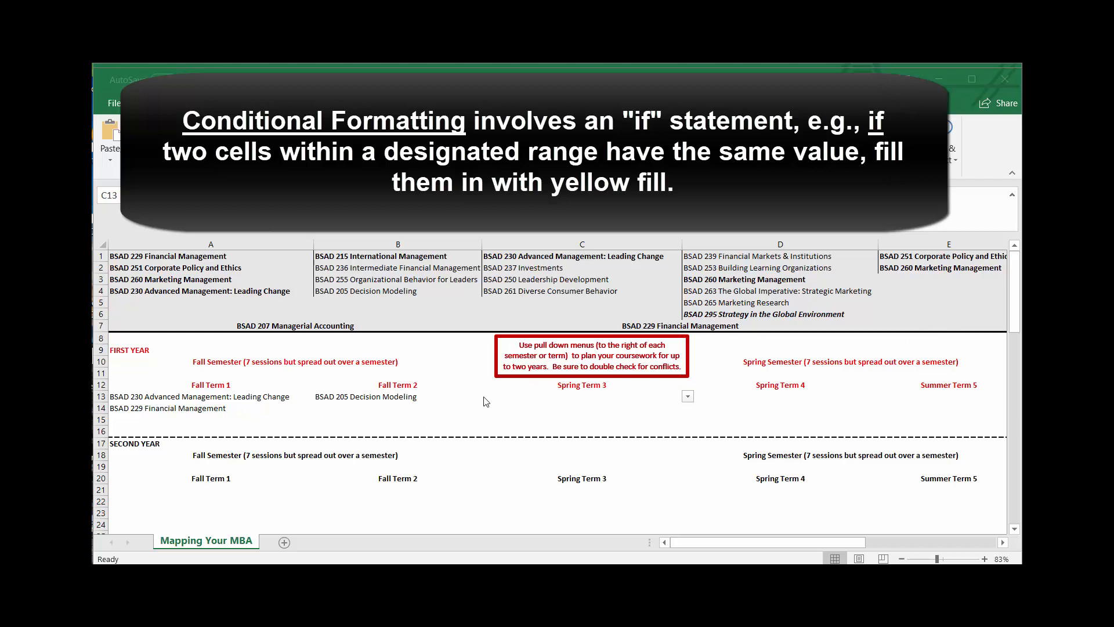
mouse_move(341, 417)
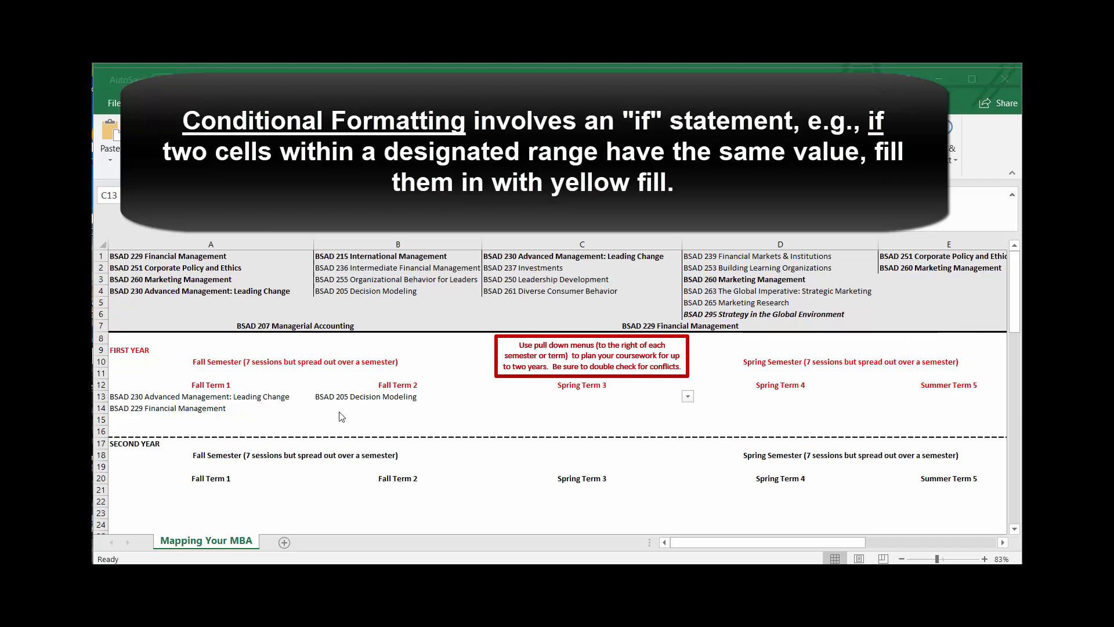
mouse_move(688, 397)
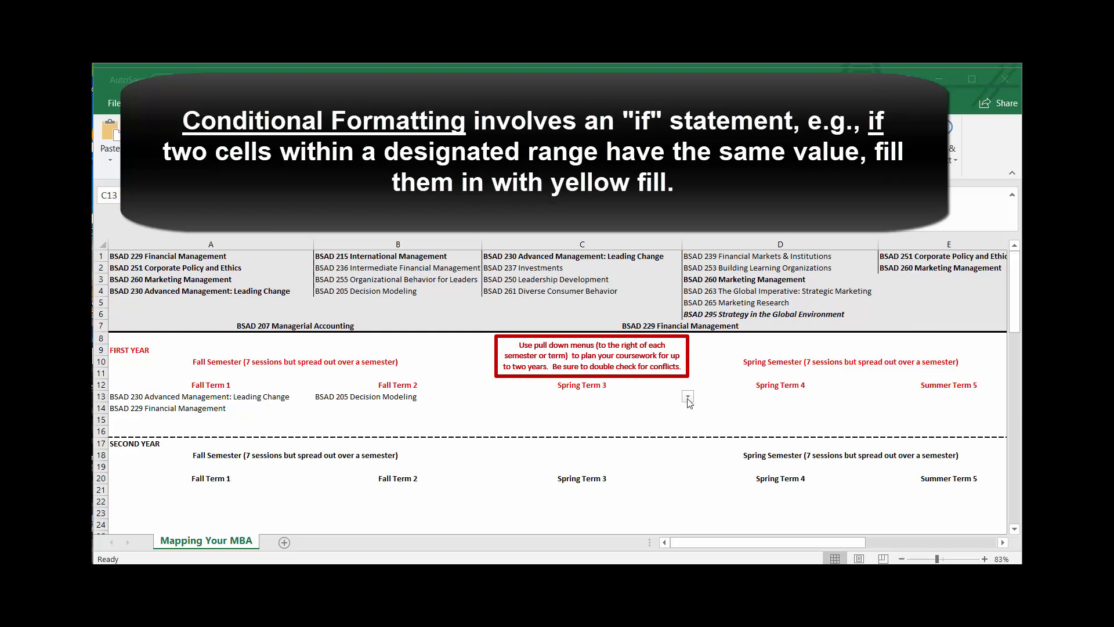
- Choose BSAD 230 Advanced Management: Leading Change from the C13 dropdown for Spring Term 3
click(583, 396)
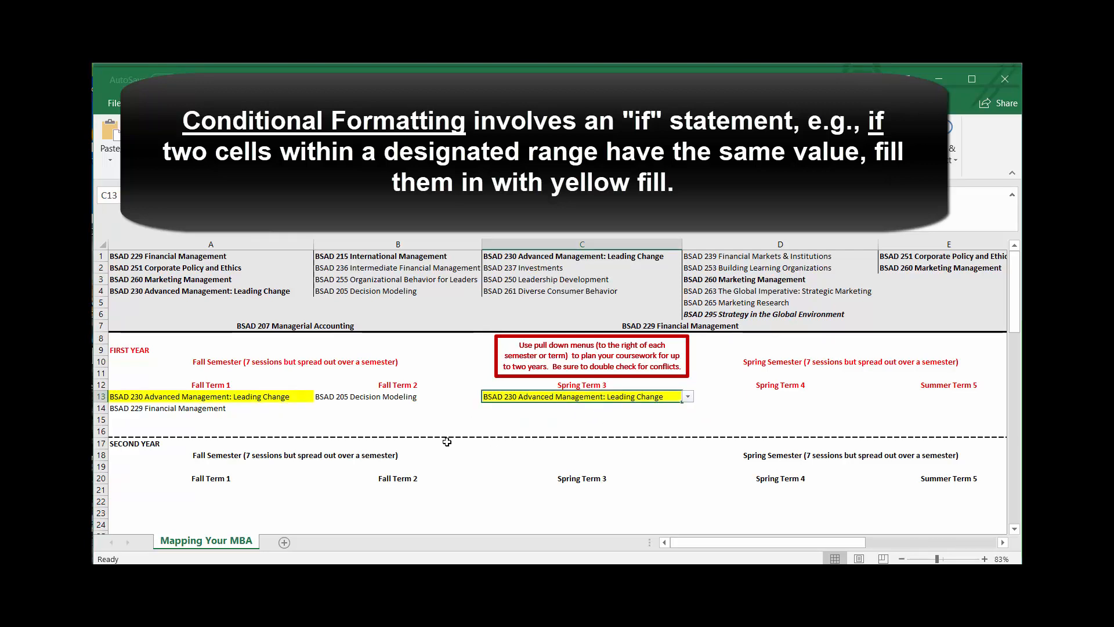
mouse_move(402, 450)
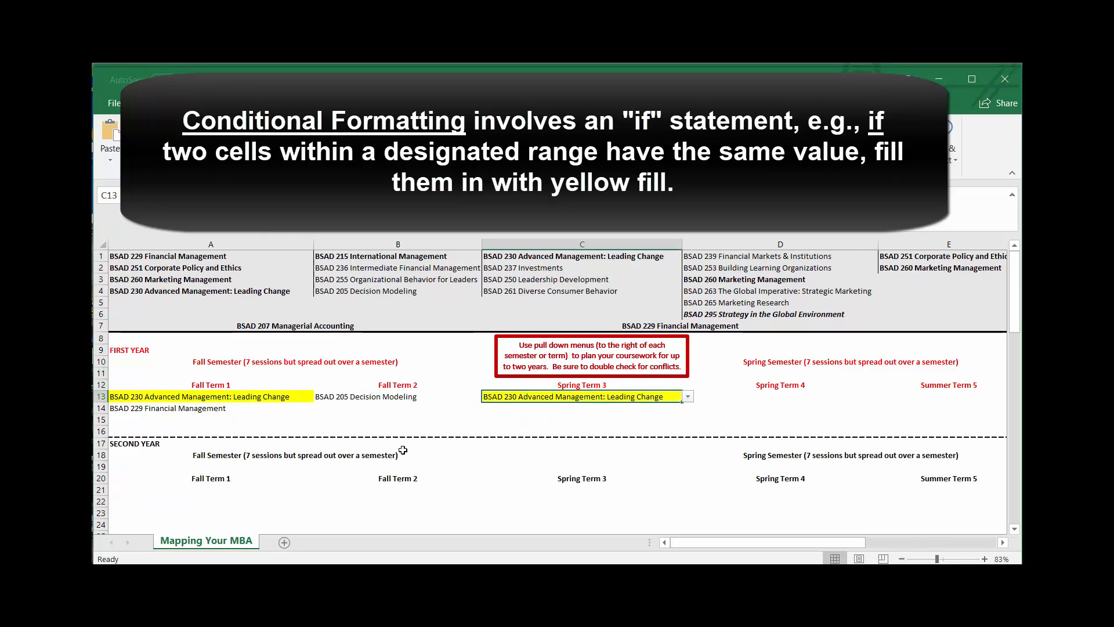
mouse_move(443, 439)
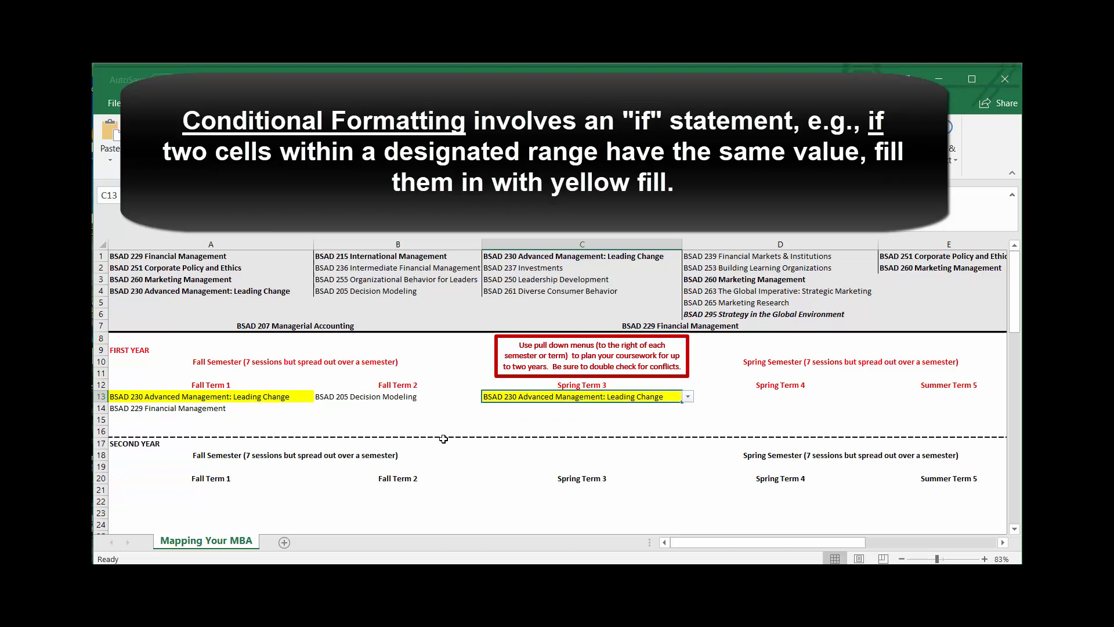
mouse_move(858, 401)
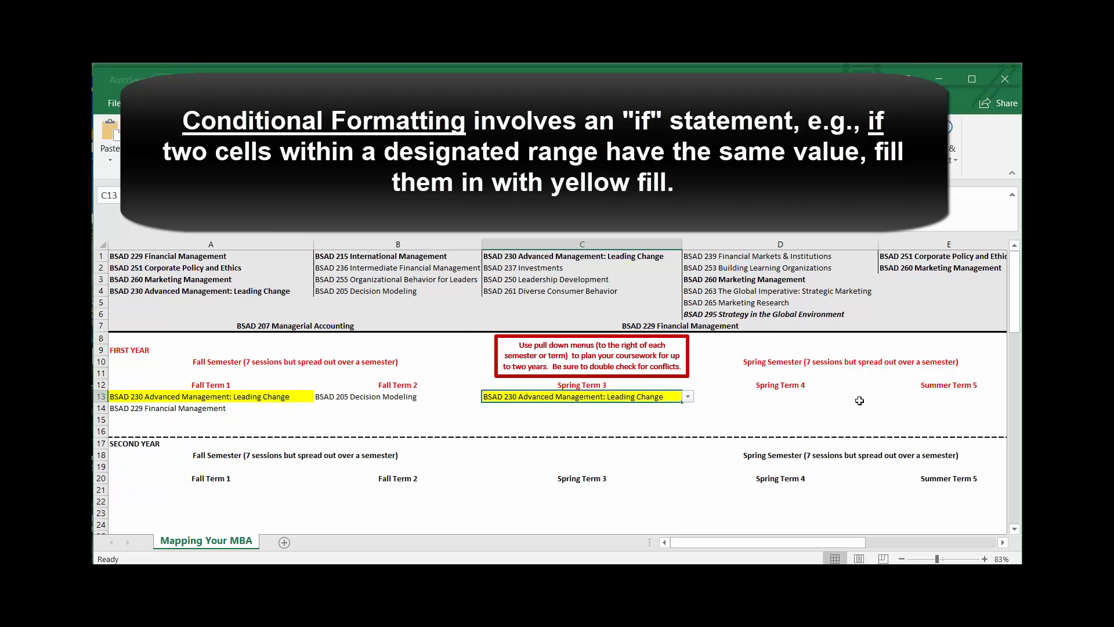
mouse_move(439, 389)
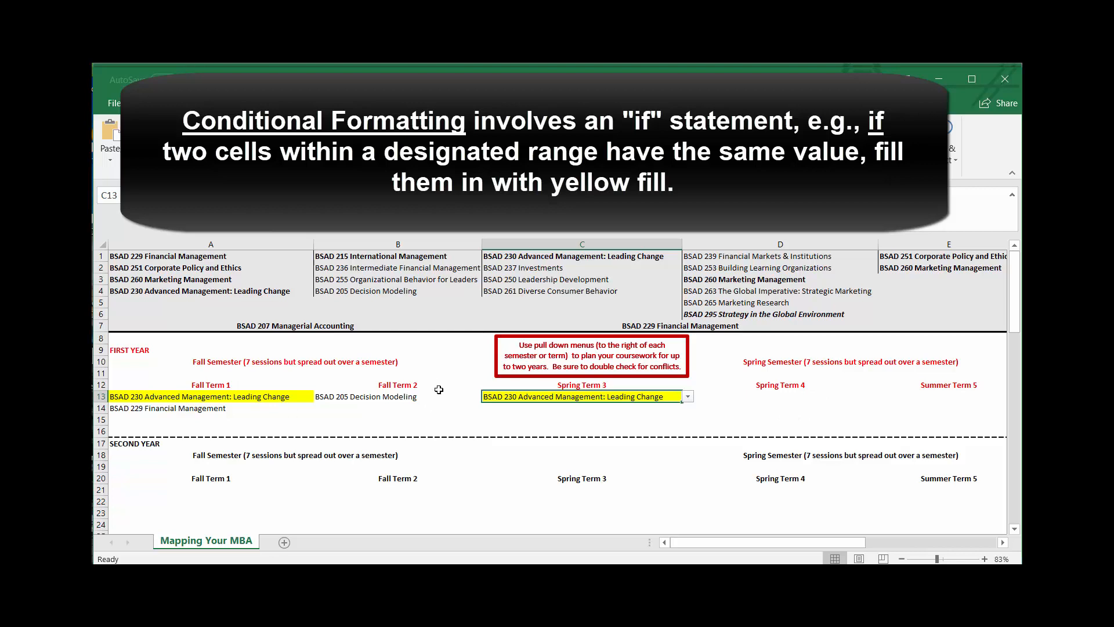
mouse_move(640, 414)
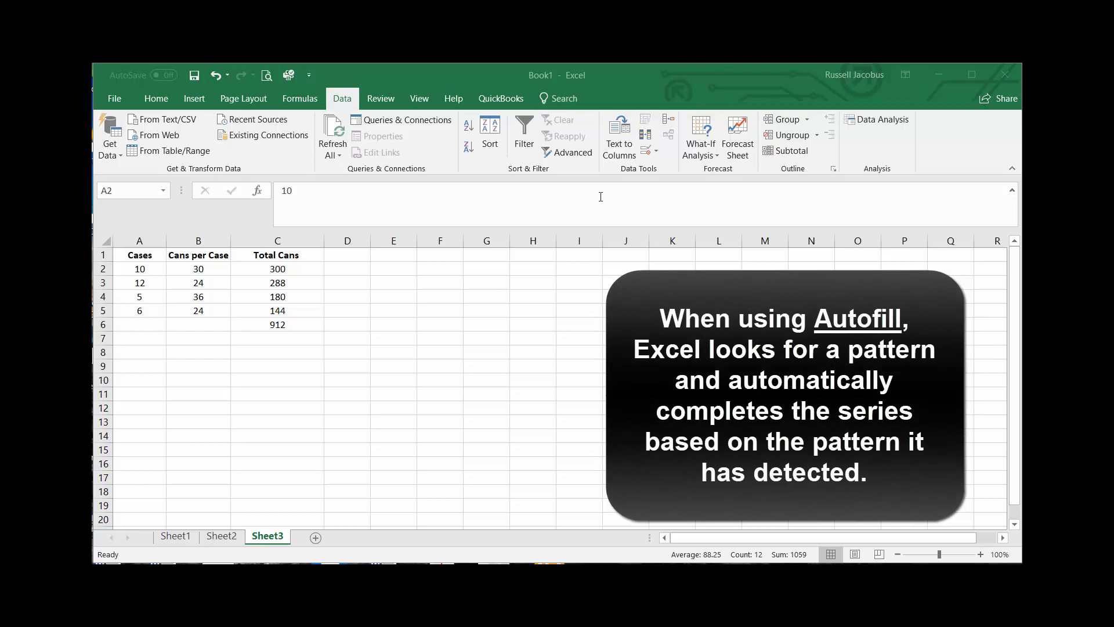
- Enter 1, 2, 3 in E2:E4 and autofill the series further down column E
drag(140, 268, 277, 310)
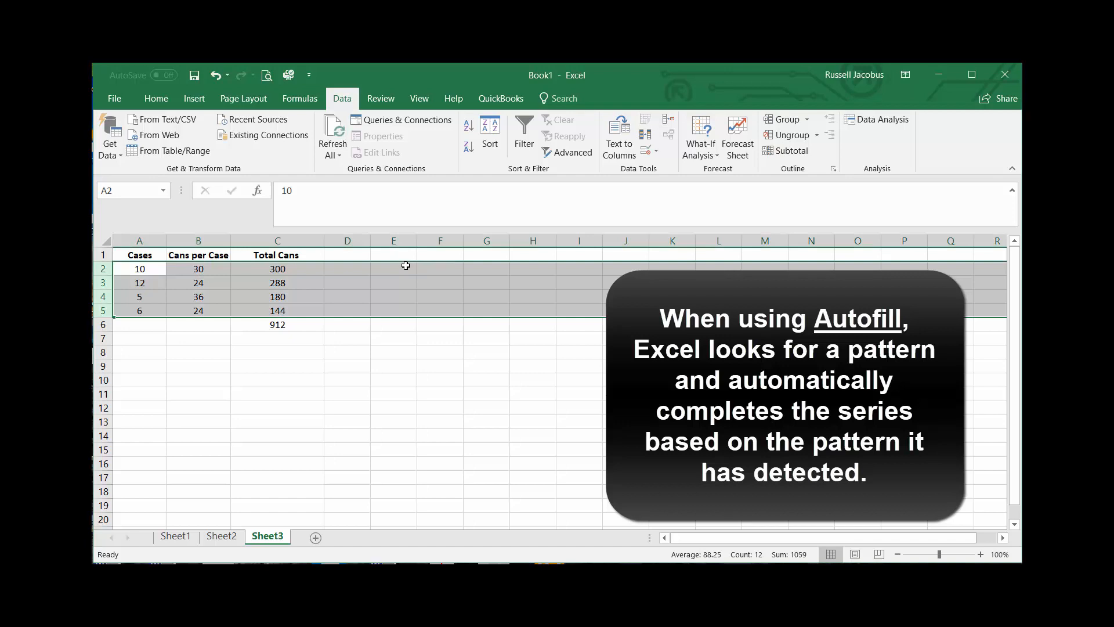
text(1)
click(393, 296)
text(3)
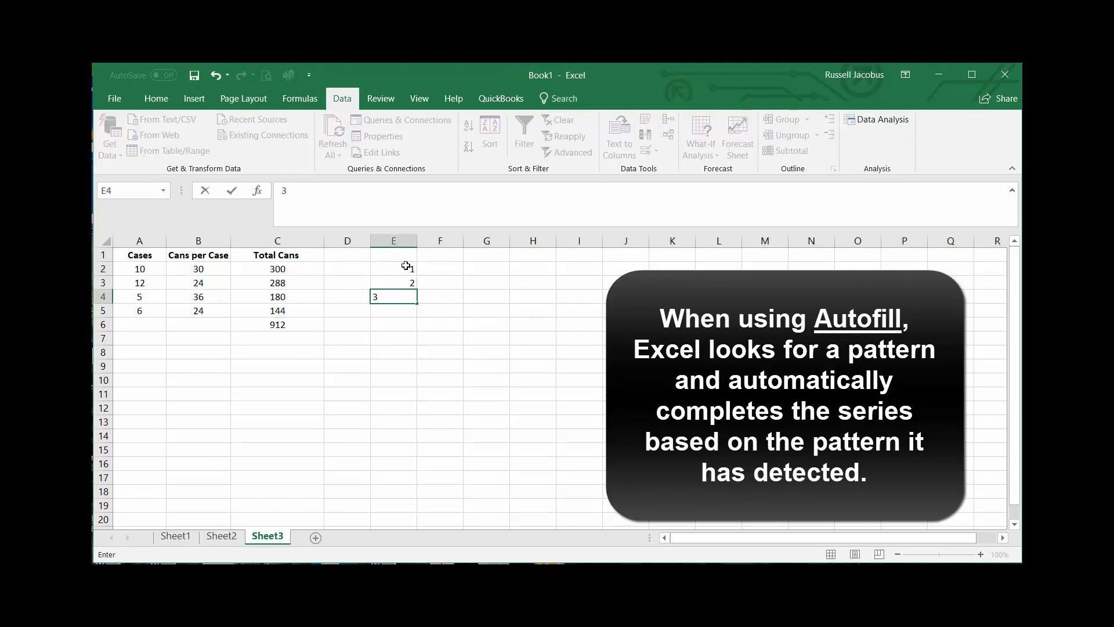
drag(393, 269, 393, 296)
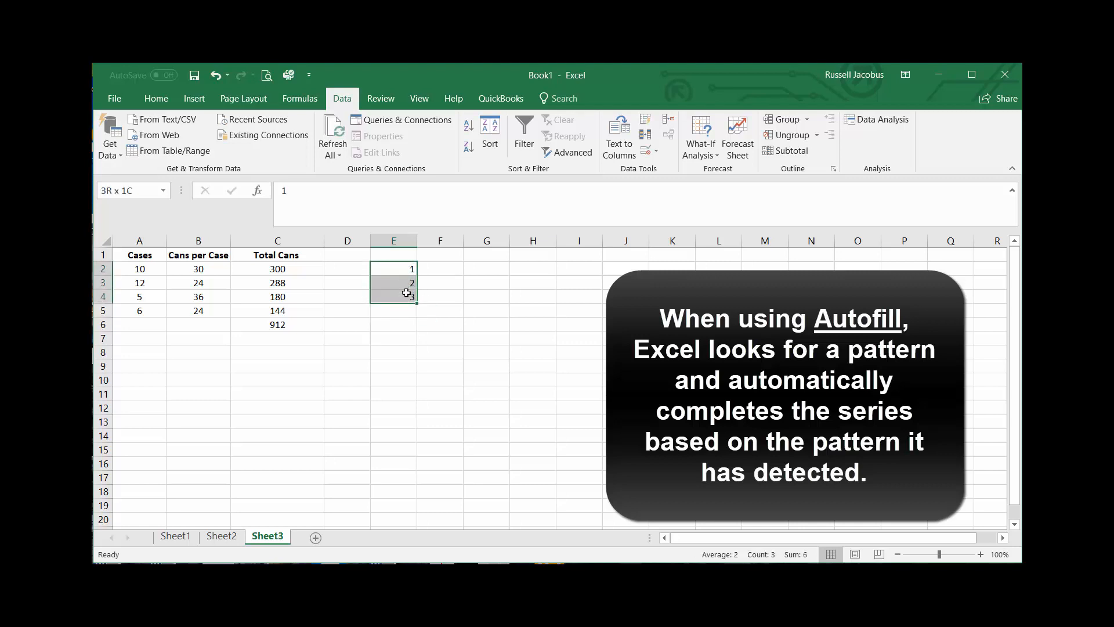
drag(411, 296, 413, 311)
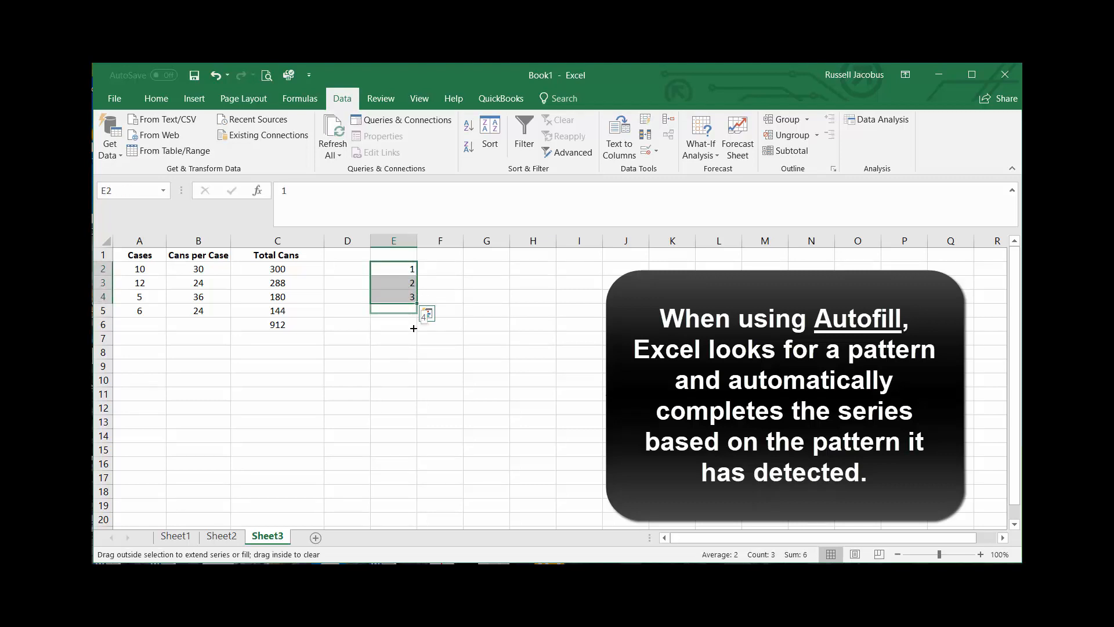
drag(411, 297, 411, 449)
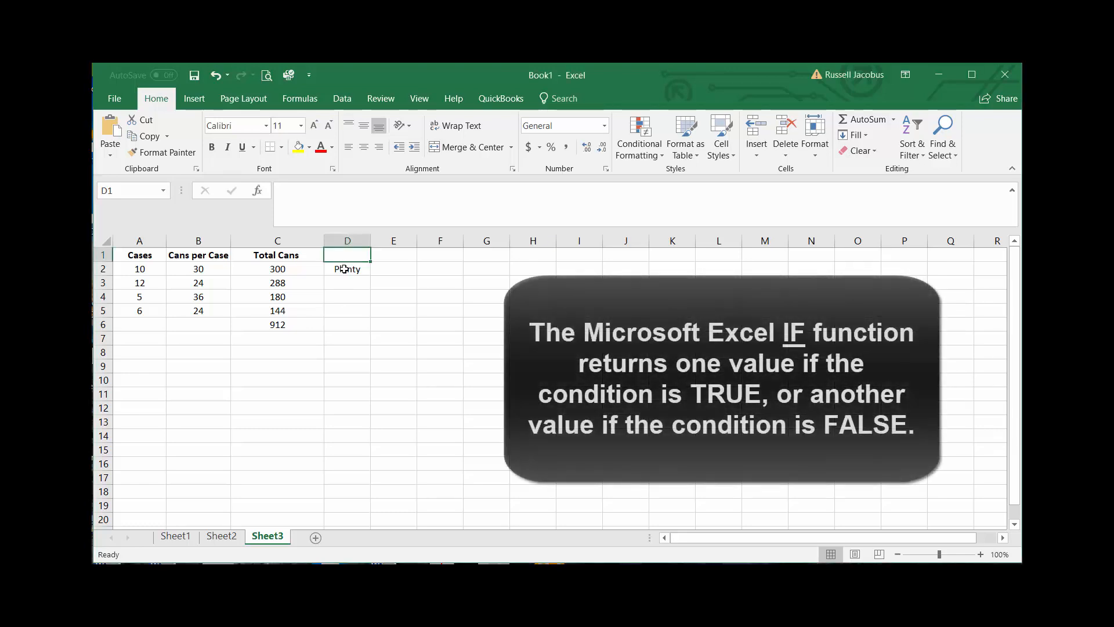
- Select D2 to view its =IF(C2>180,"Plenty","Reorder") formula
click(347, 269)
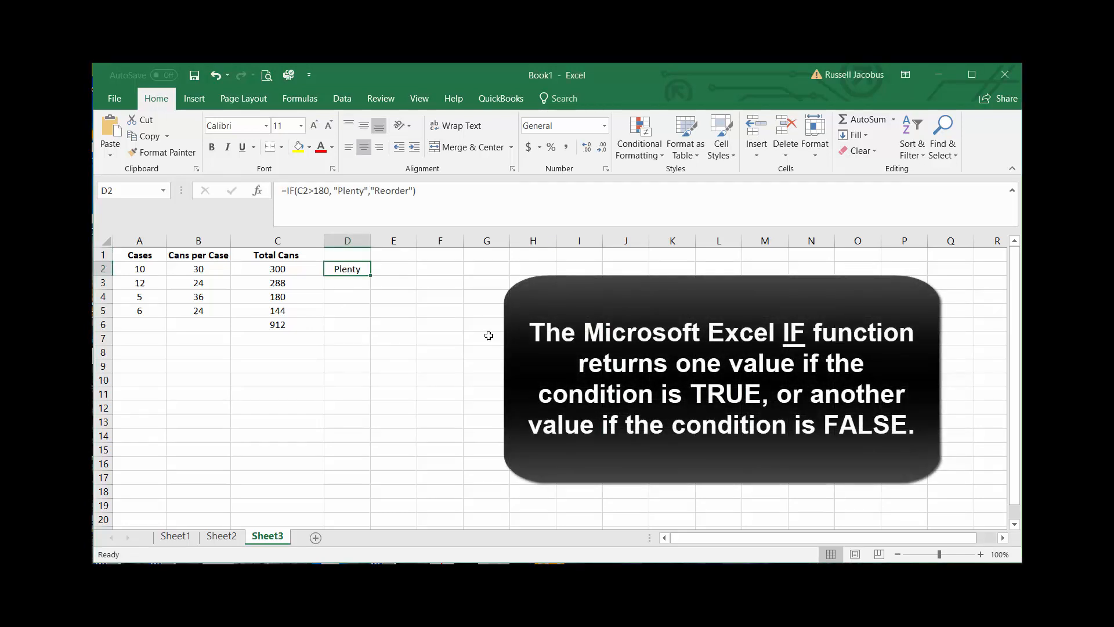
mouse_move(352, 249)
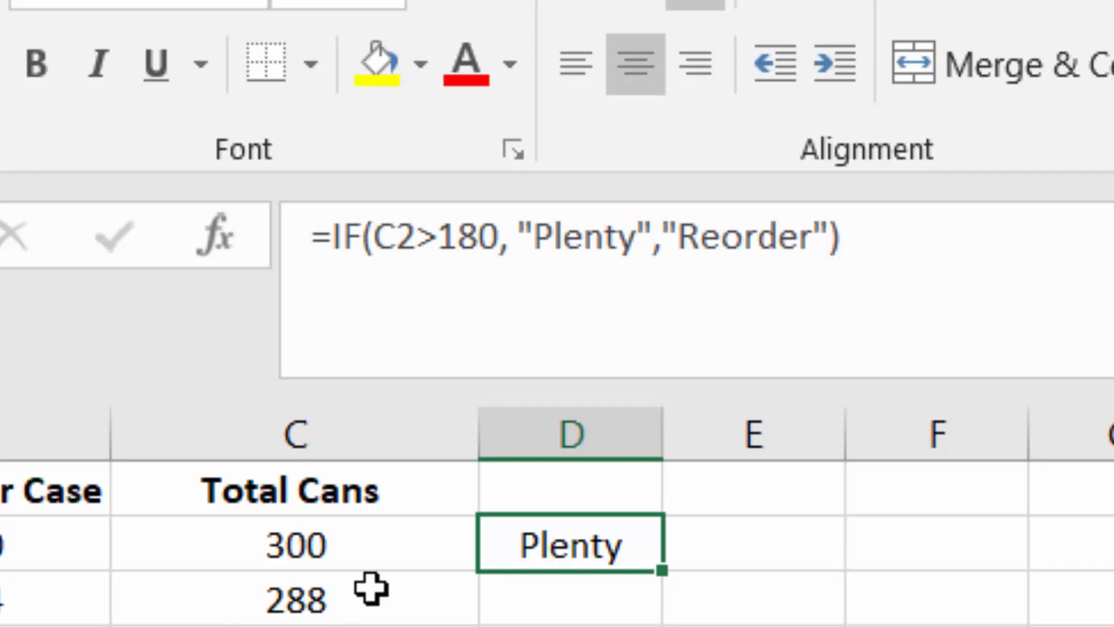
mouse_move(614, 298)
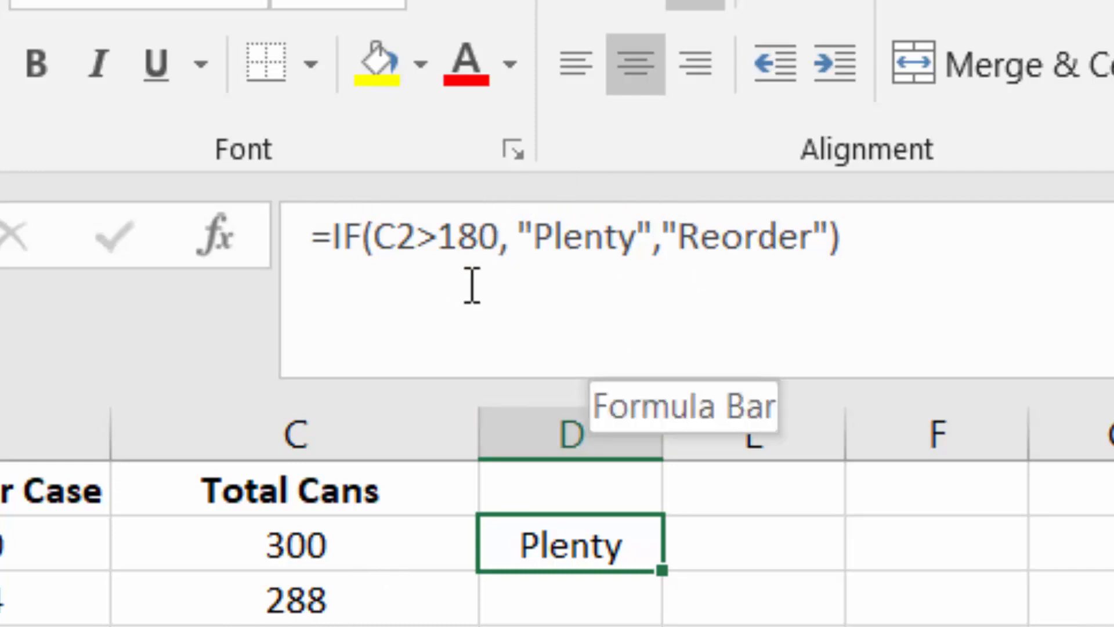
mouse_move(607, 281)
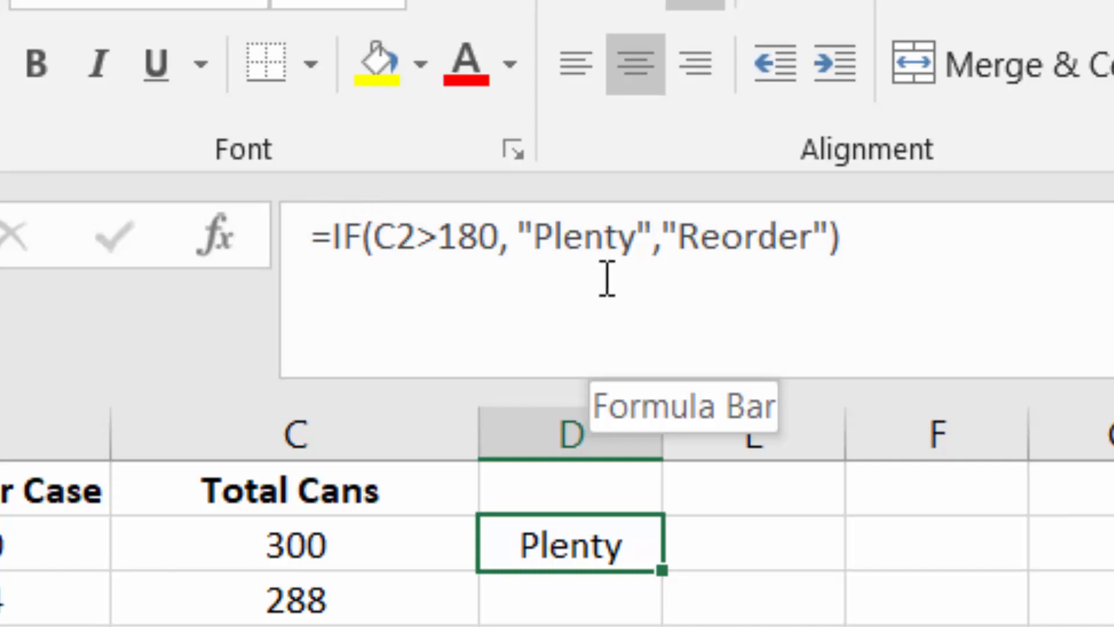
mouse_move(468, 278)
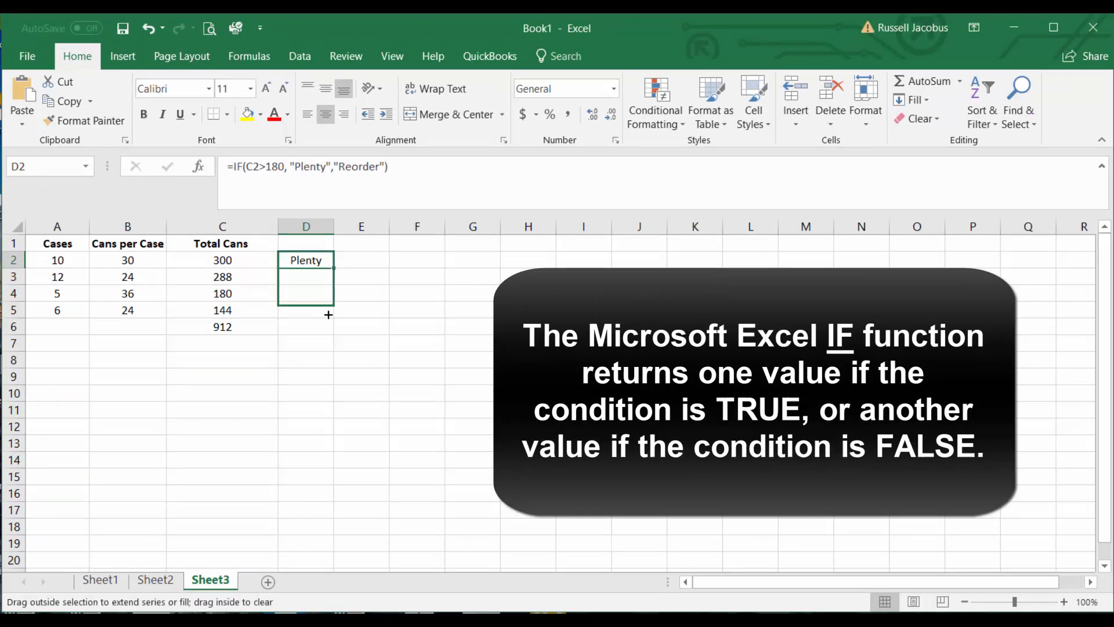
- Fill D2's IF formula down to D5 and check the adjusted references in D3 and D4
drag(327, 260, 327, 309)
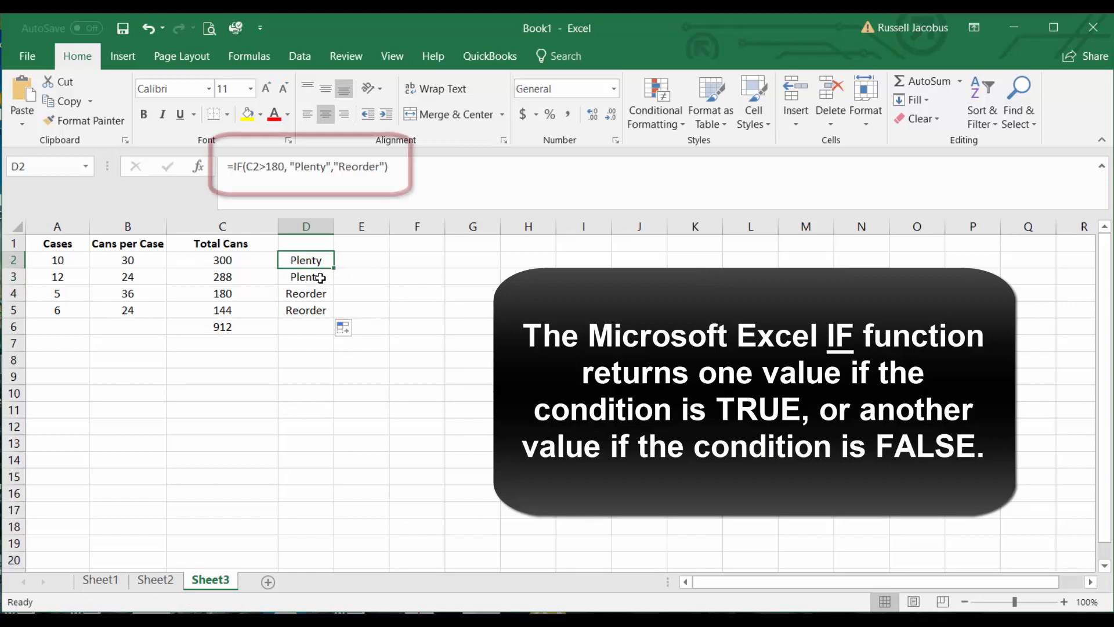
click(306, 277)
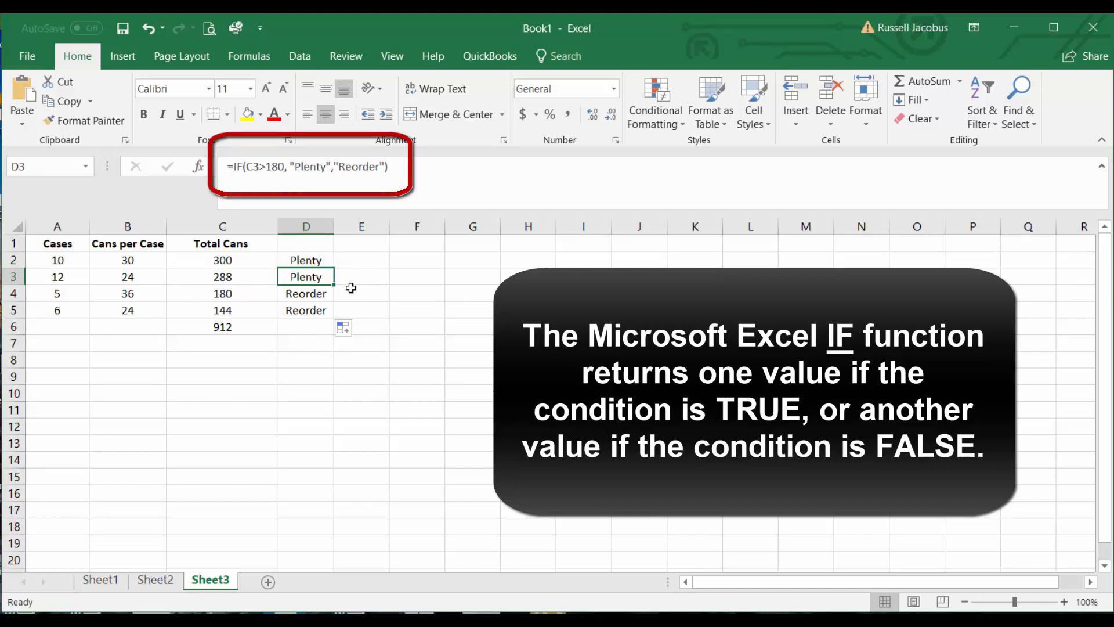
click(306, 292)
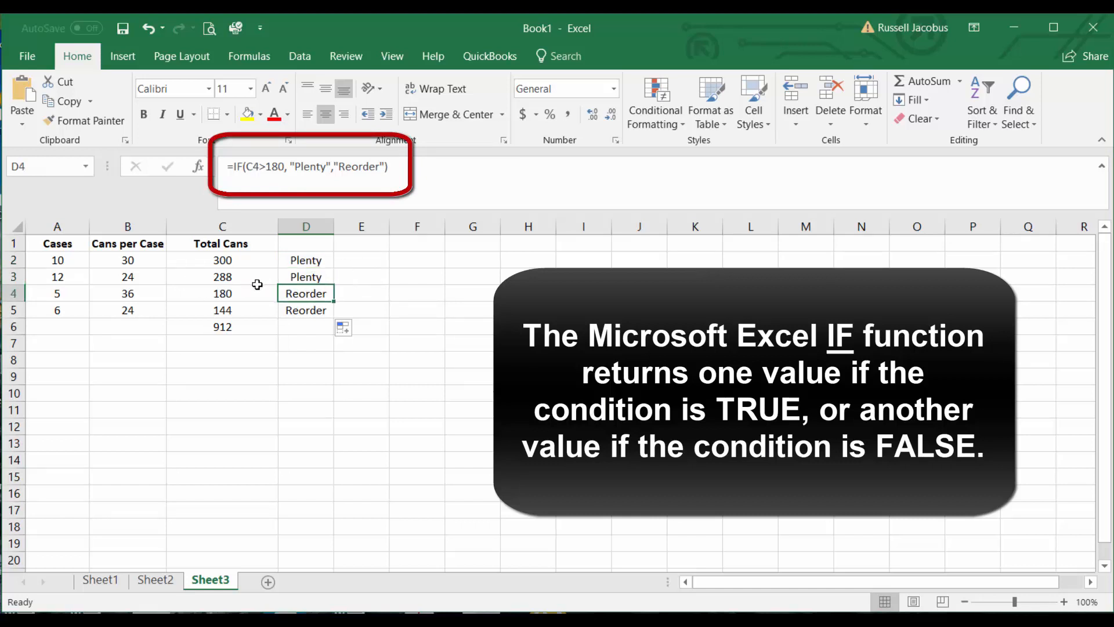
mouse_move(242, 313)
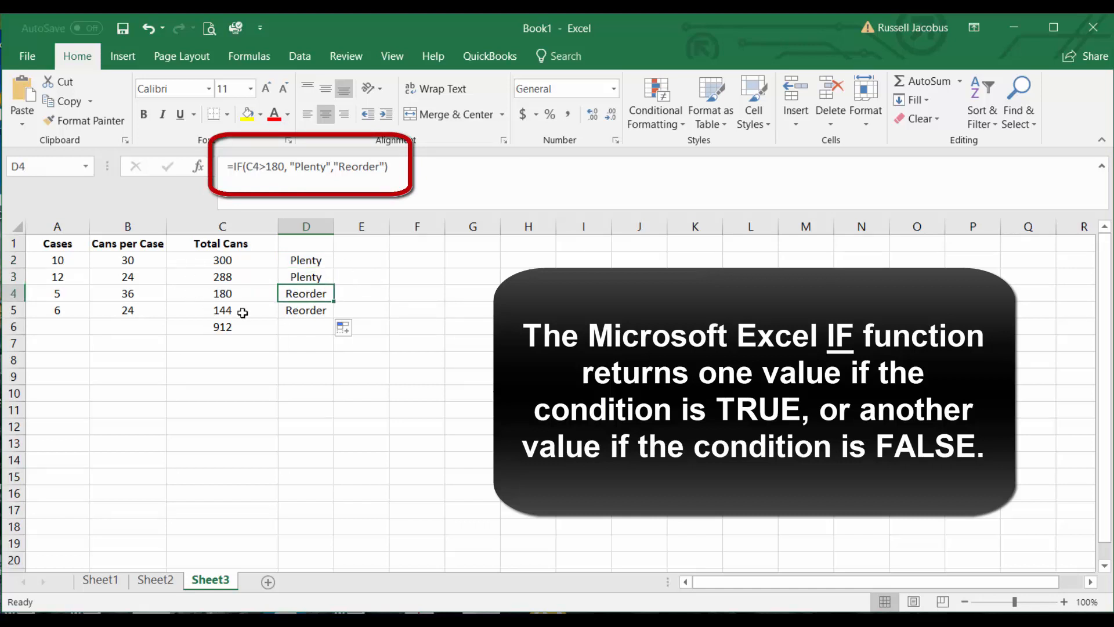
mouse_move(299, 319)
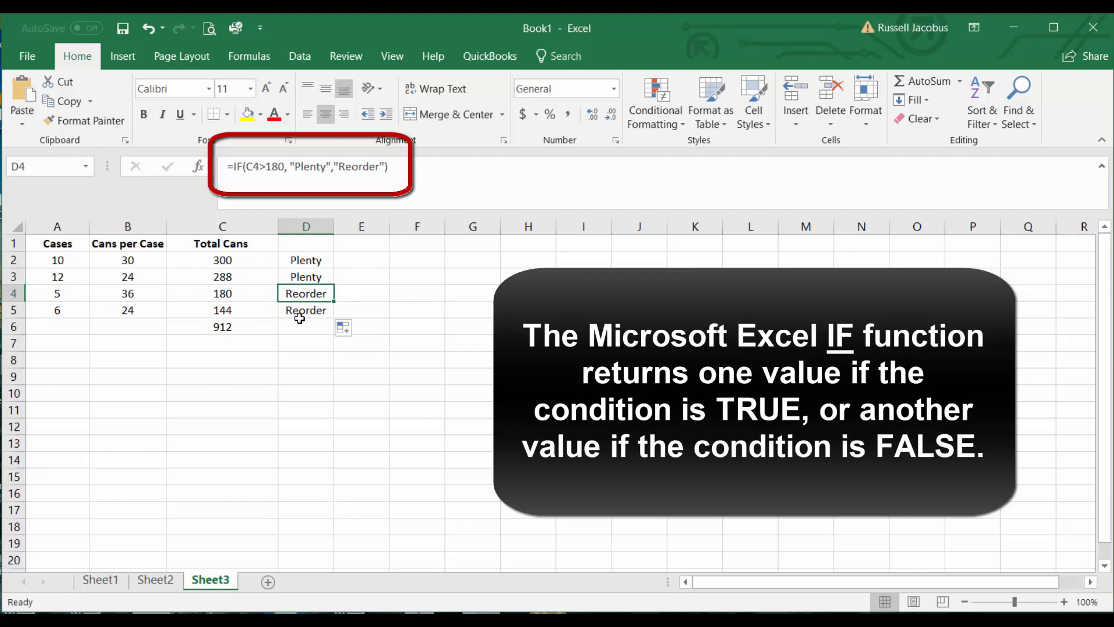